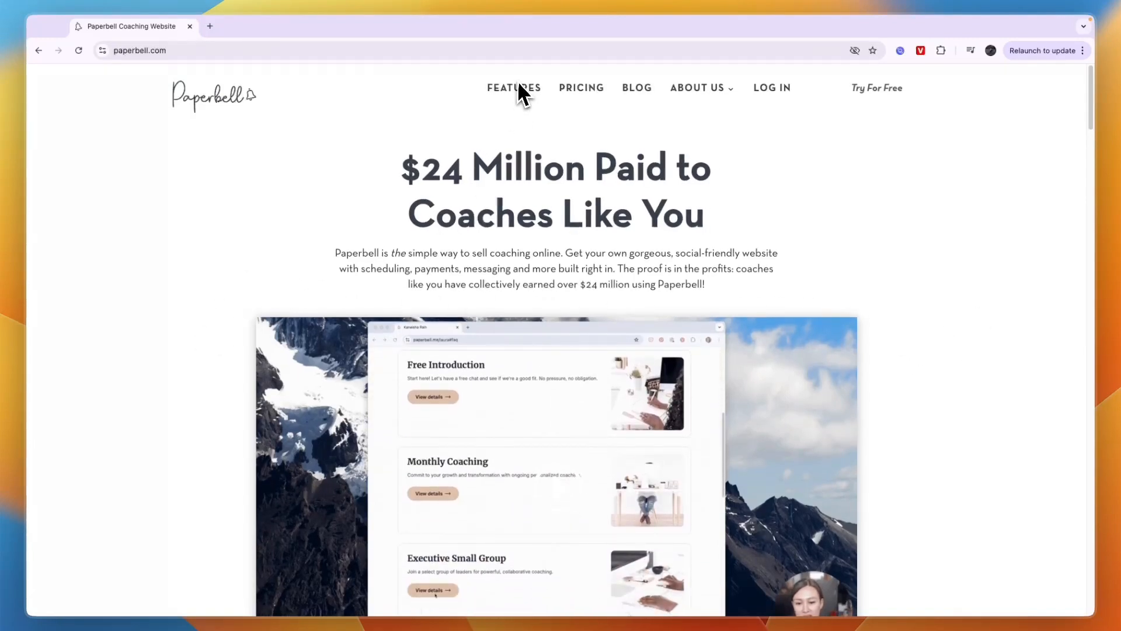
# Browse the Features page's feature list and testimonials, then return to the top.
pyautogui.click(514, 88)
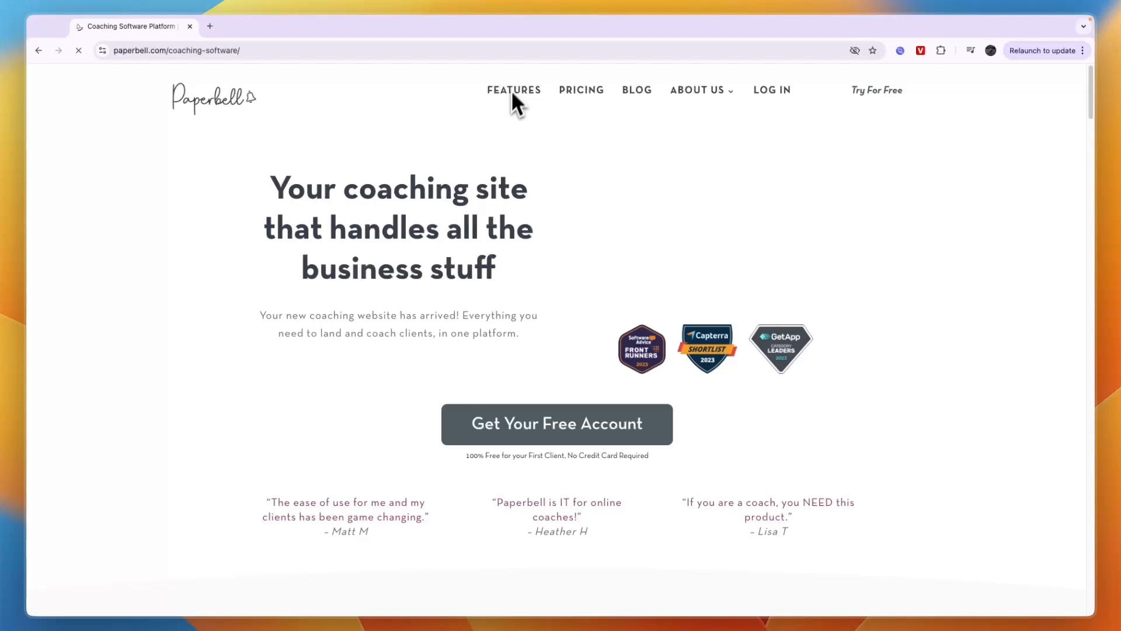
pyautogui.scroll(-3)
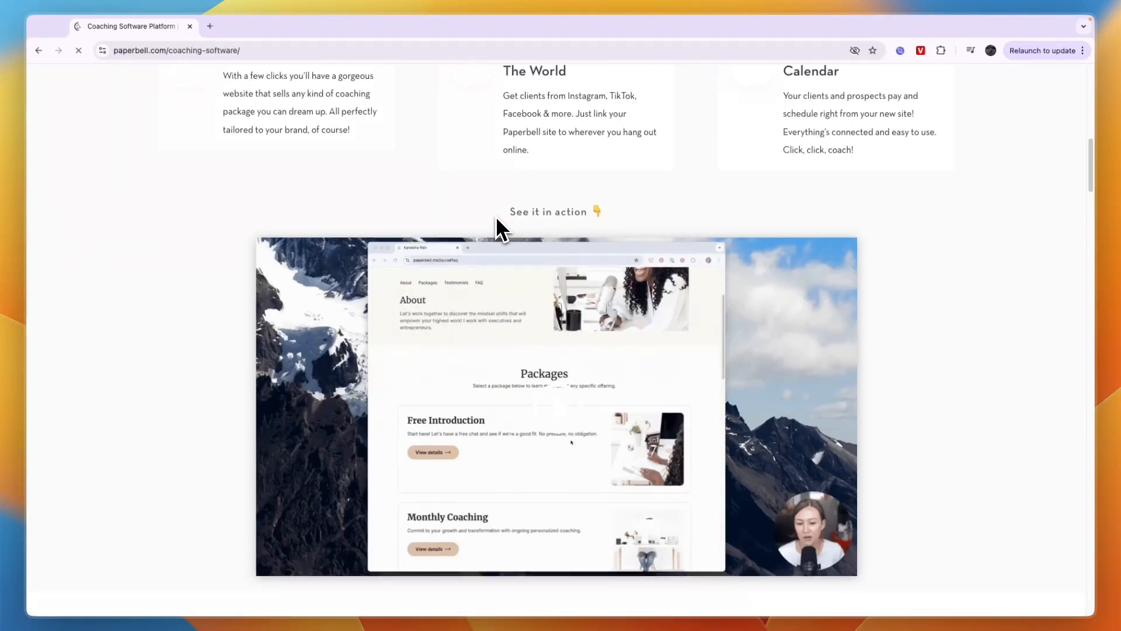
pyautogui.scroll(-3)
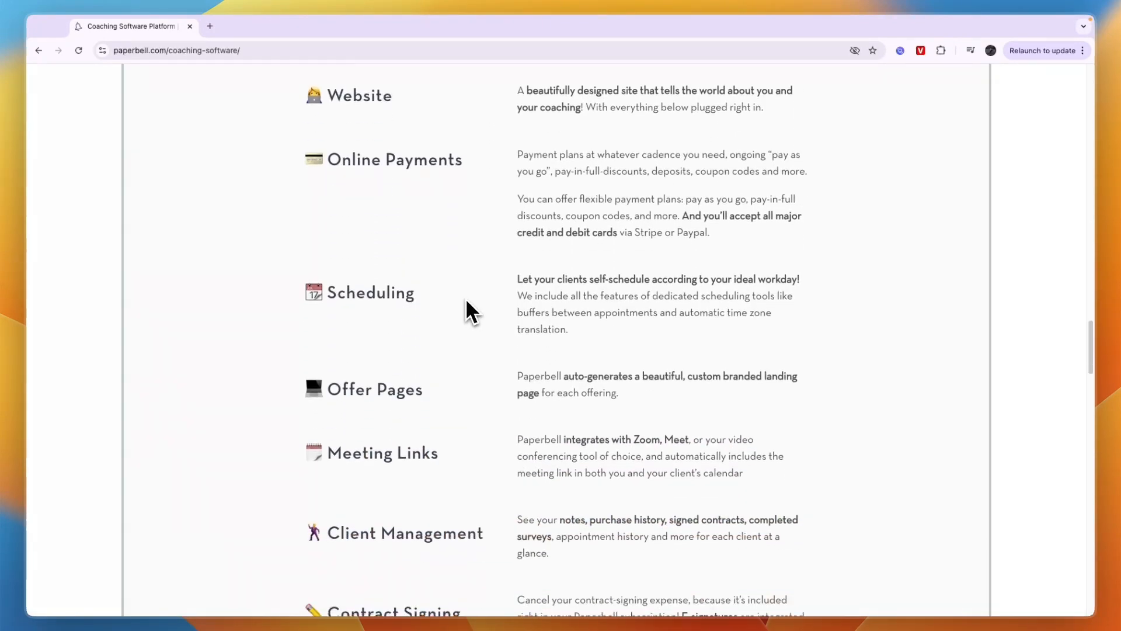
pyautogui.scroll(-3)
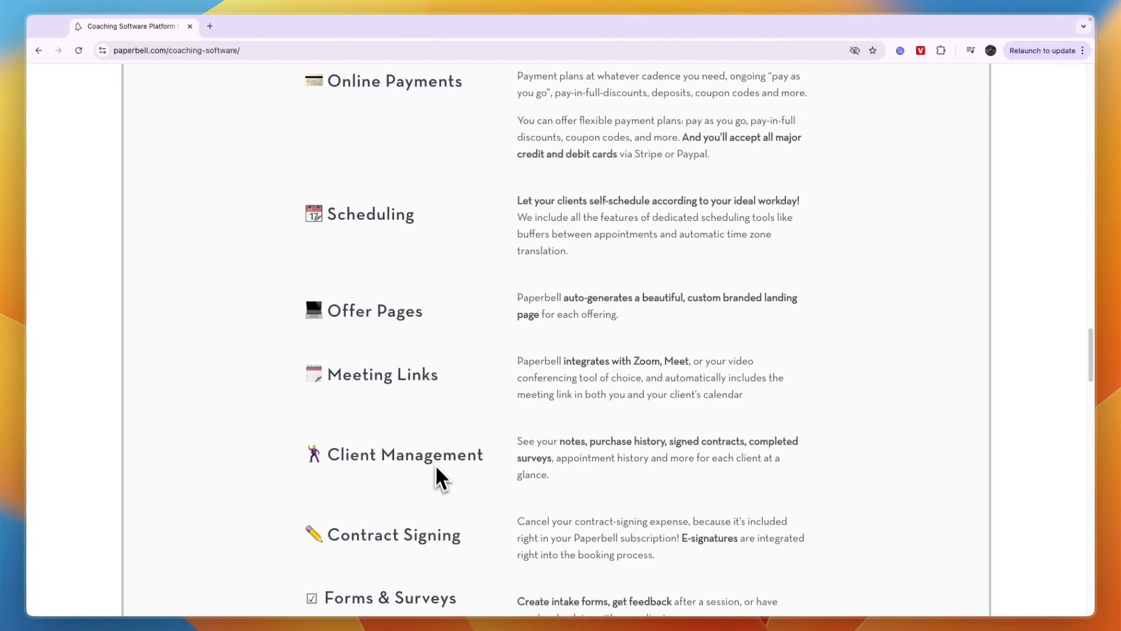
pyautogui.scroll(-3)
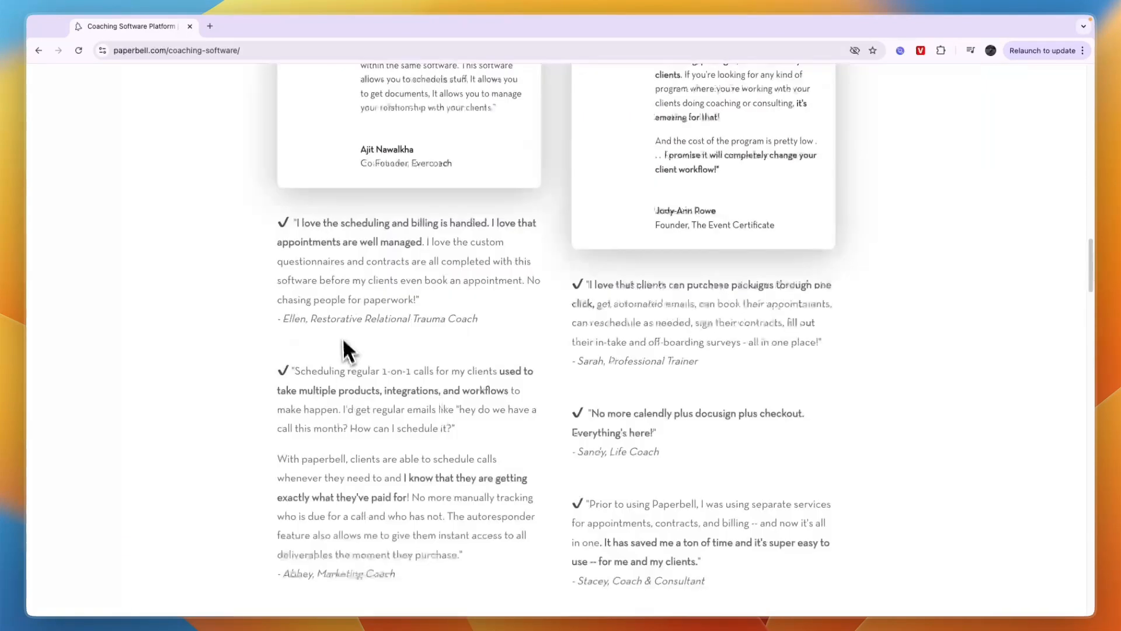
pyautogui.scroll(3)
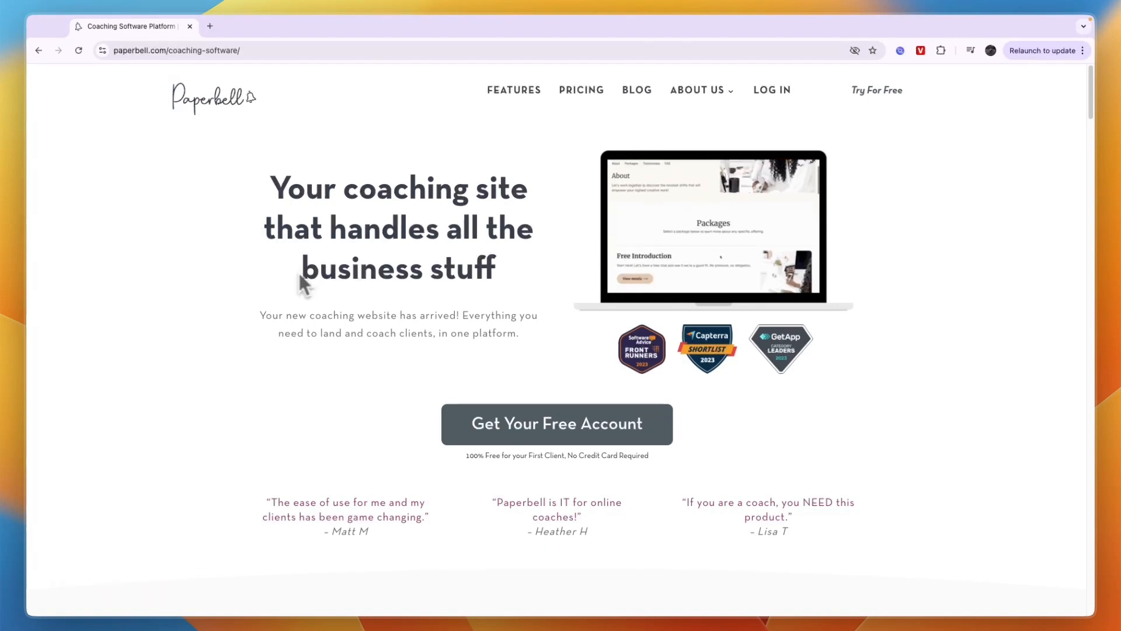
pyautogui.moveTo(556, 423)
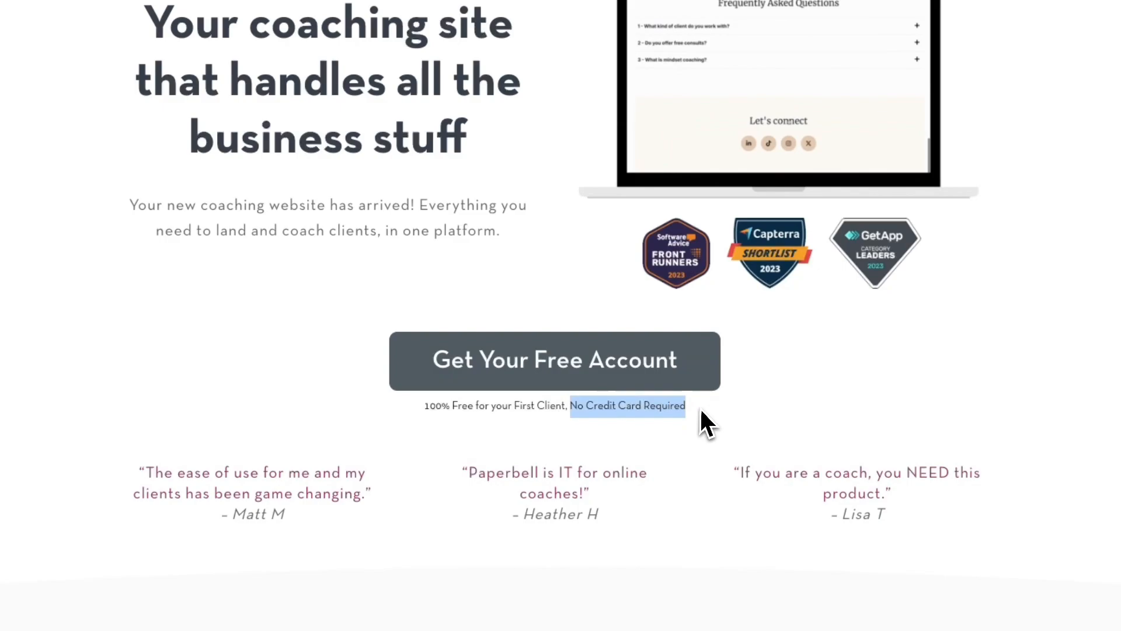
# Create a free coach account and tick the privacy policy and terms agreement.
pyautogui.click(553, 360)
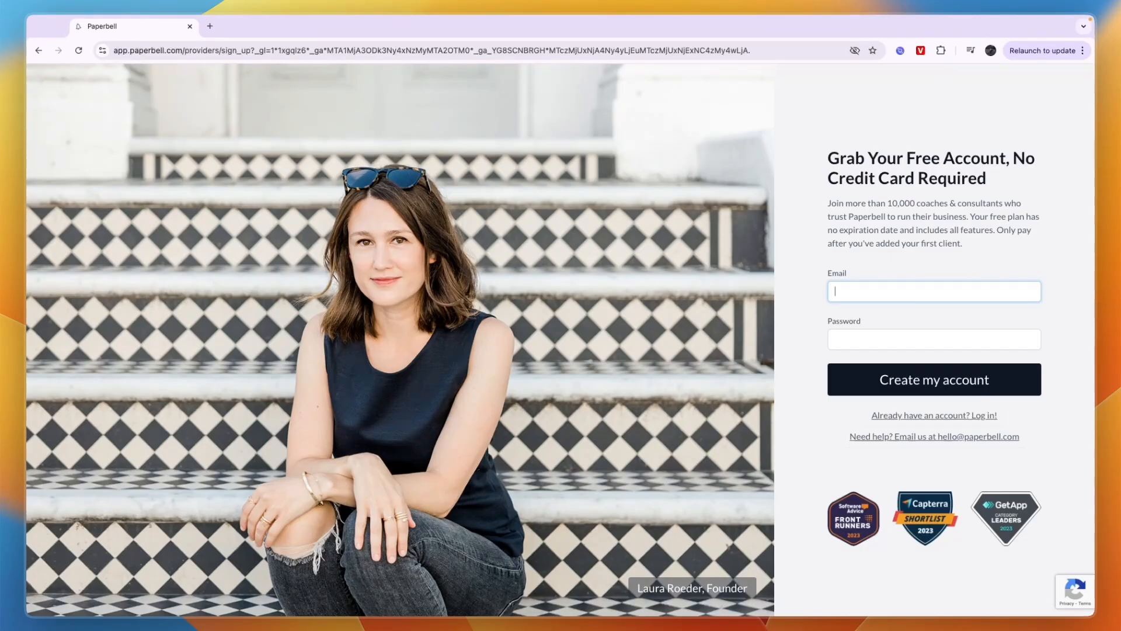
pyautogui.moveTo(634, 439)
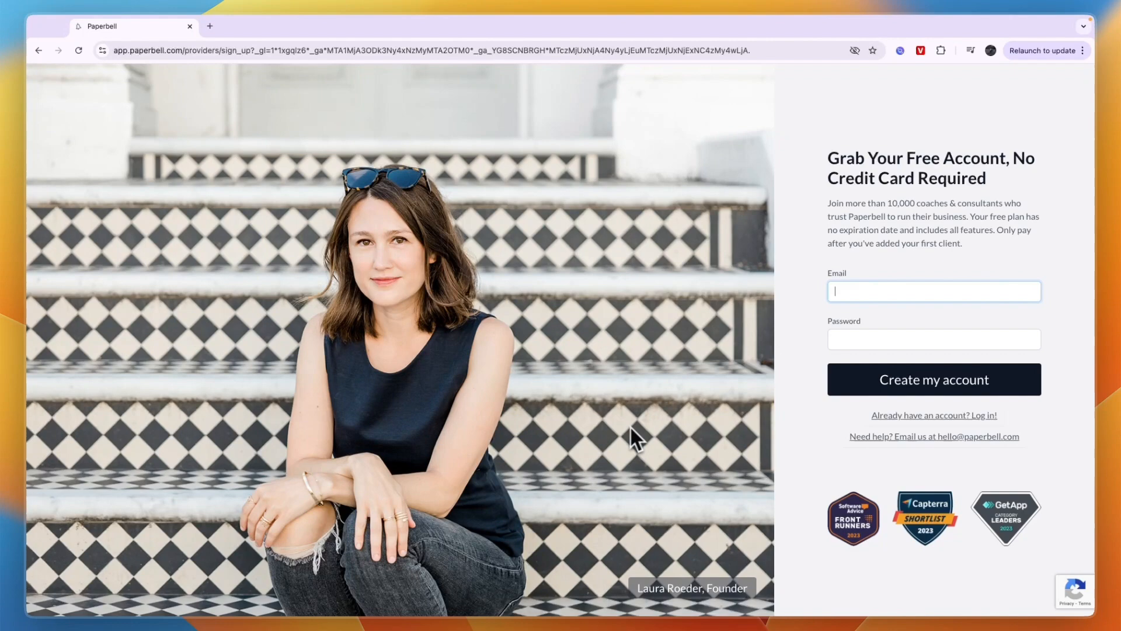
pyautogui.moveTo(870, 357)
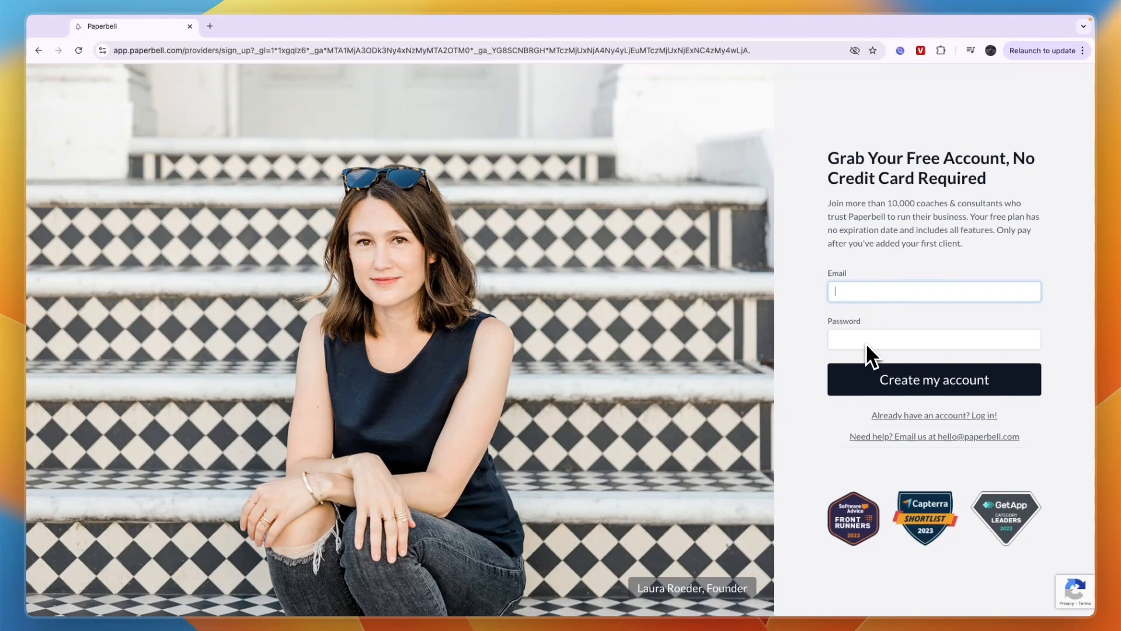
pyautogui.click(933, 379)
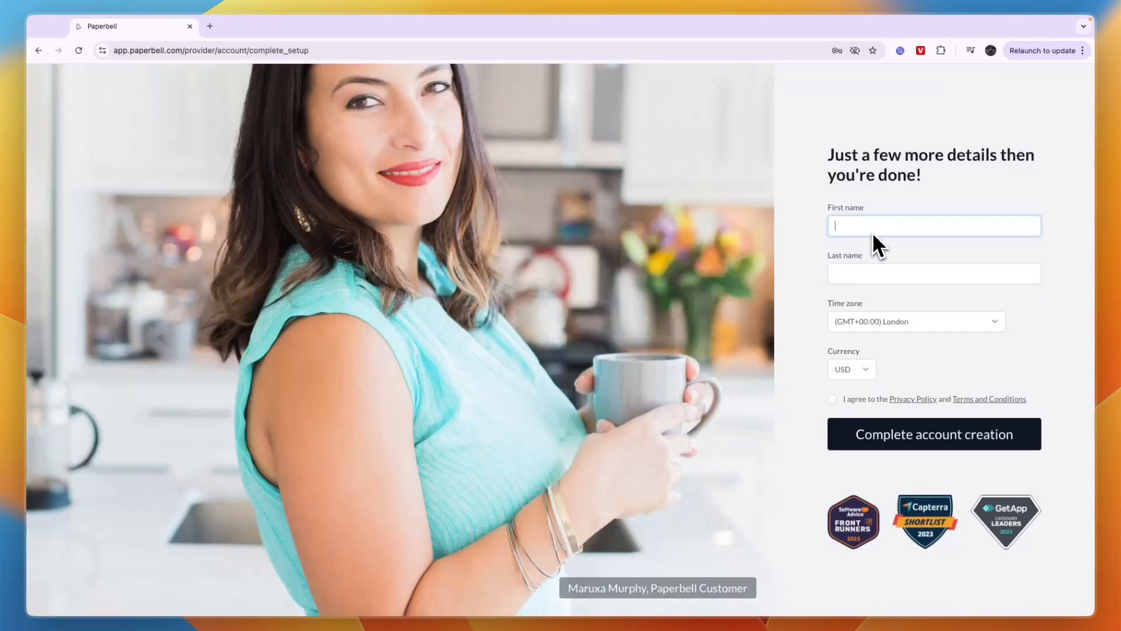
pyautogui.moveTo(857, 344)
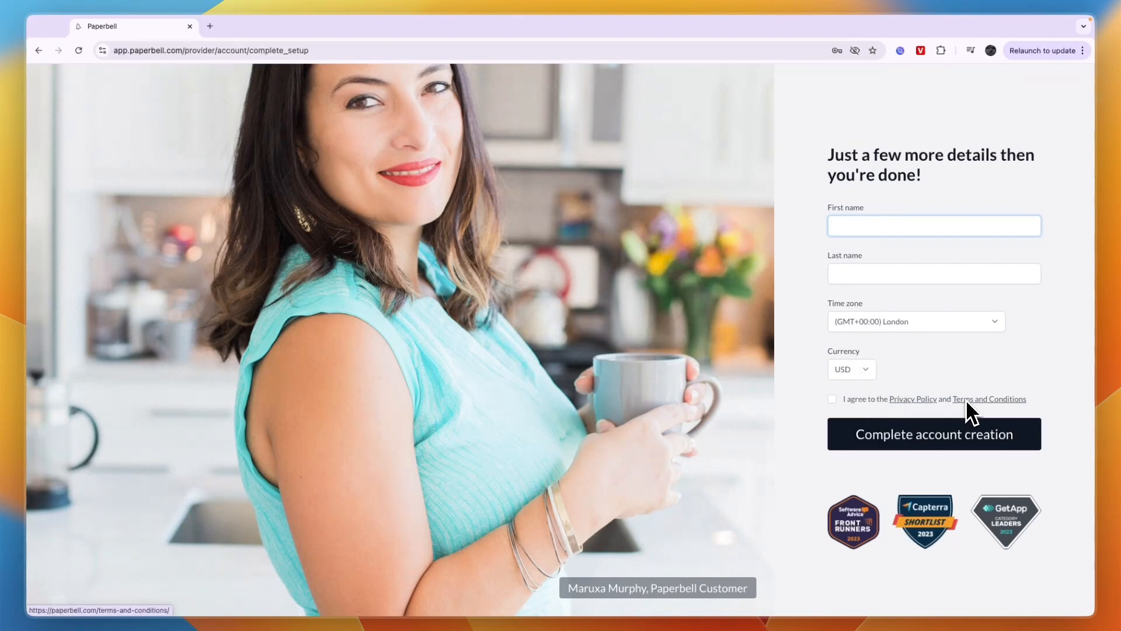
pyautogui.click(933, 225)
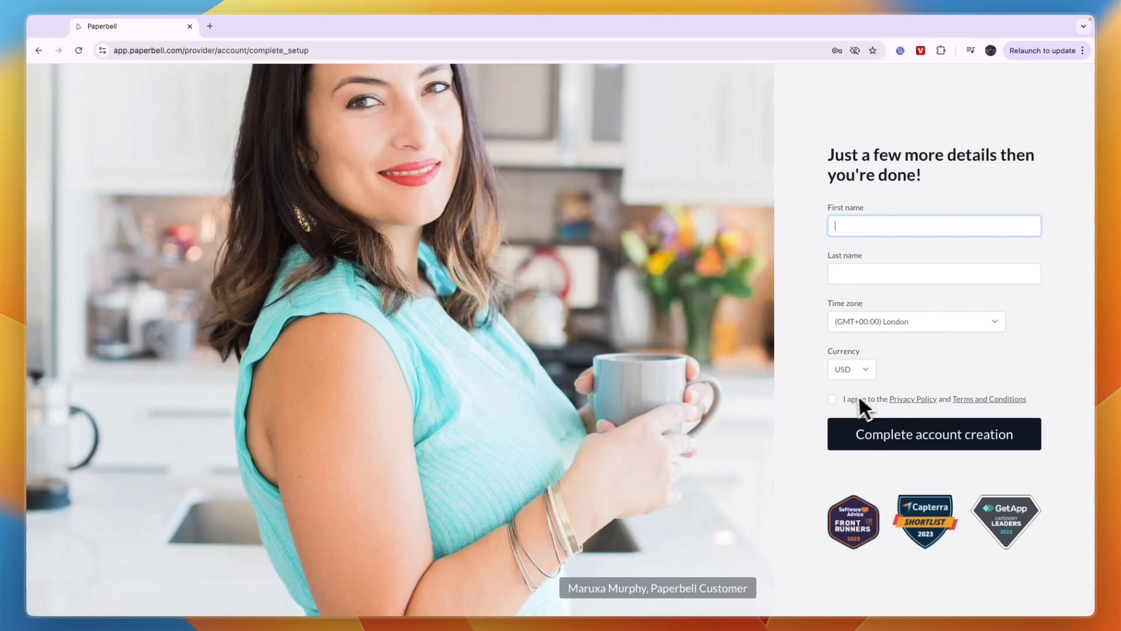
pyautogui.click(832, 399)
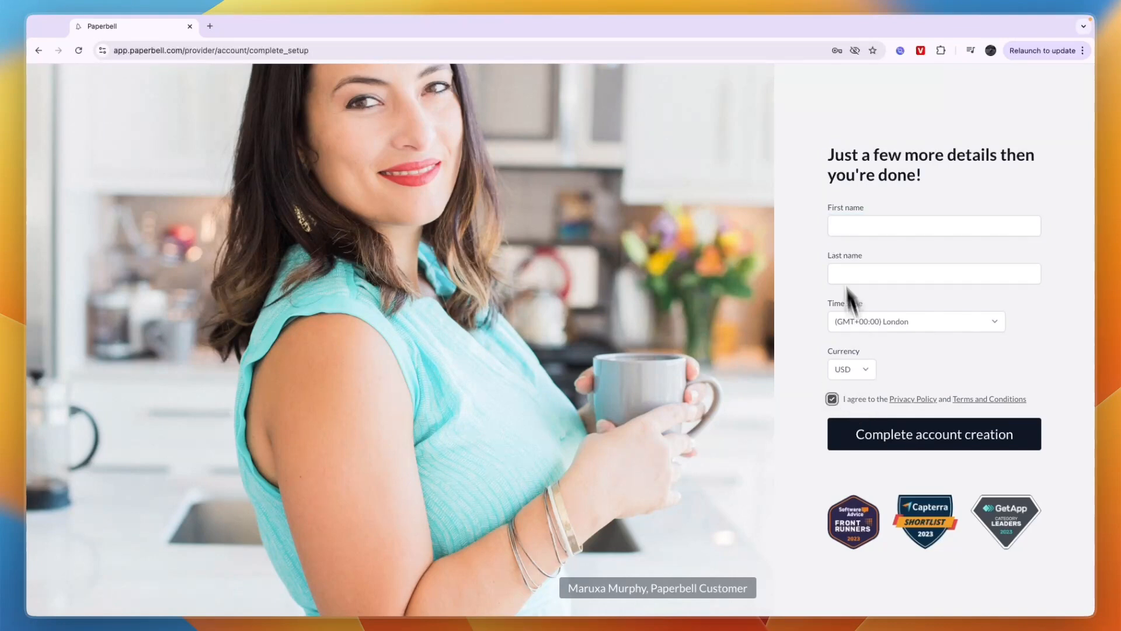
# Complete account creation and dismiss the welcome popup to reach the Packages dashboard.
pyautogui.click(933, 433)
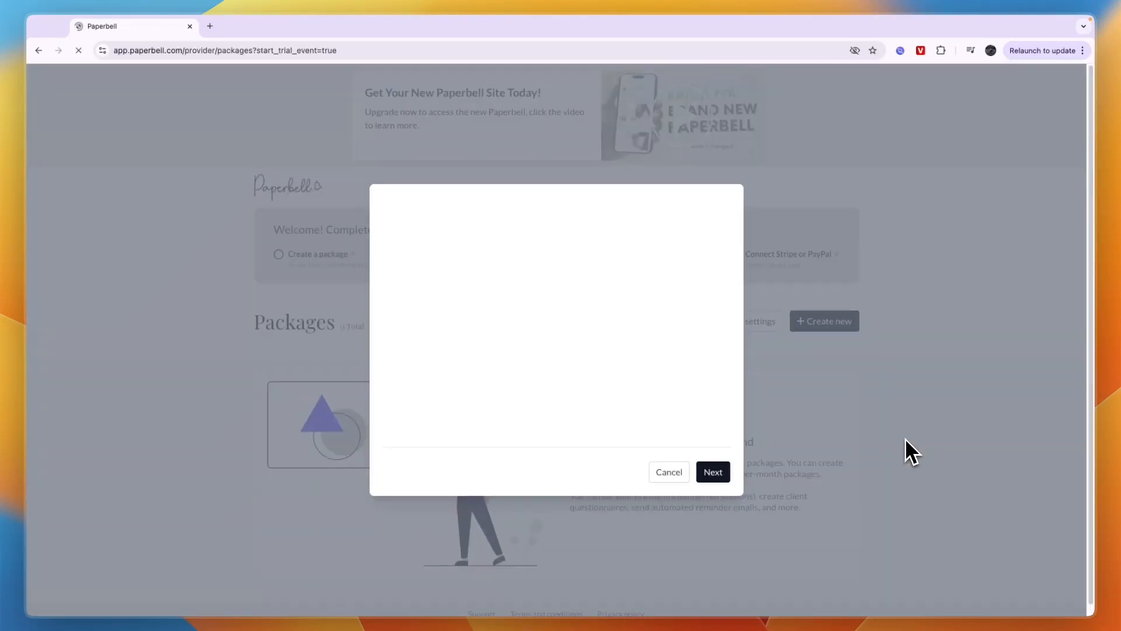
pyautogui.click(712, 472)
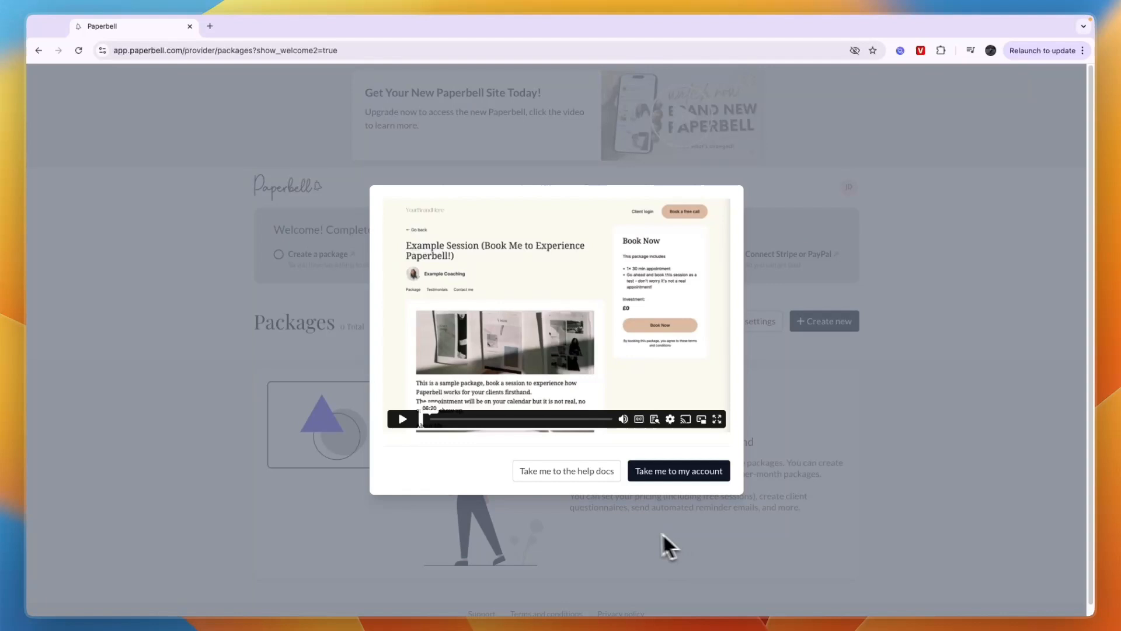
pyautogui.click(678, 471)
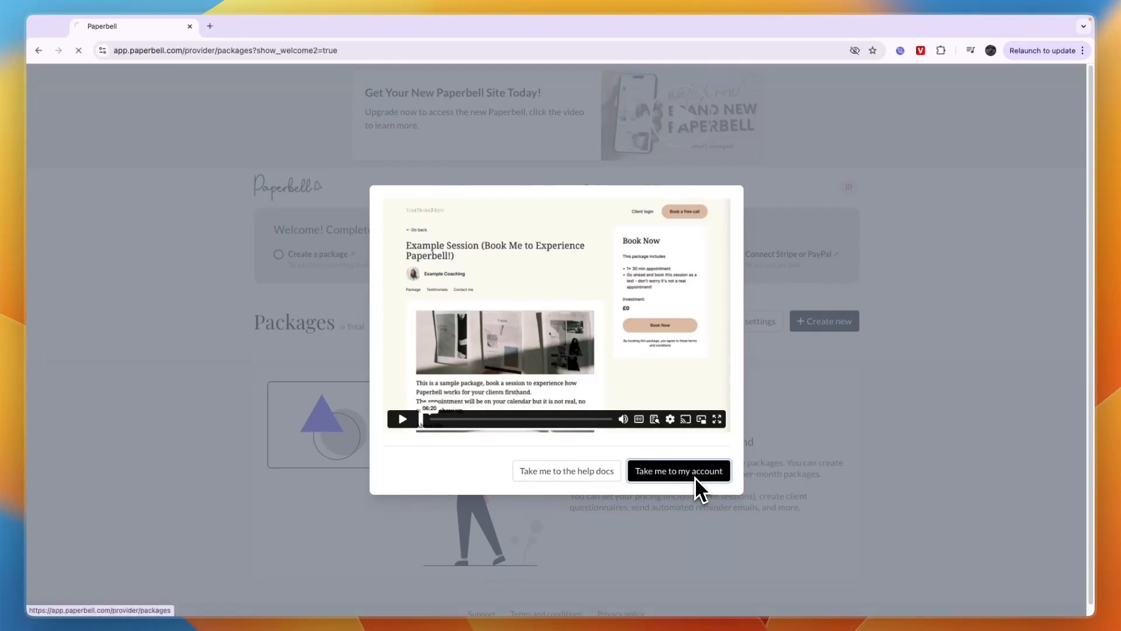
pyautogui.click(678, 470)
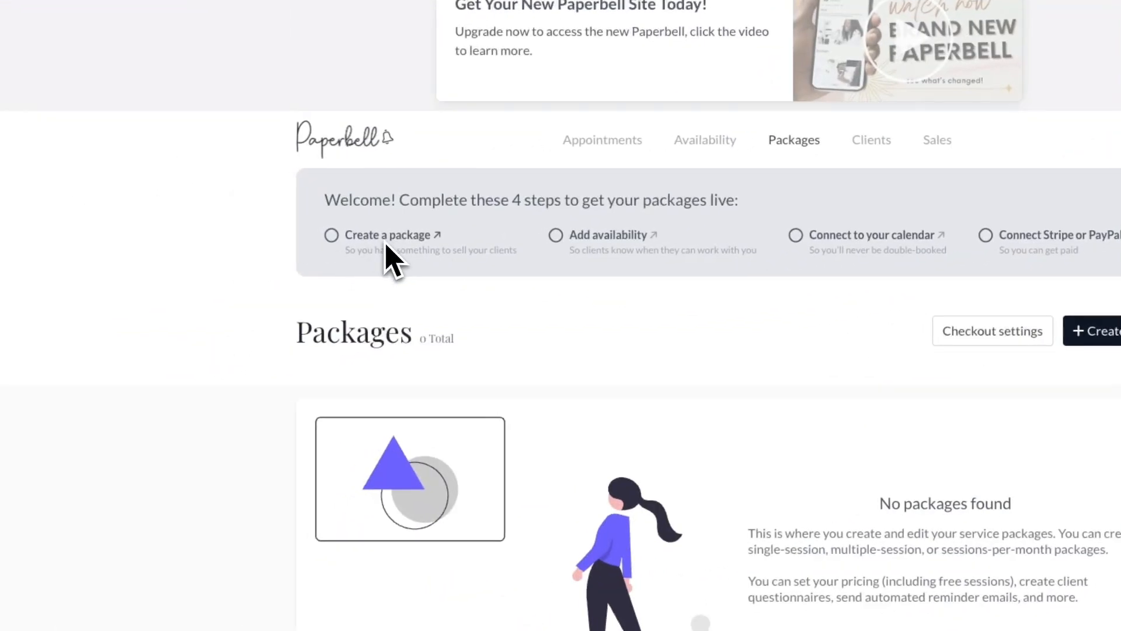
# Choose Create a package from the welcome checklist.
pyautogui.click(392, 235)
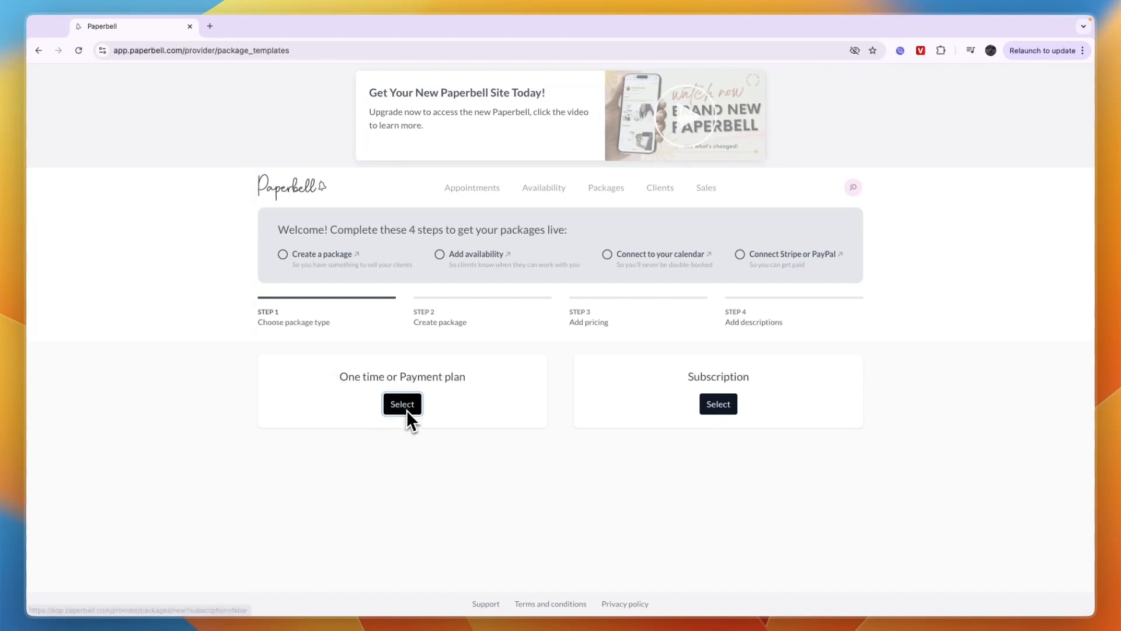
# Make a one-time package 'Chess course + coaching' with five 60-minute appointments.
pyautogui.click(402, 404)
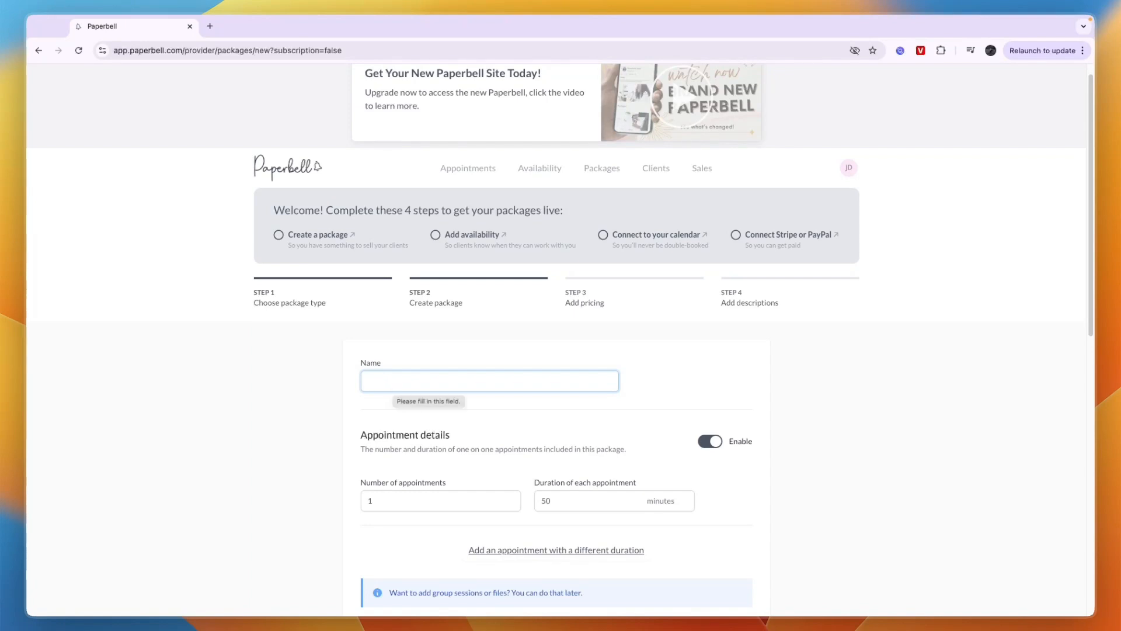
pyautogui.write('Chess course + coaching')
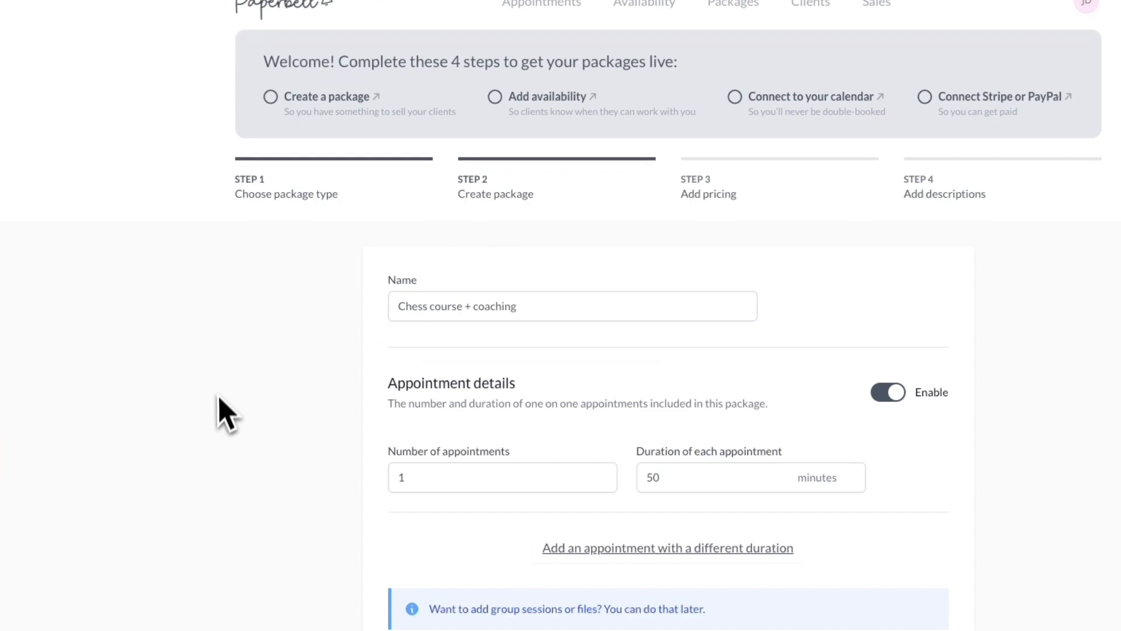
pyautogui.scroll(-3)
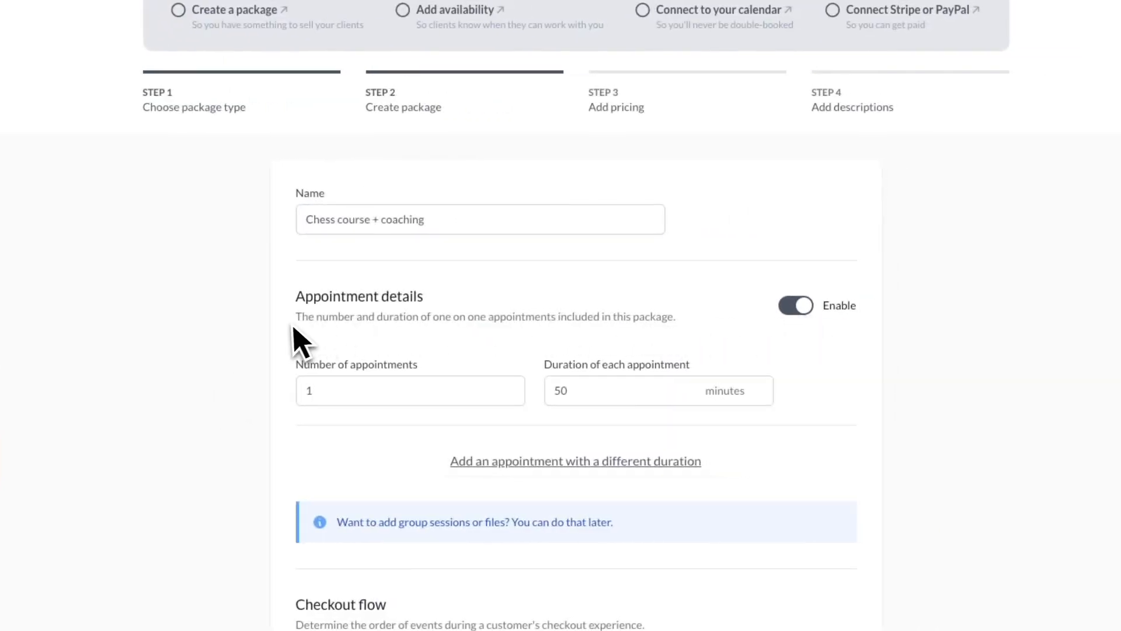
pyautogui.moveTo(296, 316); pyautogui.dragTo(483, 316)
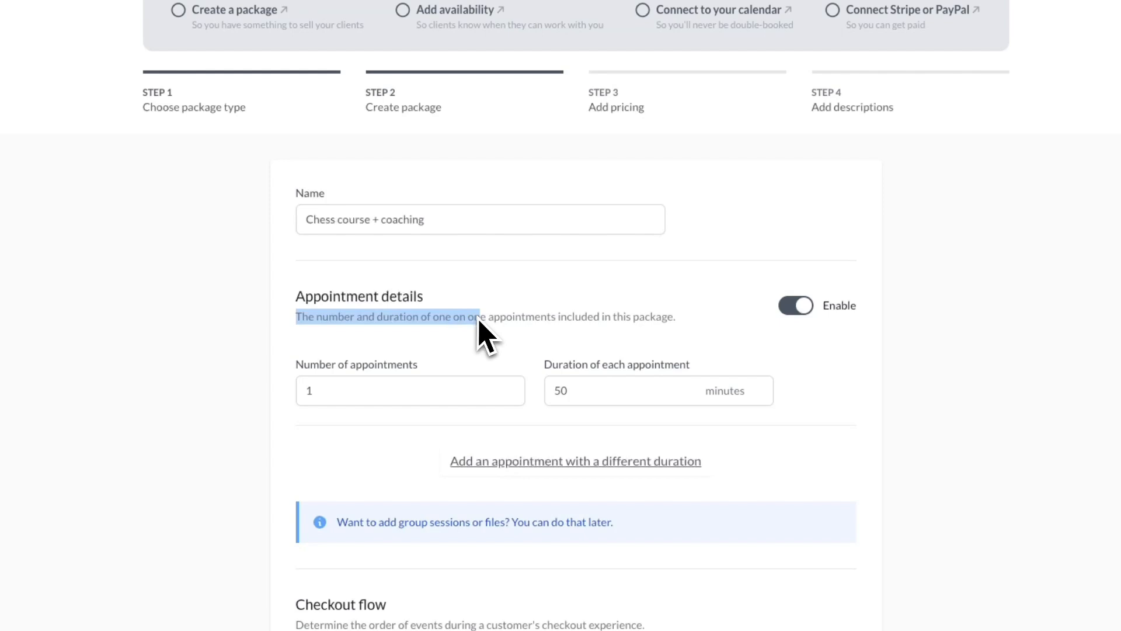
pyautogui.moveTo(708, 336)
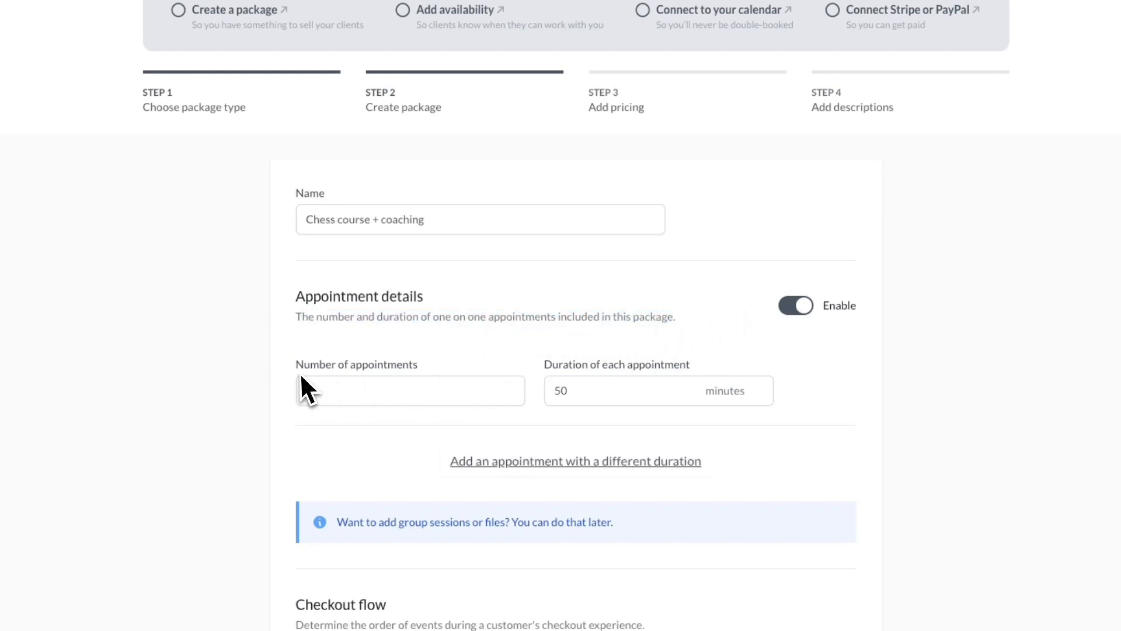
pyautogui.write('3')
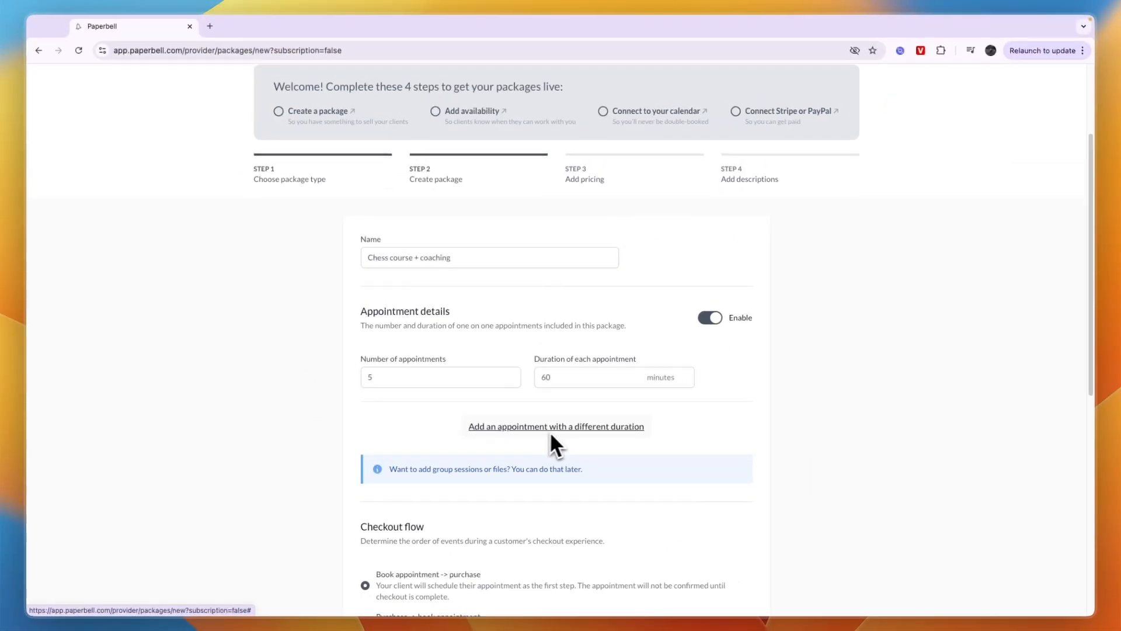
# Keep the 'Book appointment -> purchase' checkout flow and Active status.
pyautogui.scroll(-3)
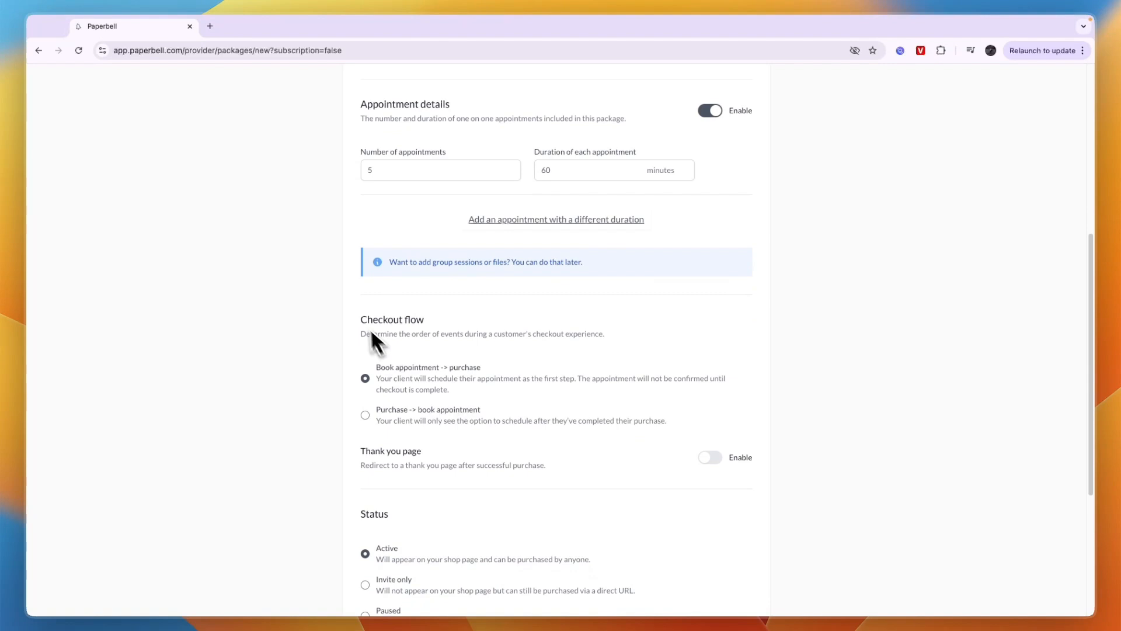
pyautogui.moveTo(316, 370)
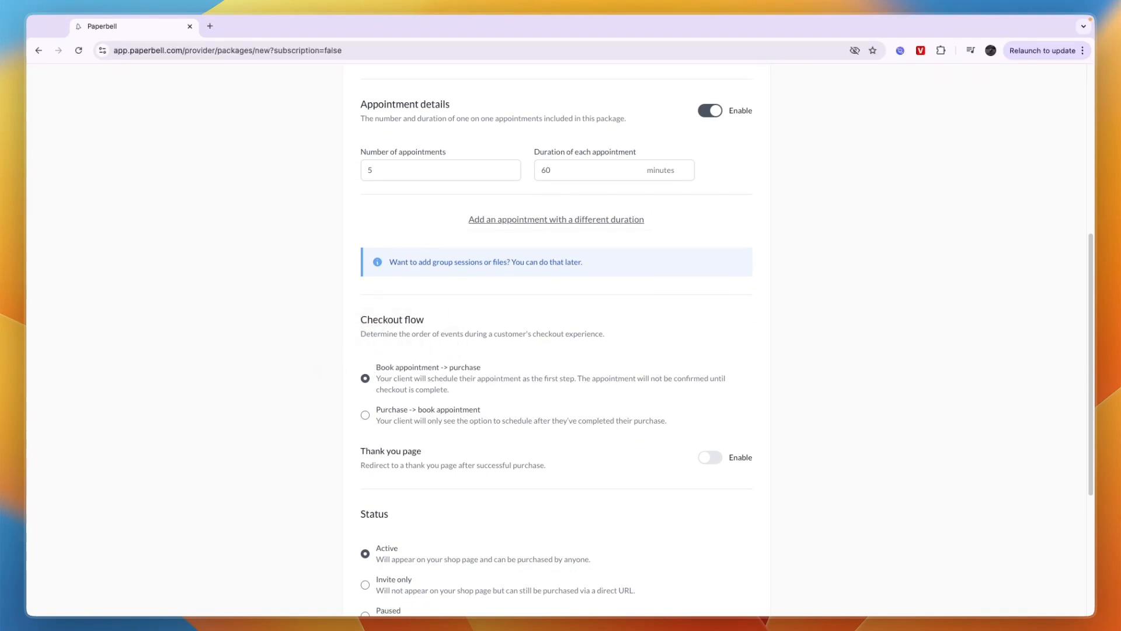
pyautogui.scroll(-3)
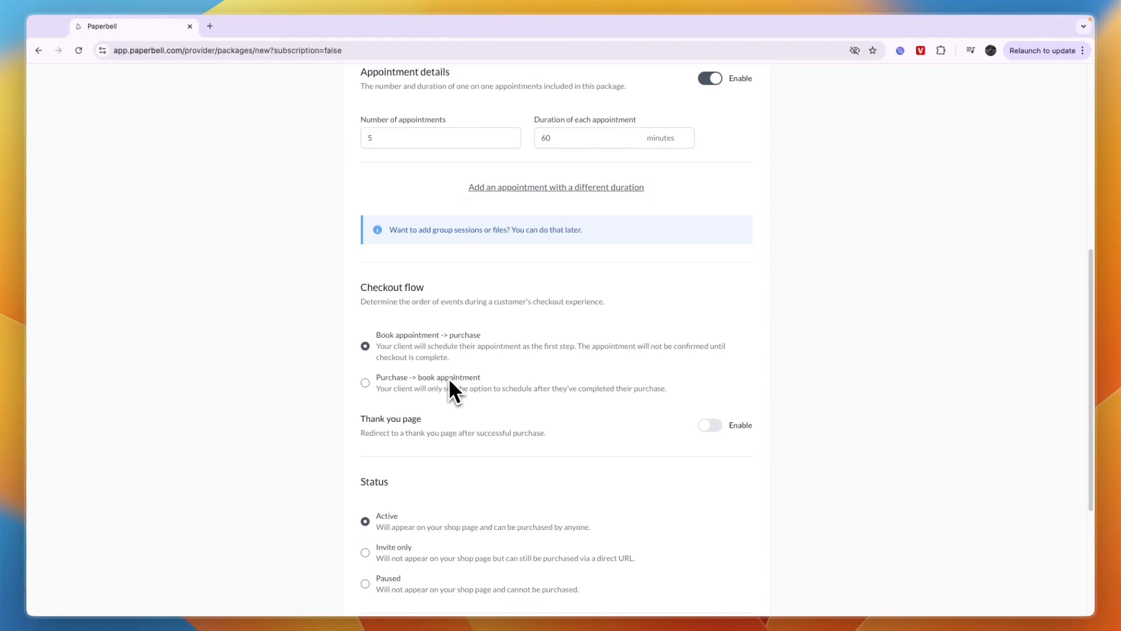
pyautogui.moveTo(426, 361)
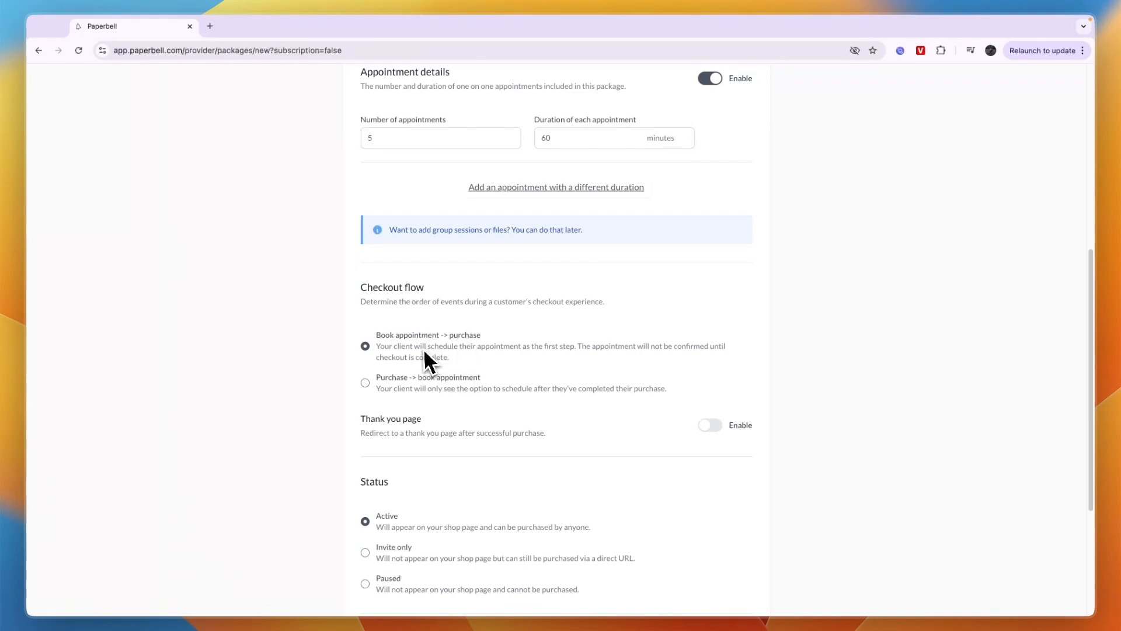
pyautogui.moveTo(404, 323)
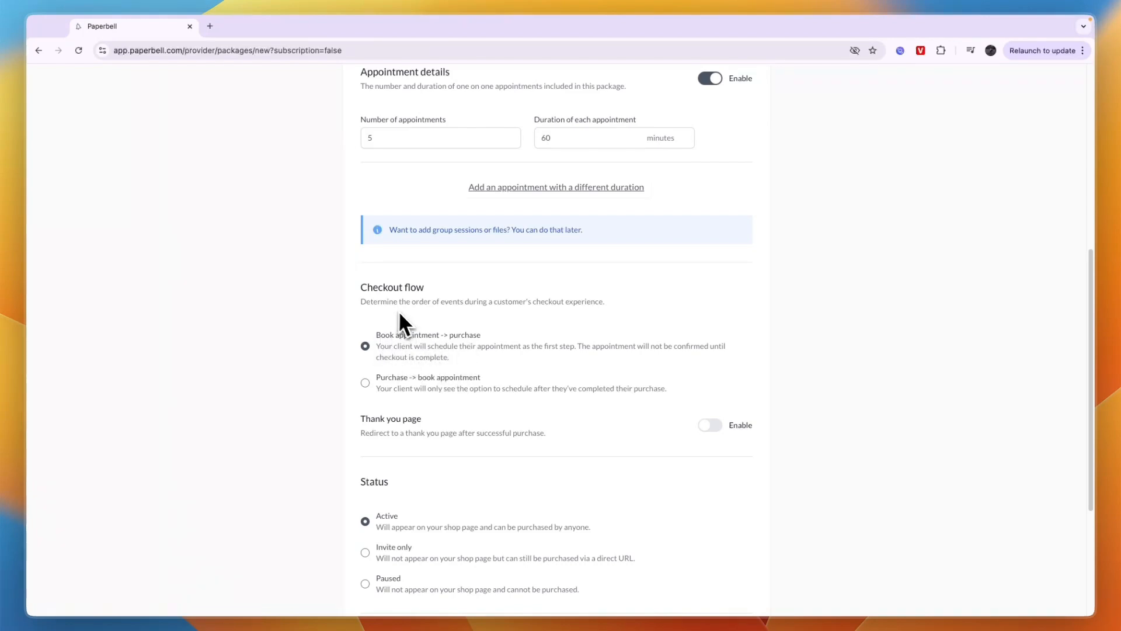
pyautogui.doubleClick(408, 334)
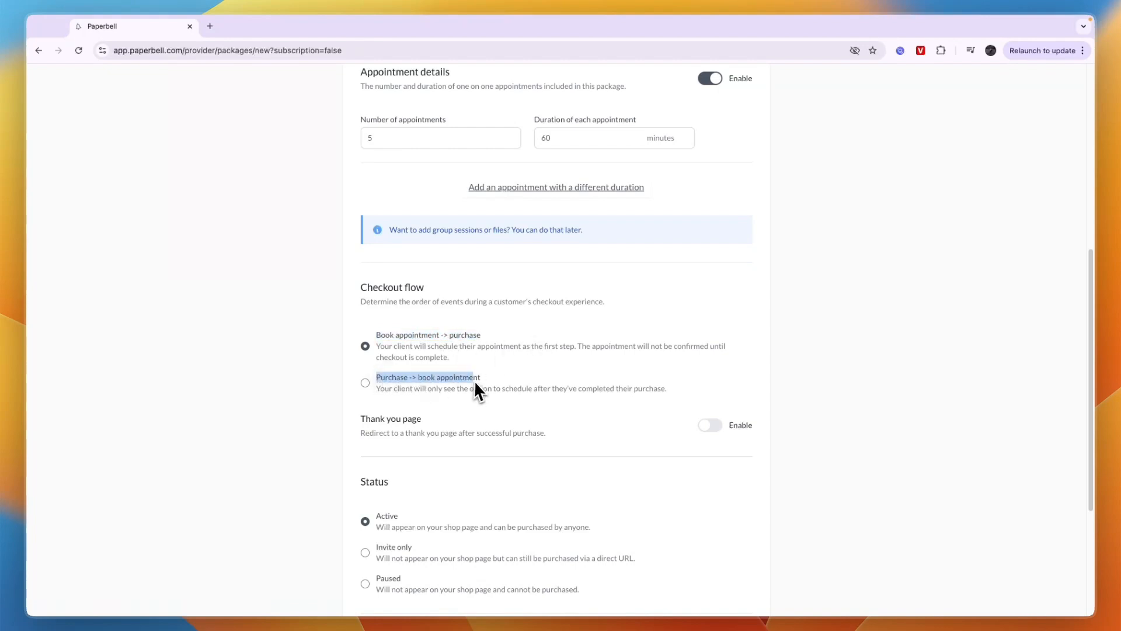
pyautogui.moveTo(520, 386)
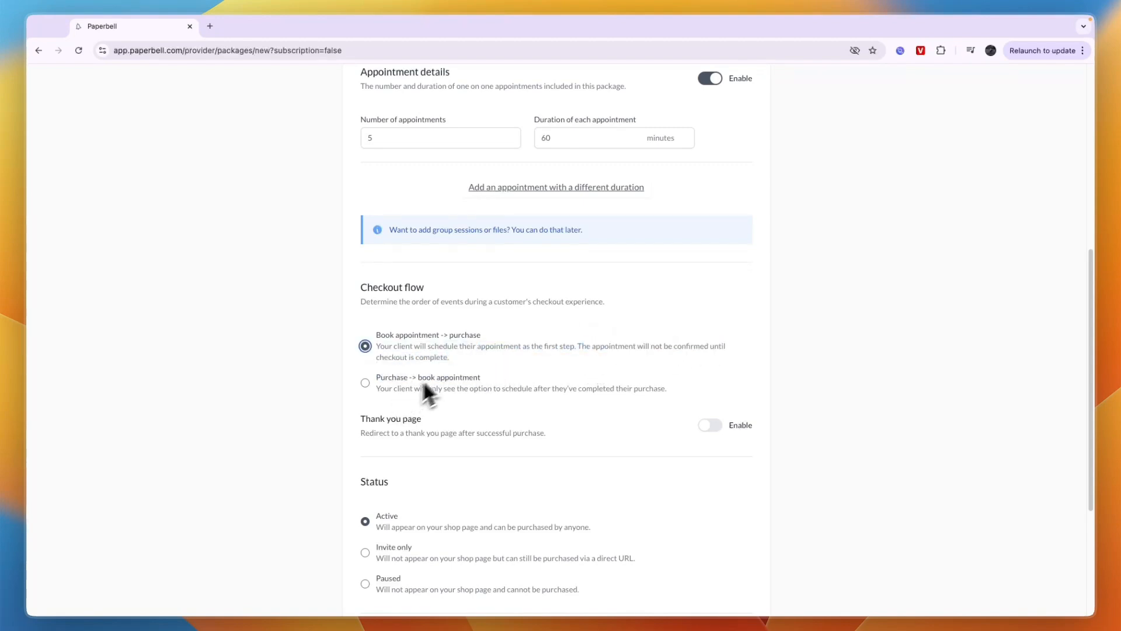
pyautogui.moveTo(376, 388); pyautogui.dragTo(496, 388)
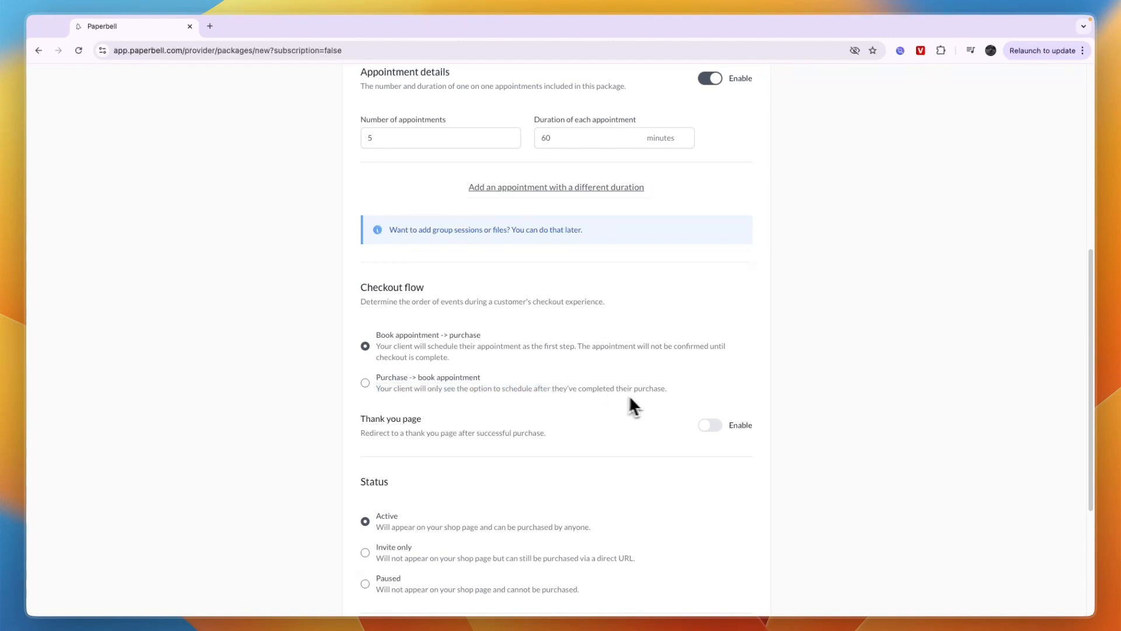
pyautogui.moveTo(397, 364)
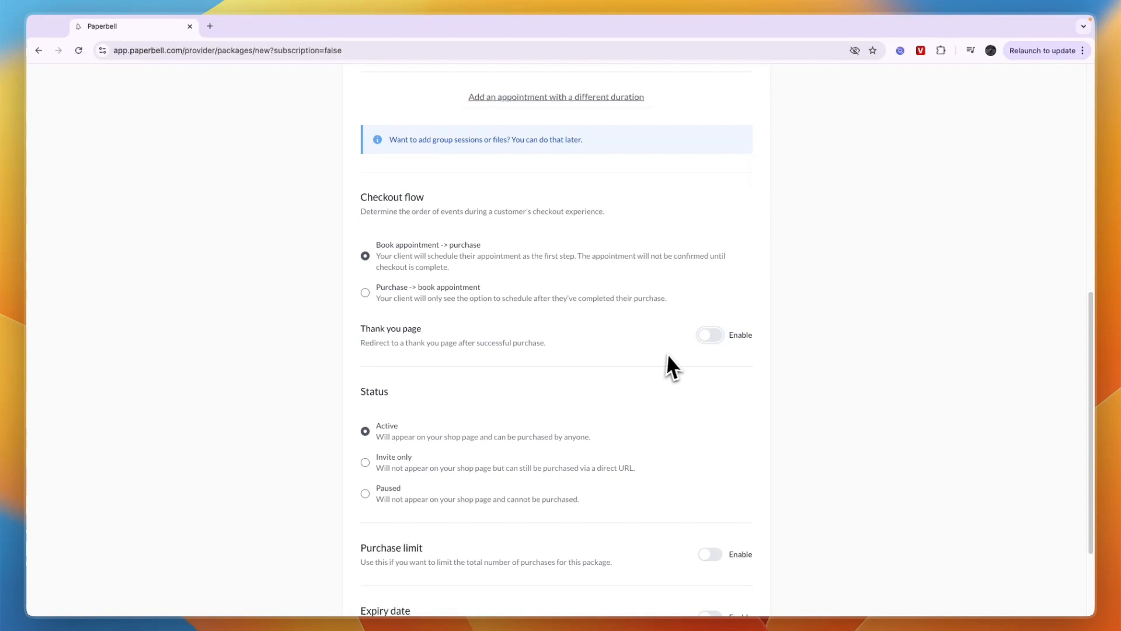
# Leave the purchase limit off and save the package details.
pyautogui.scroll(-3)
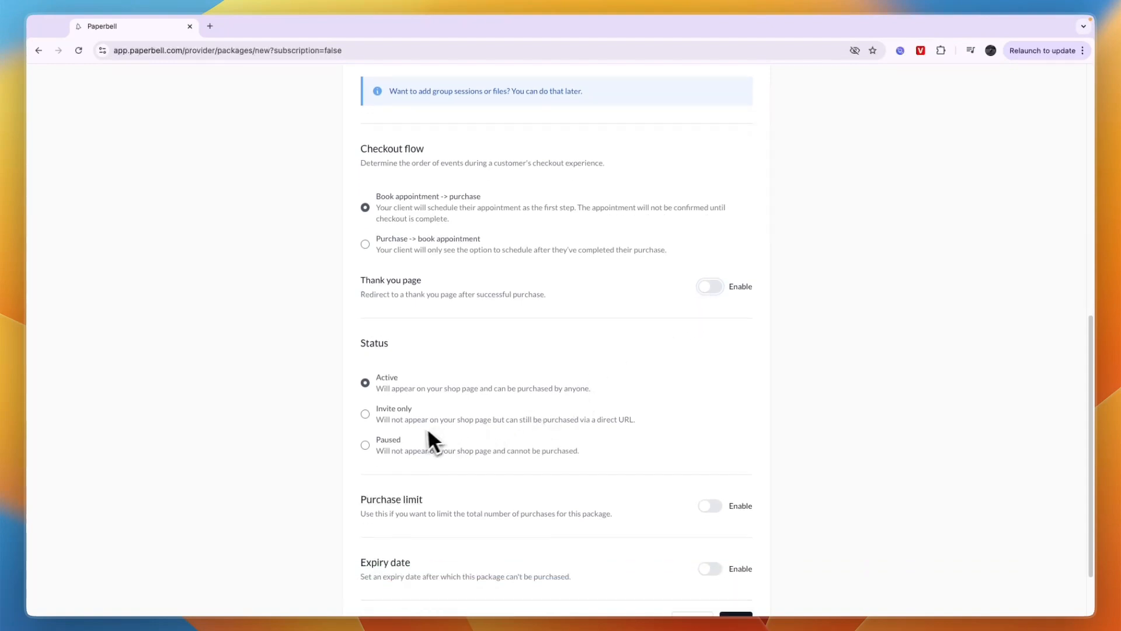
pyautogui.moveTo(405, 397)
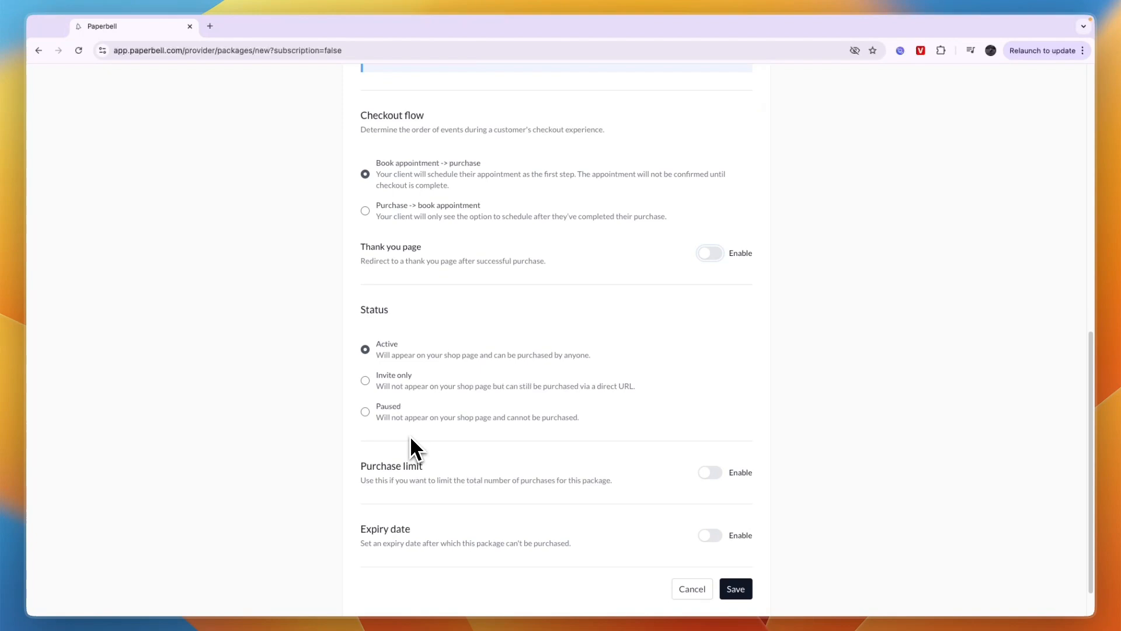
pyautogui.scroll(-3)
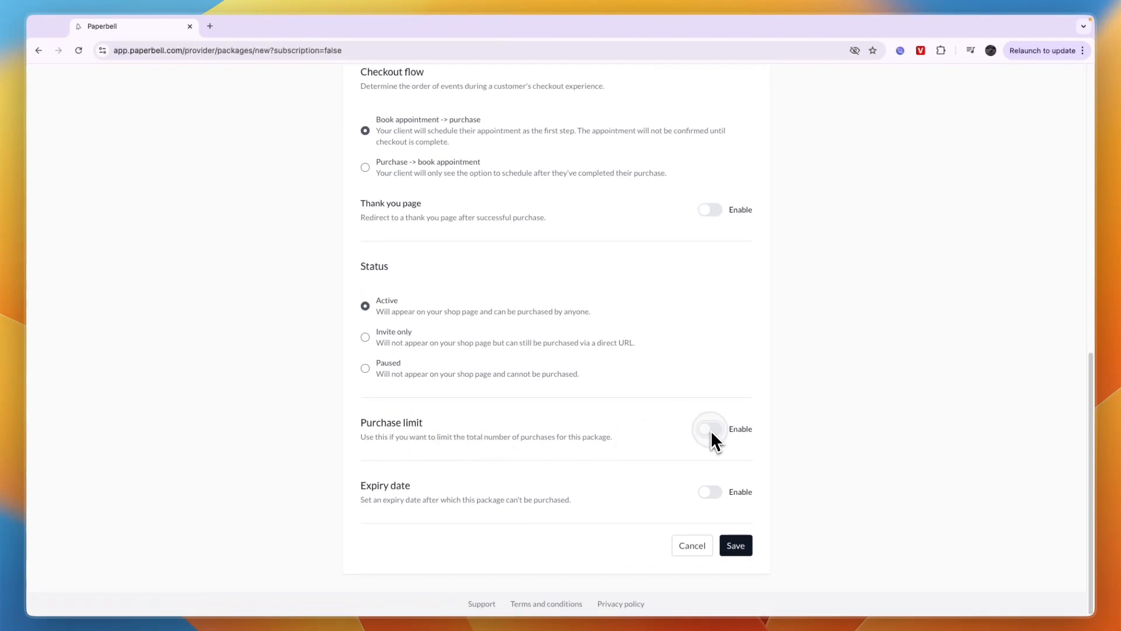
pyautogui.click(708, 428)
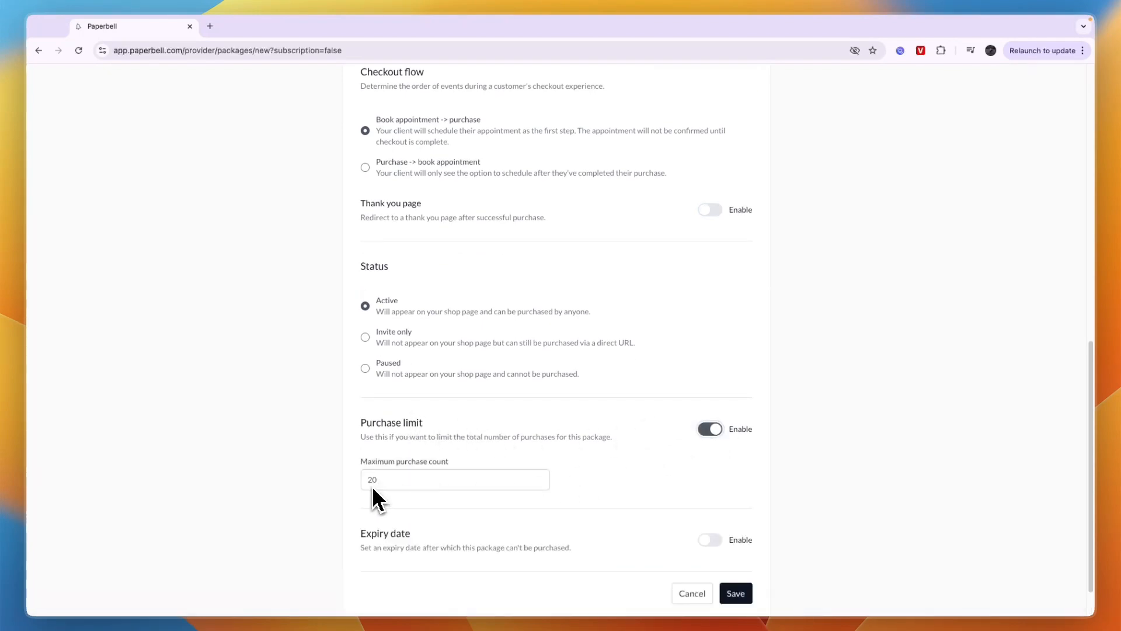
pyautogui.click(708, 428)
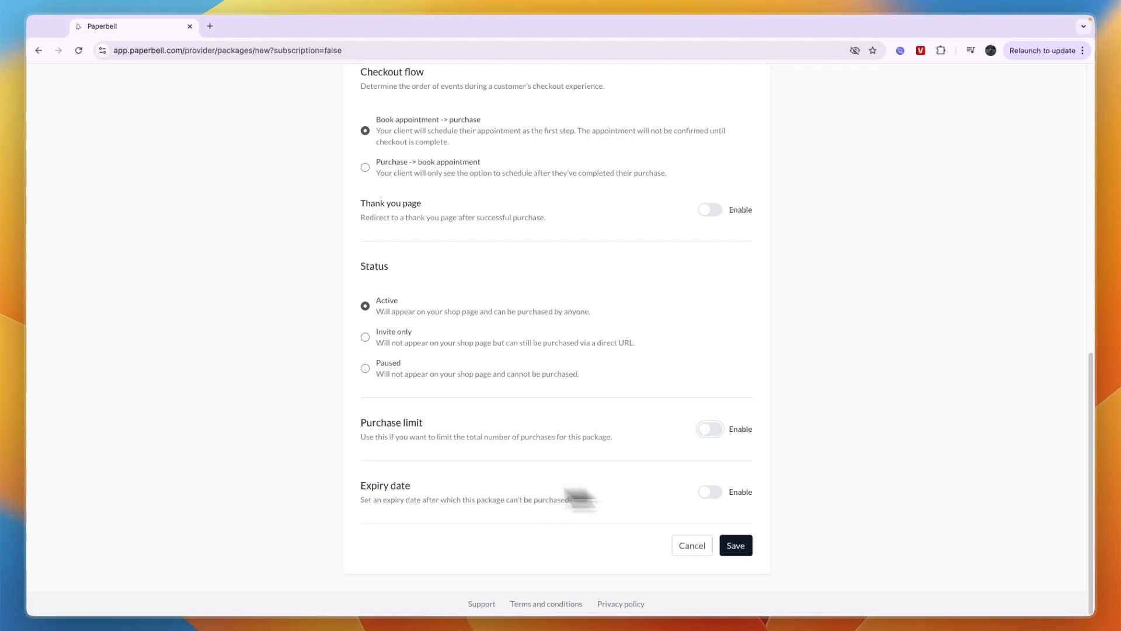
pyautogui.click(735, 544)
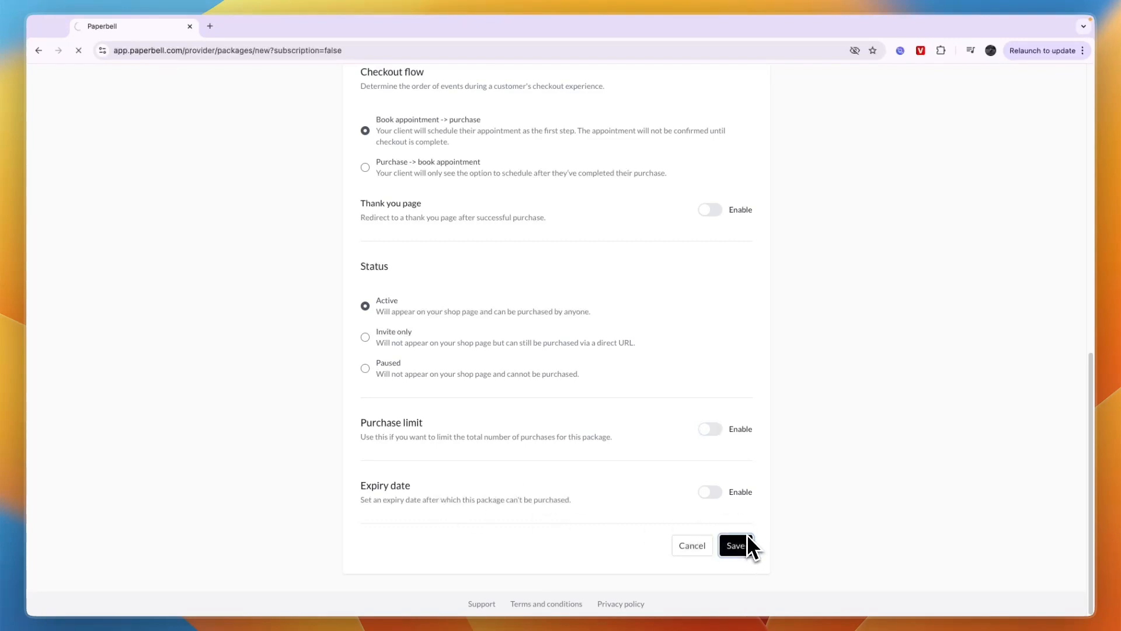
pyautogui.click(734, 544)
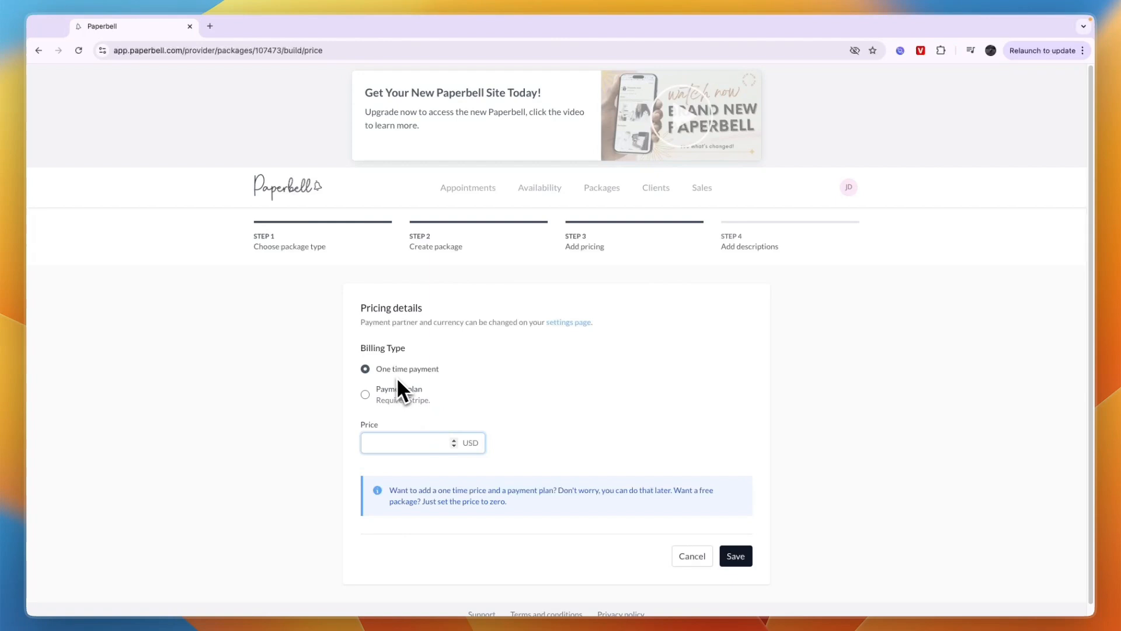
# Set a one-time payment price of 250 USD and save the pricing.
pyautogui.doubleClick(407, 368)
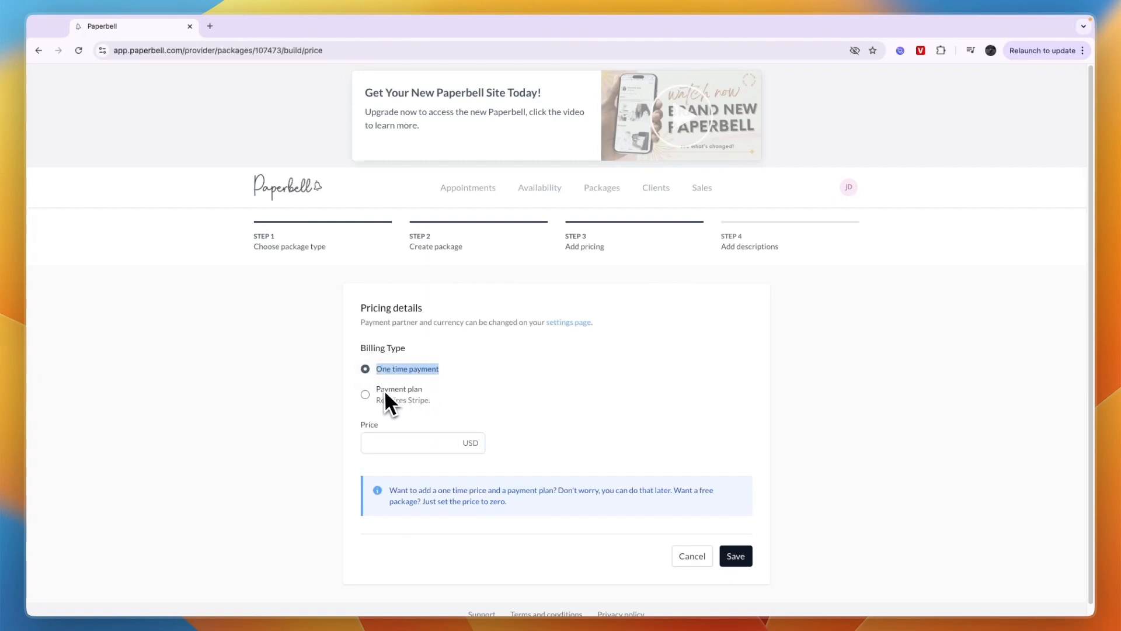
pyautogui.moveTo(395, 414)
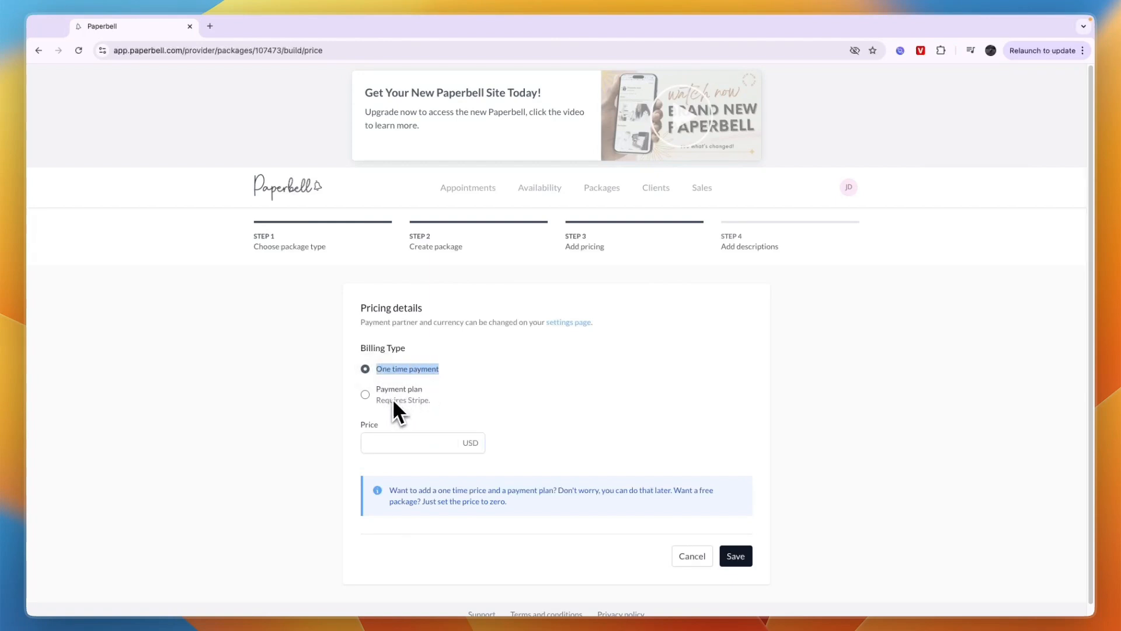
pyautogui.click(366, 394)
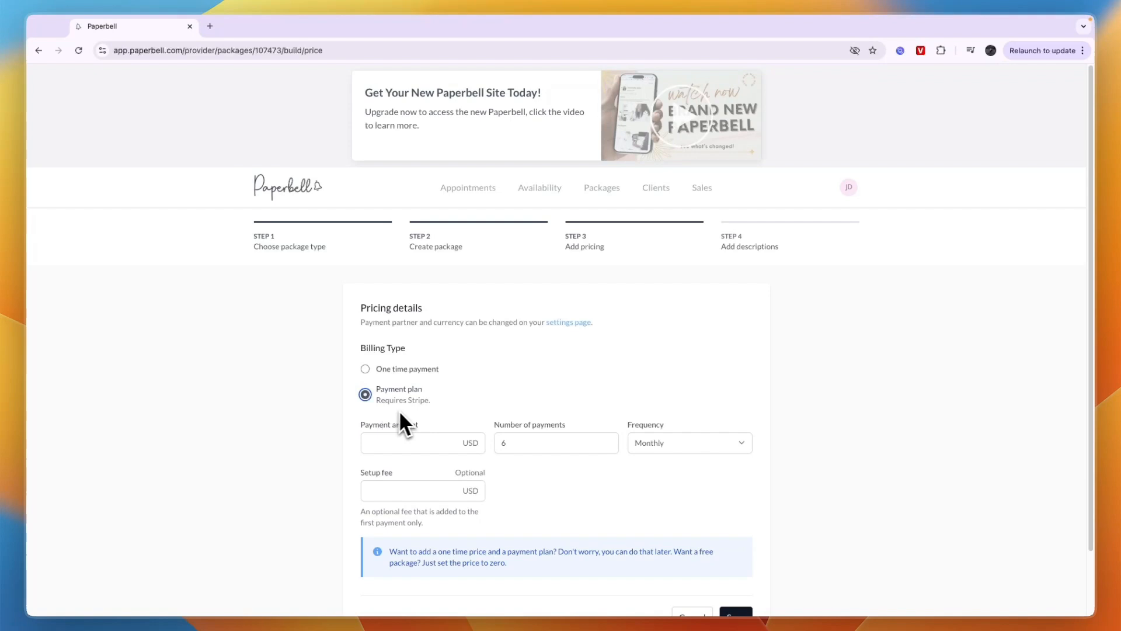
pyautogui.click(414, 443)
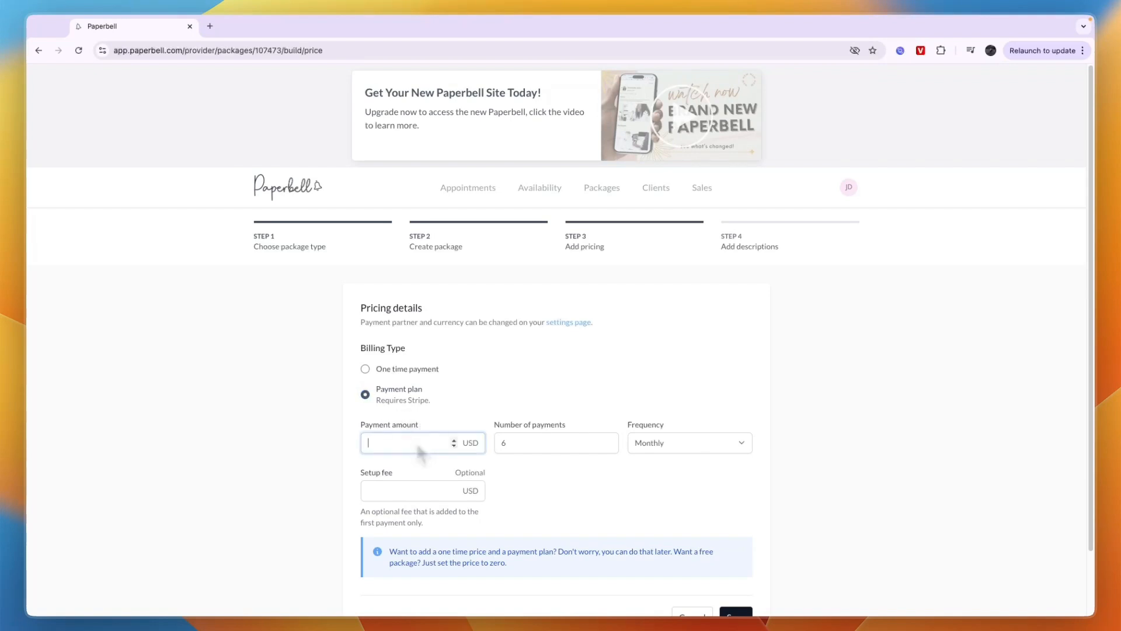
pyautogui.write('1000')
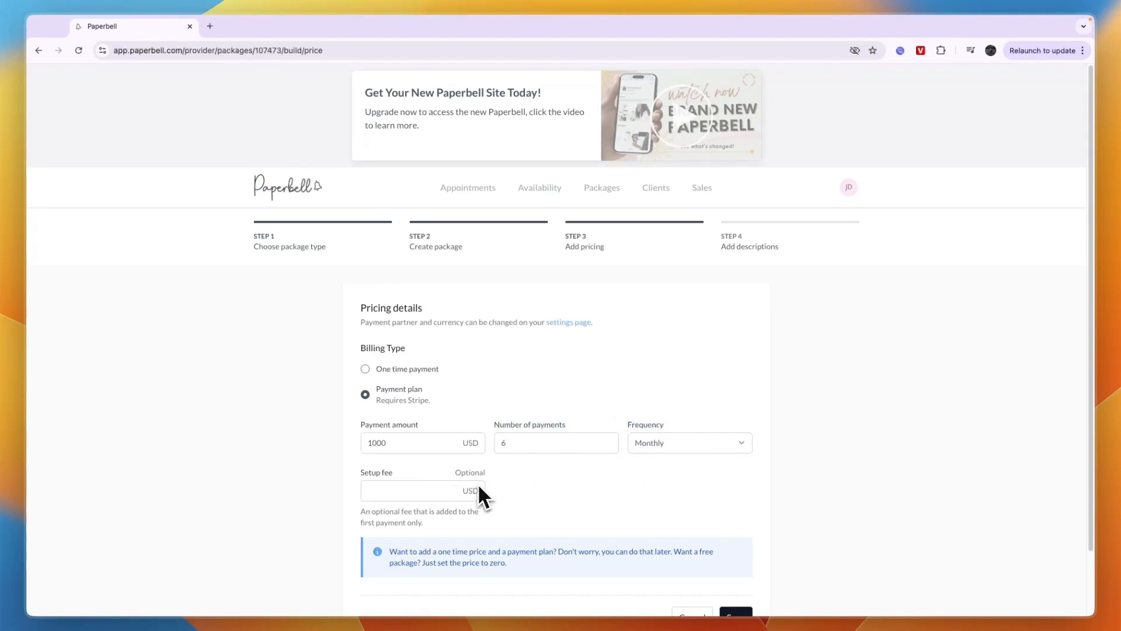
pyautogui.click(366, 368)
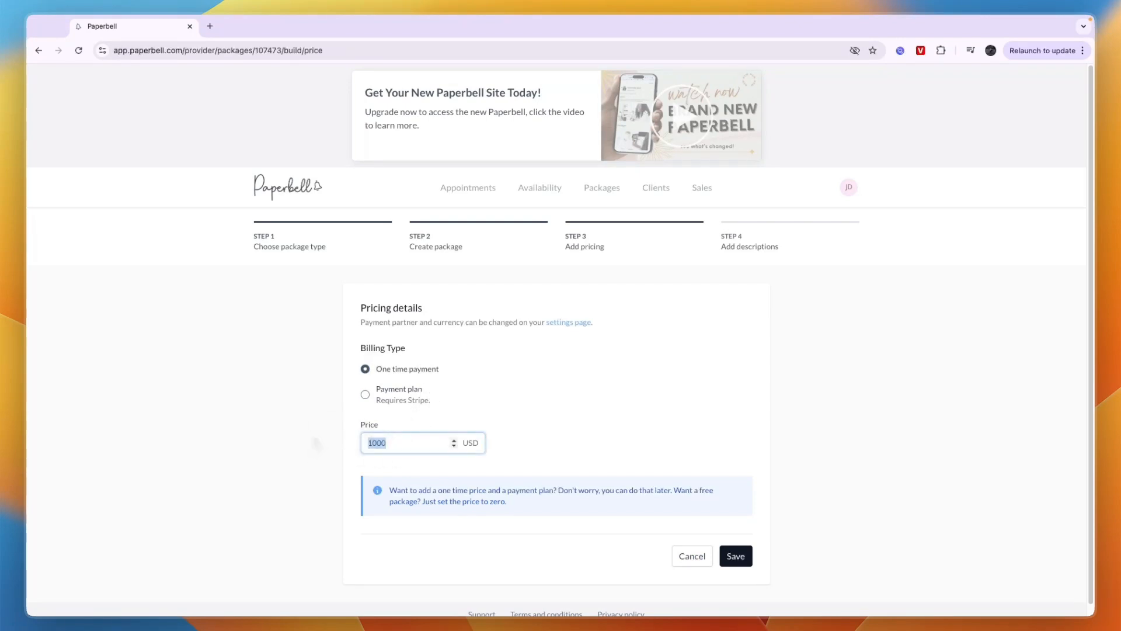
pyautogui.write('250')
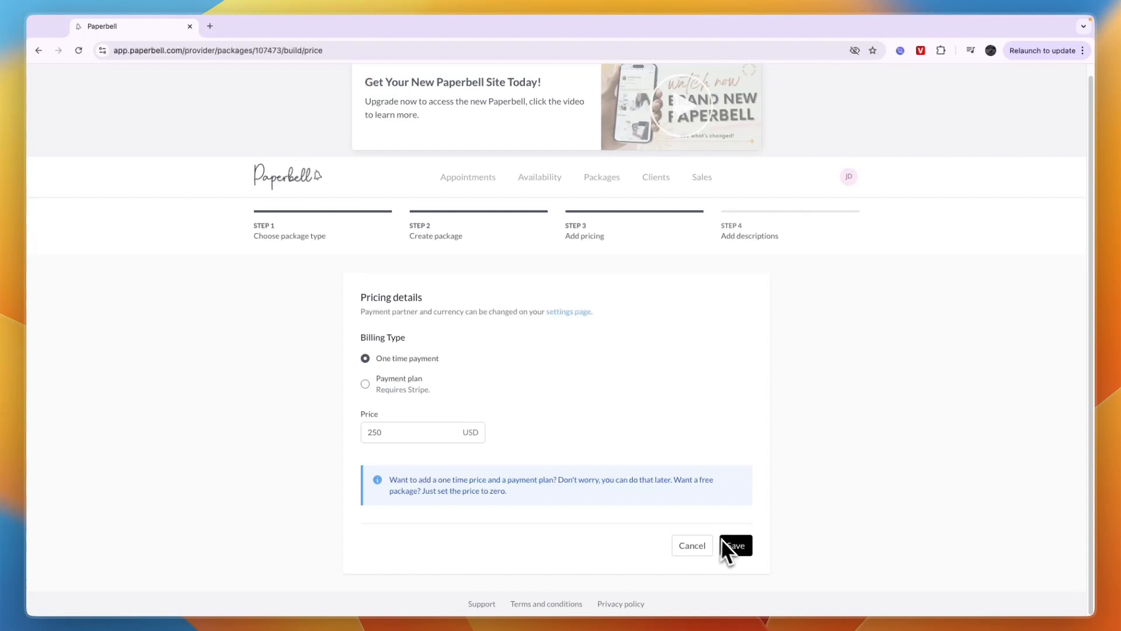
pyautogui.click(735, 545)
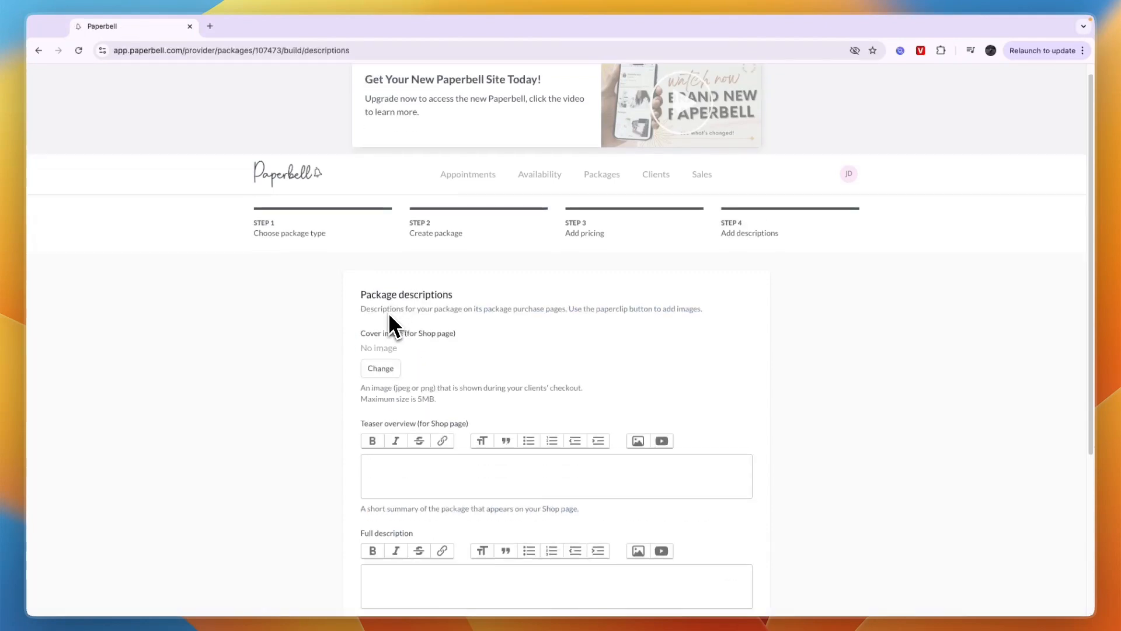
# Add a cover image, check 'This package includes', and save the descriptions.
pyautogui.scroll(-3)
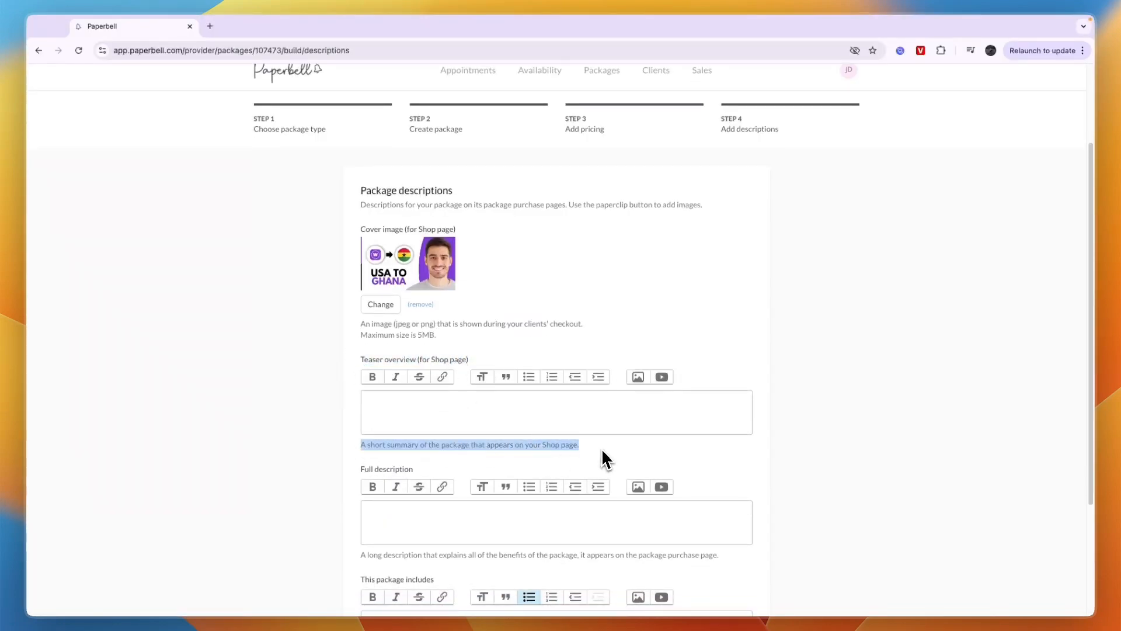
pyautogui.scroll(-3)
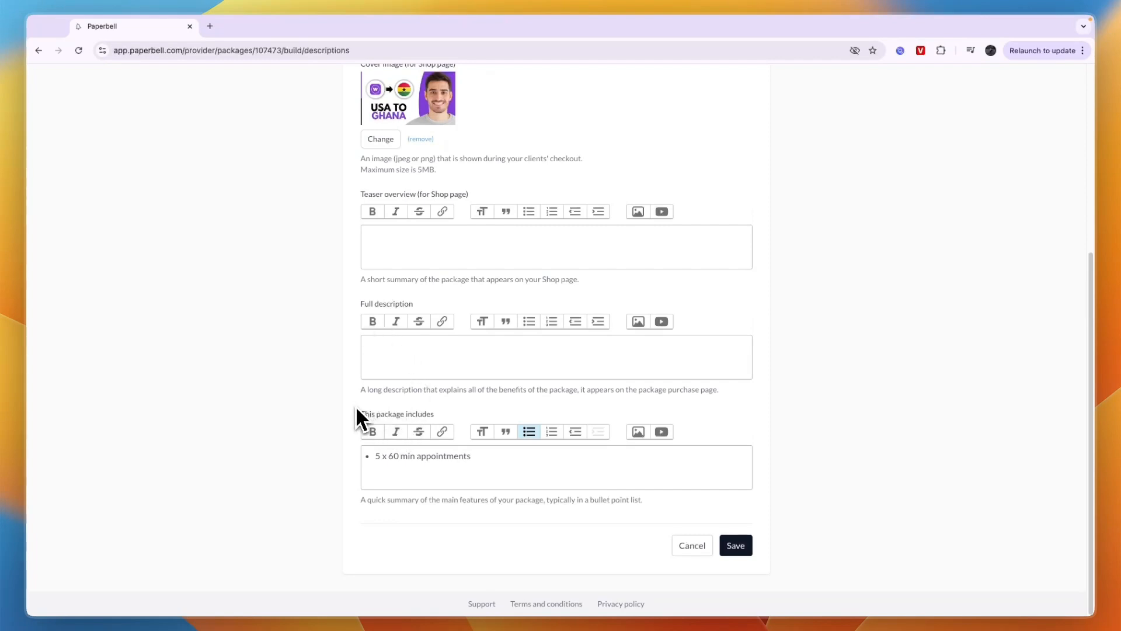
pyautogui.moveTo(425, 479)
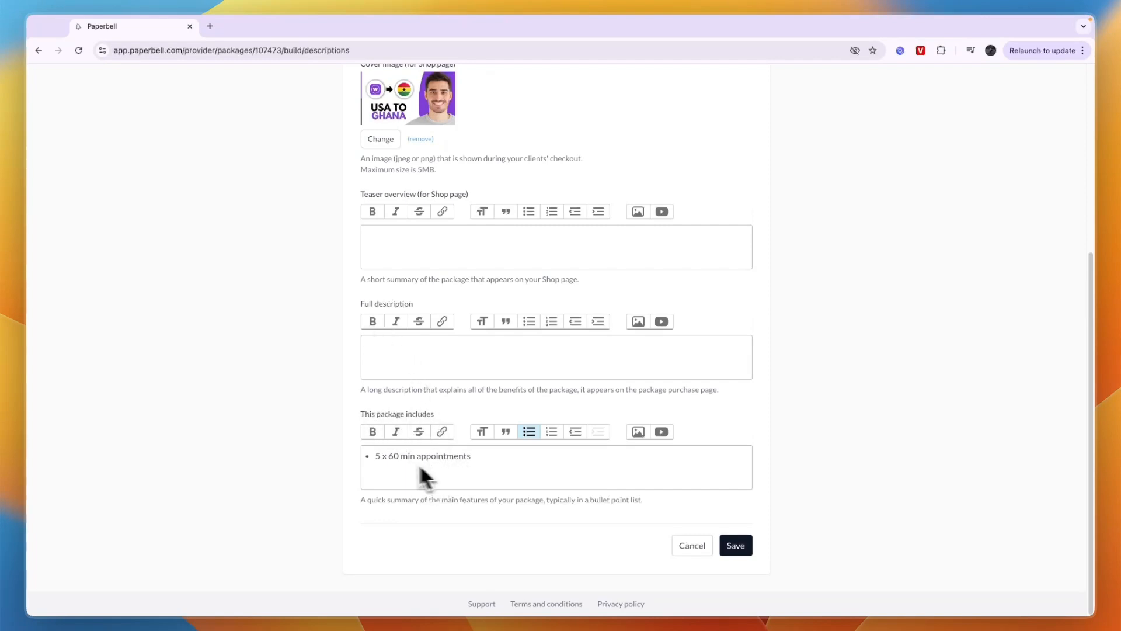
pyautogui.doubleClick(423, 455)
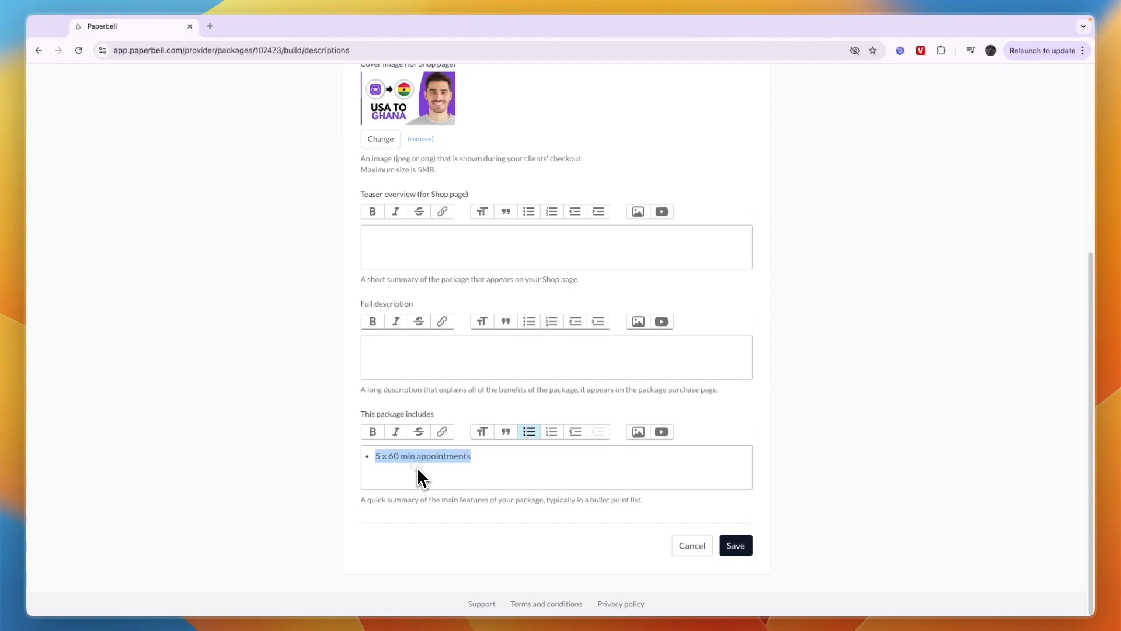
pyautogui.click(422, 456)
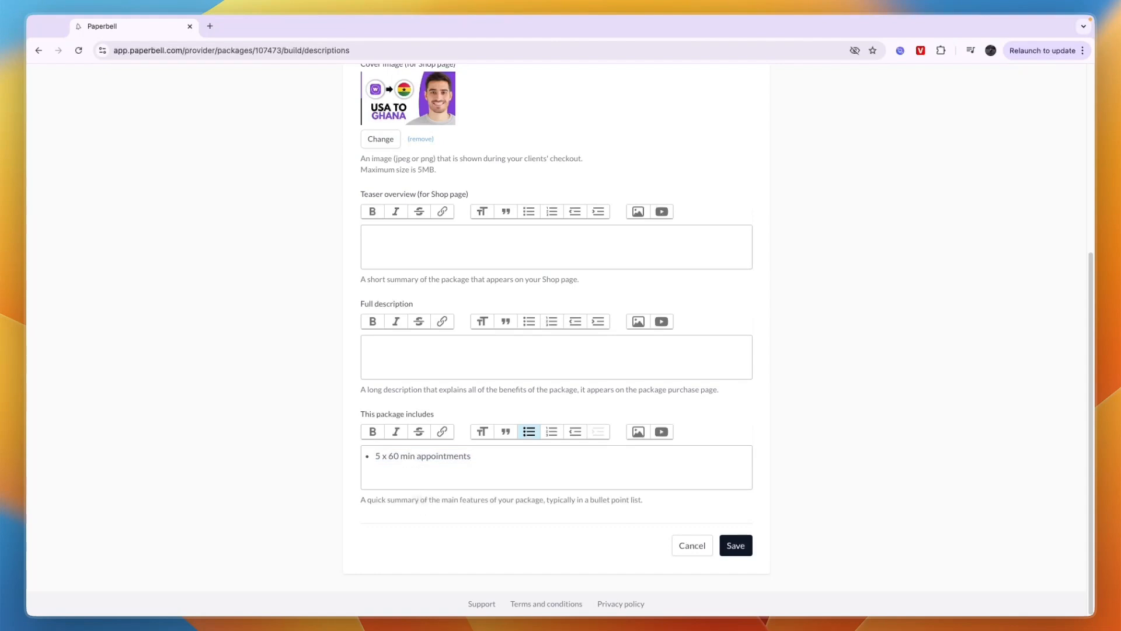
pyautogui.click(735, 545)
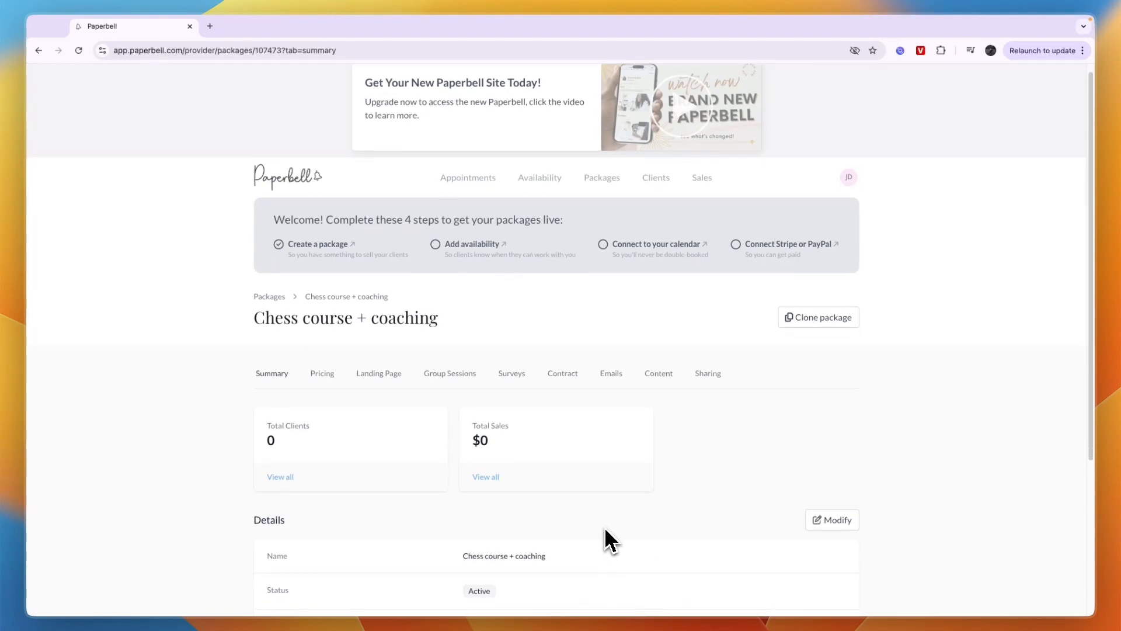
pyautogui.moveTo(329, 264)
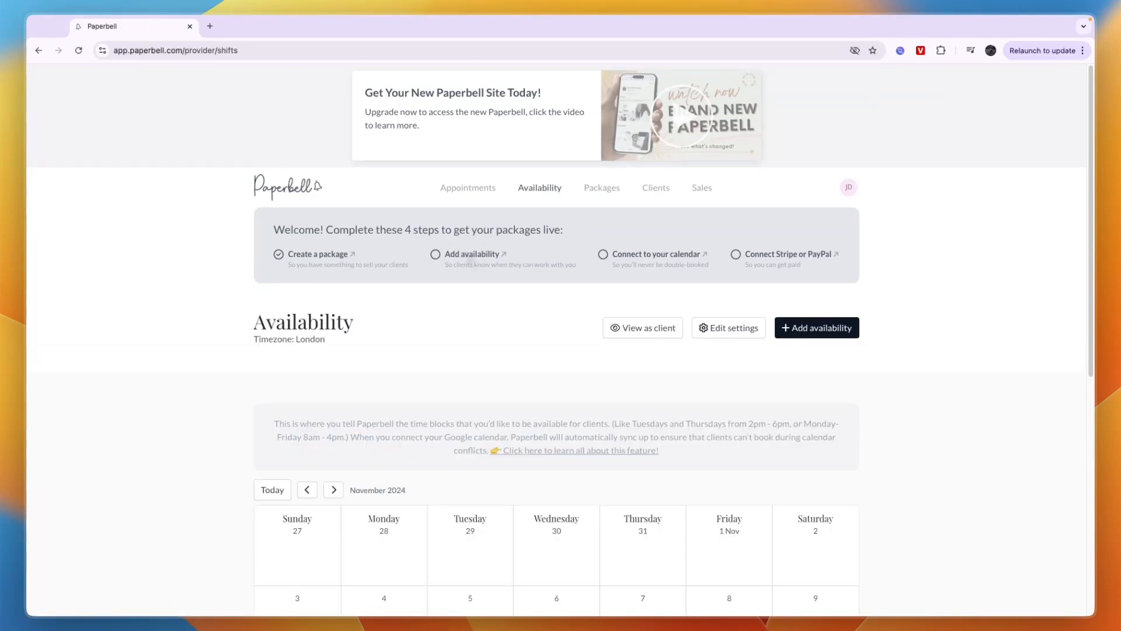
# Open the '+ Add availability' form on the Availability calendar.
pyautogui.click(816, 328)
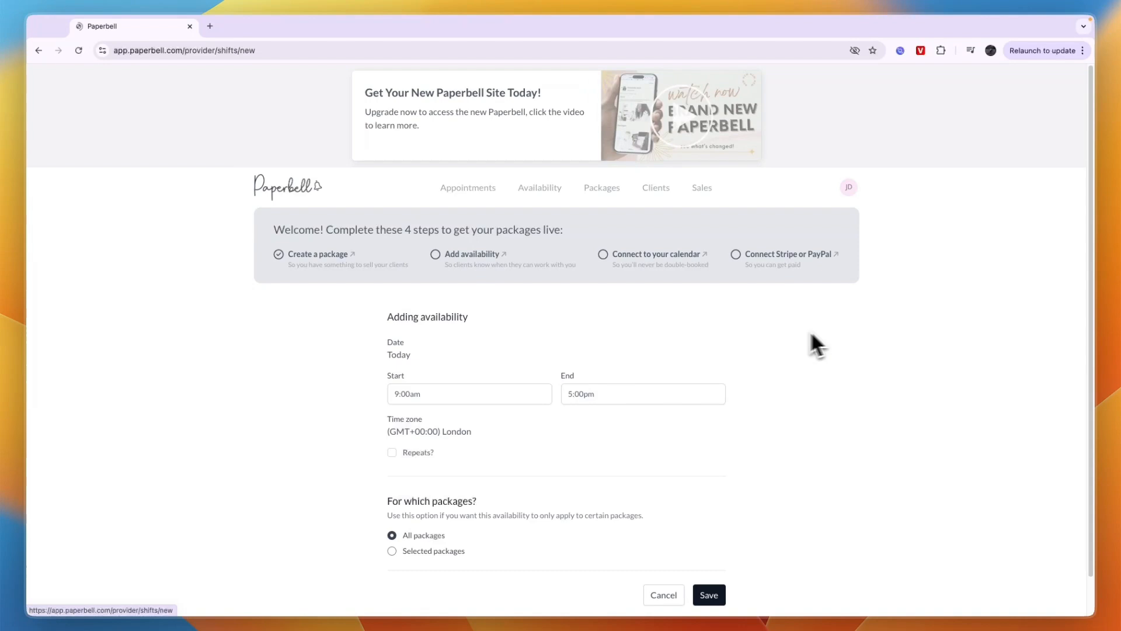
# Save the 9am–5pm availability as weekly repeating, including Tuesdays, and reach calendar integration.
pyautogui.scroll(-3)
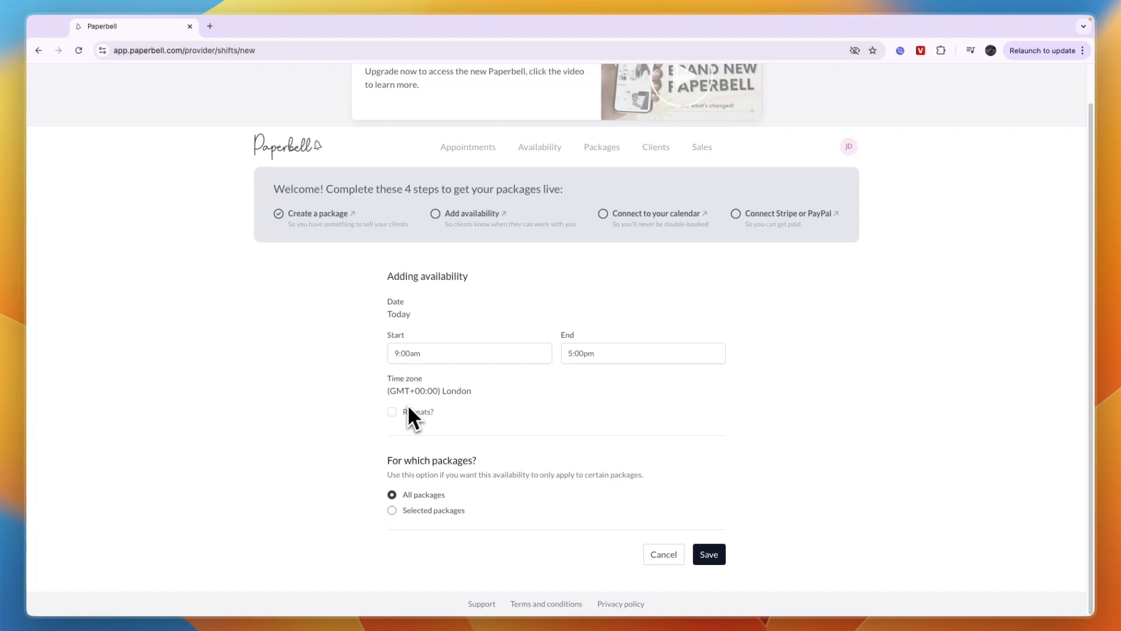
pyautogui.click(391, 411)
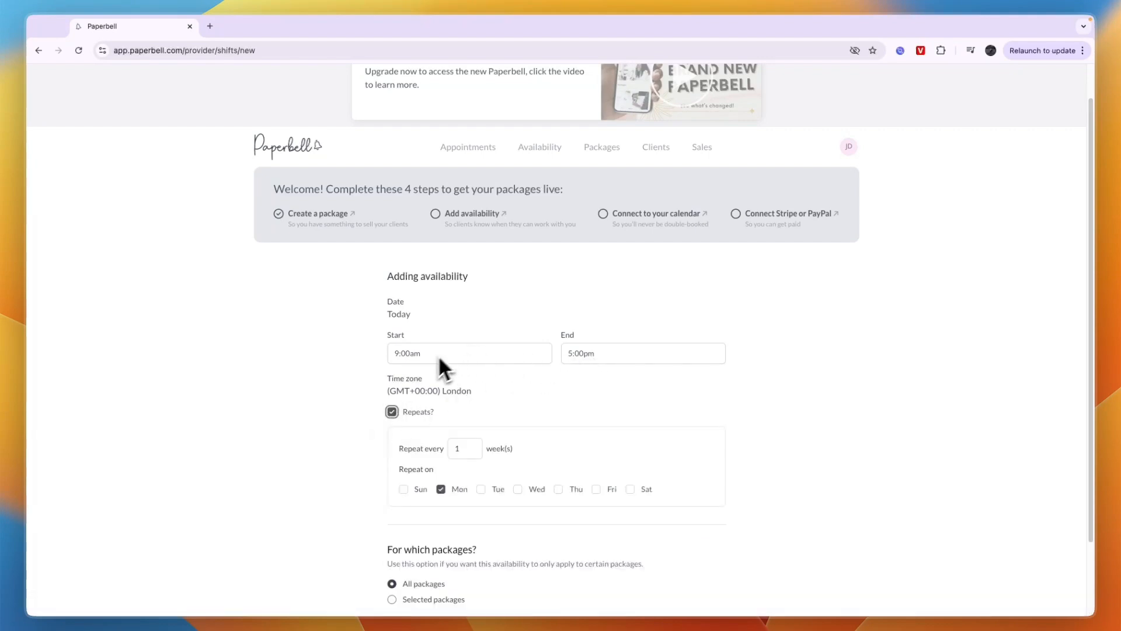
pyautogui.click(481, 399)
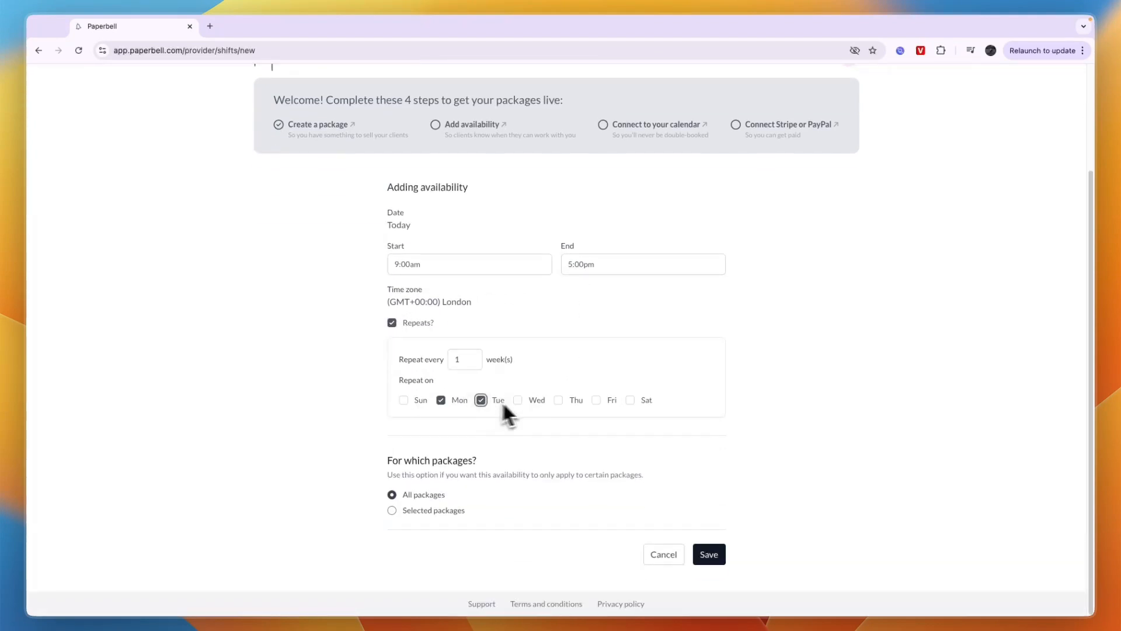
pyautogui.click(707, 554)
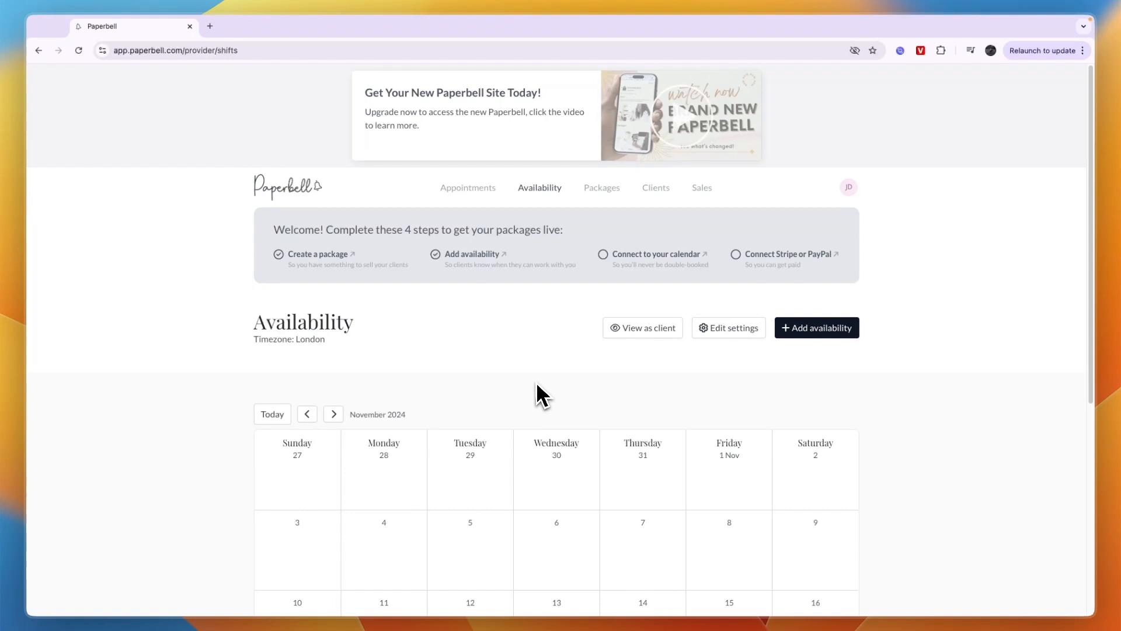
pyautogui.scroll(-3)
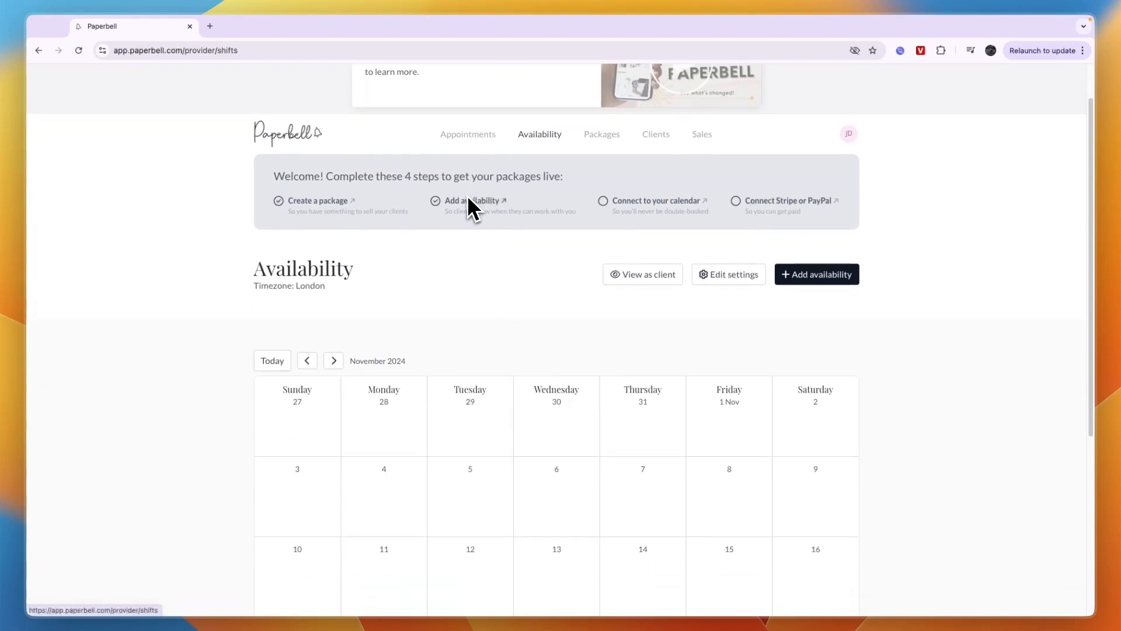
pyautogui.click(656, 200)
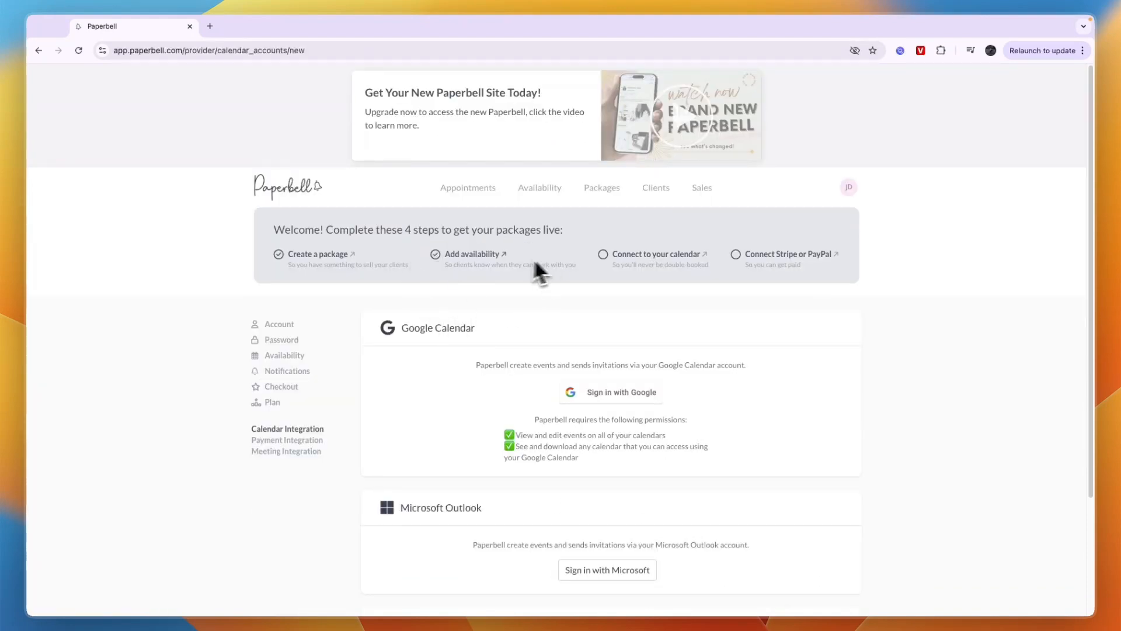
pyautogui.moveTo(606, 322)
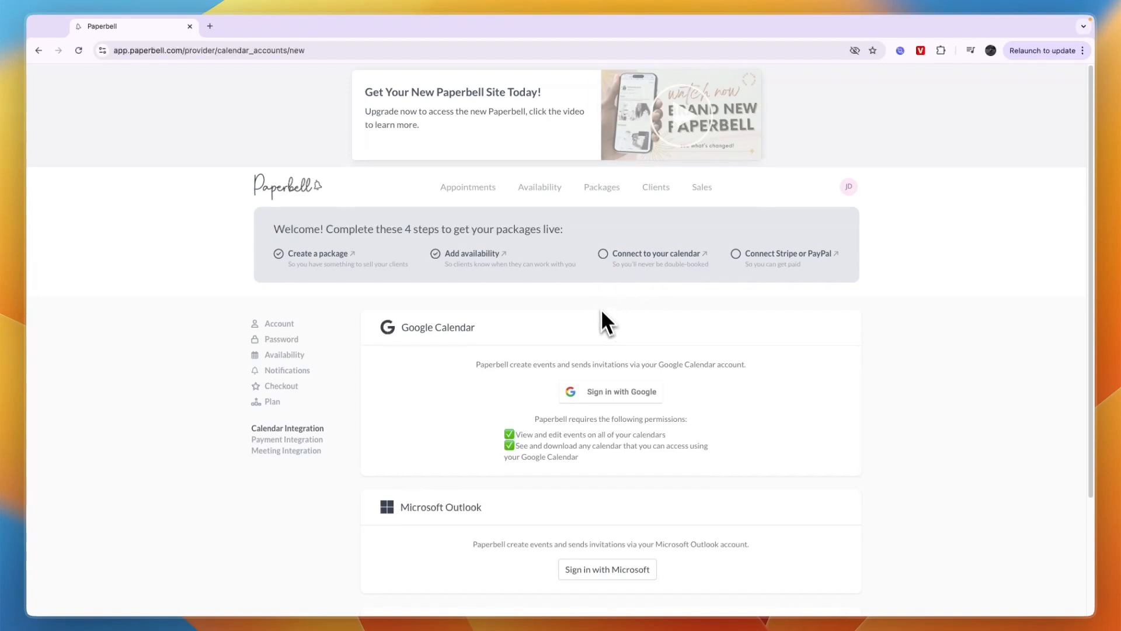
# Sign in with Google, grant Paperbell access, and save the Google Calendar integration.
pyautogui.scroll(-3)
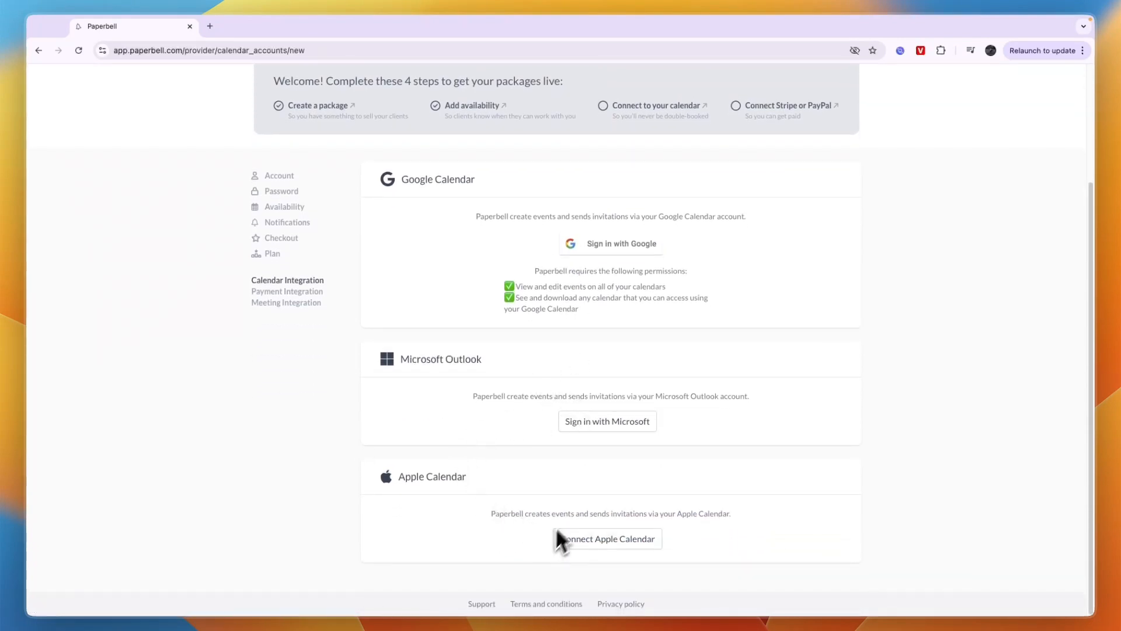
pyautogui.click(610, 243)
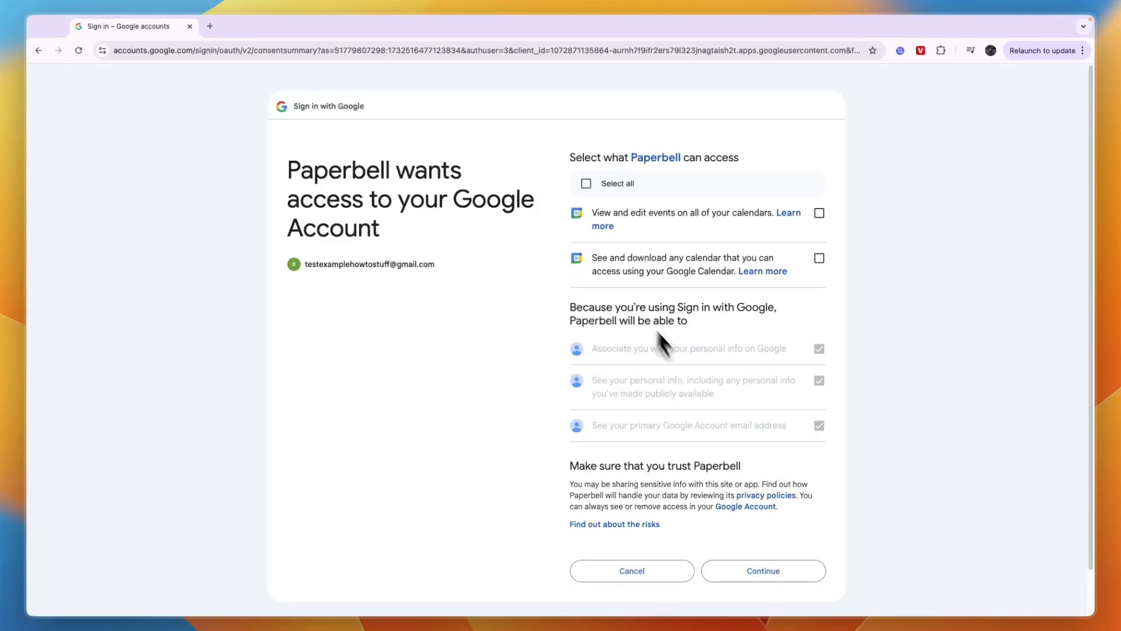
pyautogui.click(762, 570)
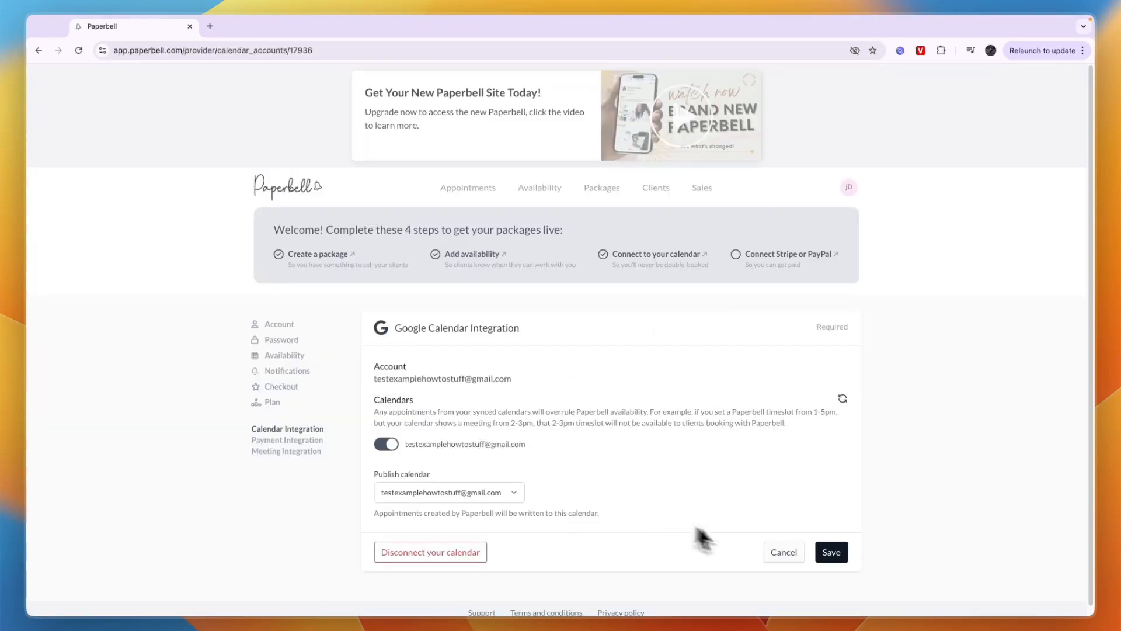
pyautogui.click(830, 551)
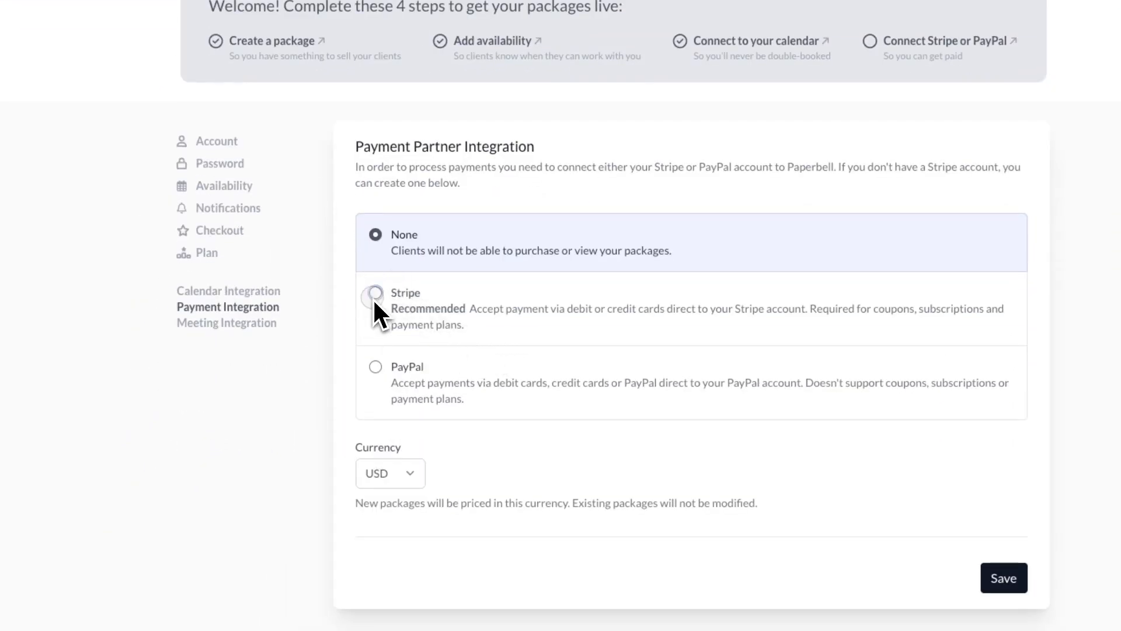
# Choose Stripe as payment partner, sign in to the Stripe account, and save.
pyautogui.click(375, 366)
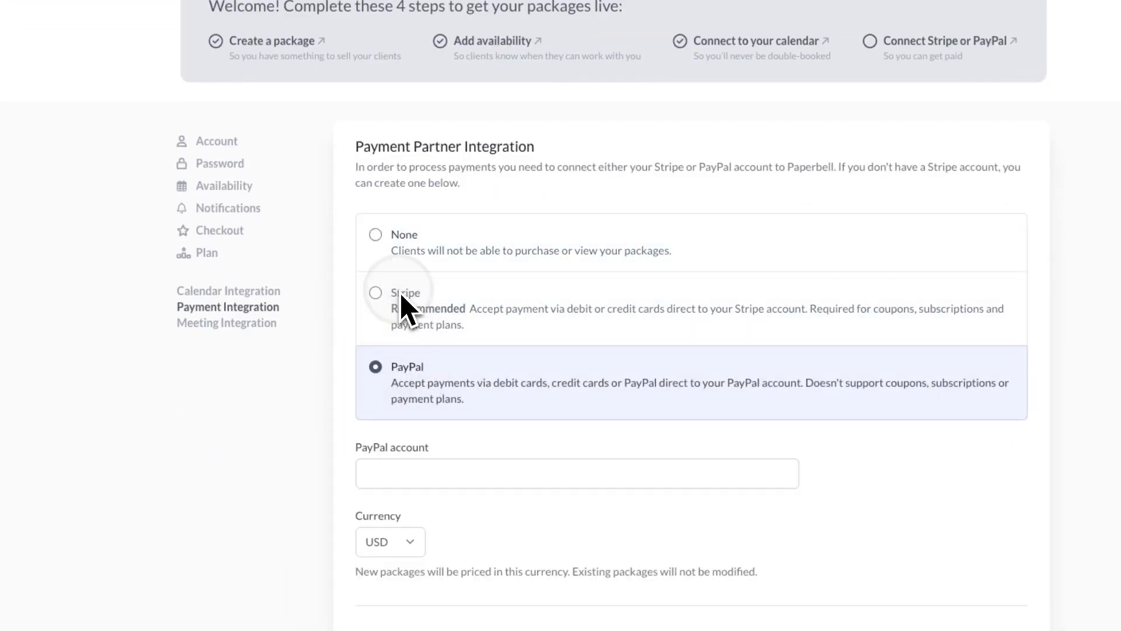
pyautogui.click(375, 293)
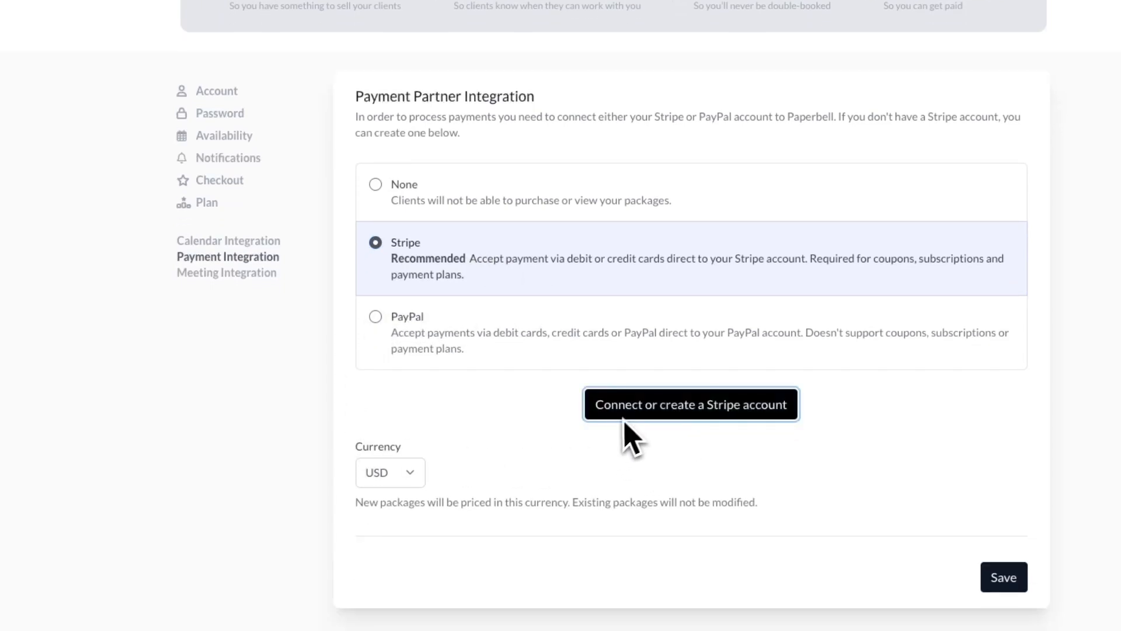
pyautogui.click(690, 404)
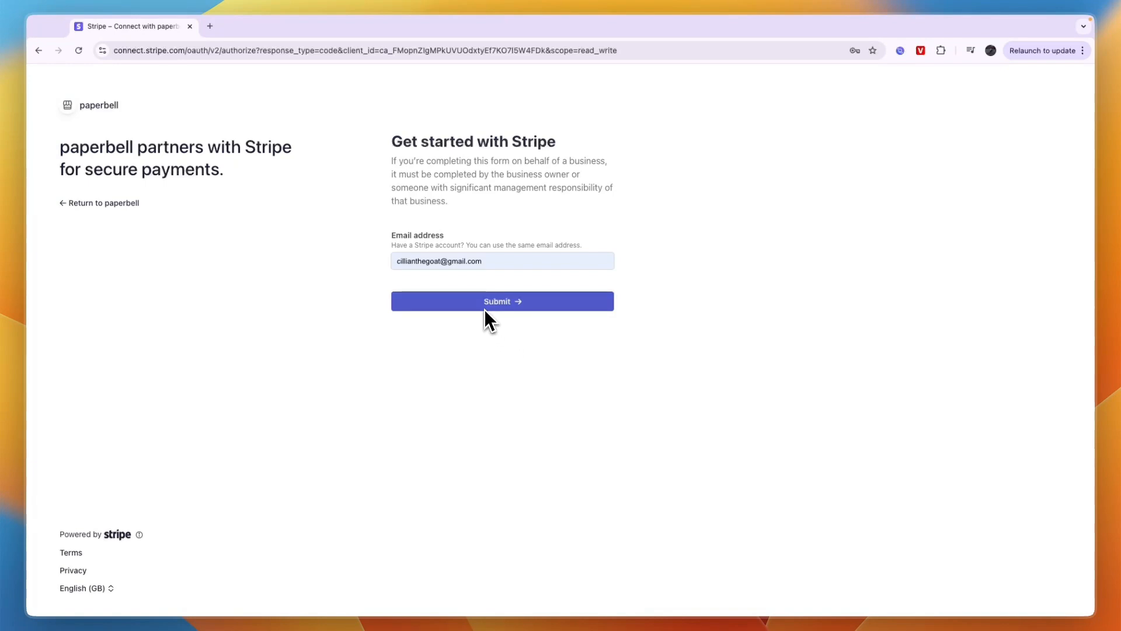
pyautogui.click(501, 300)
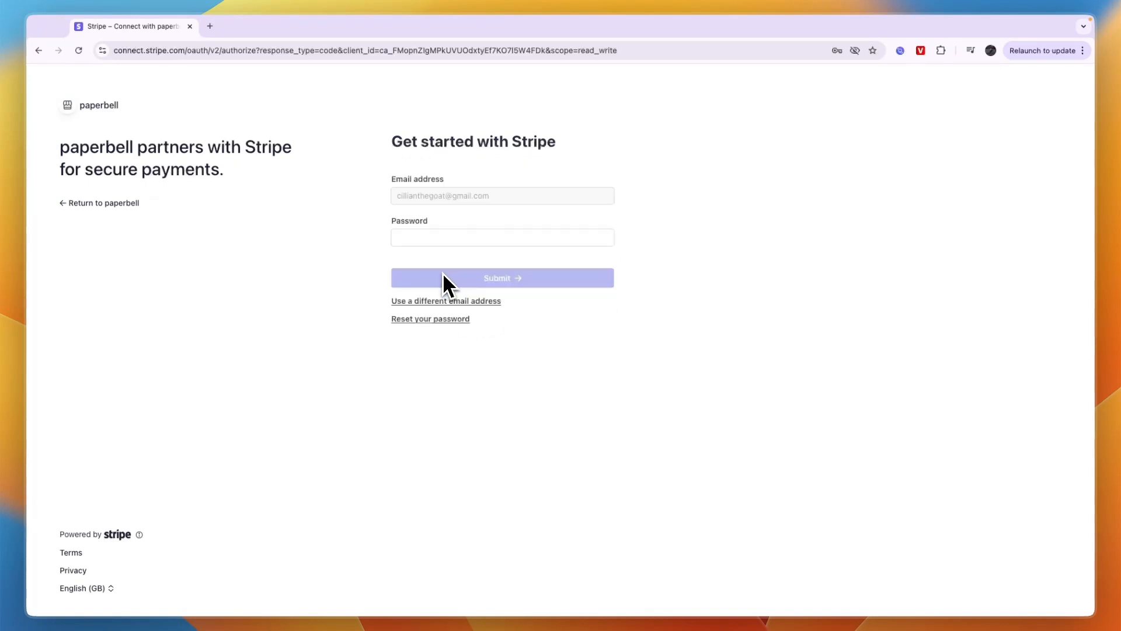
pyautogui.click(501, 277)
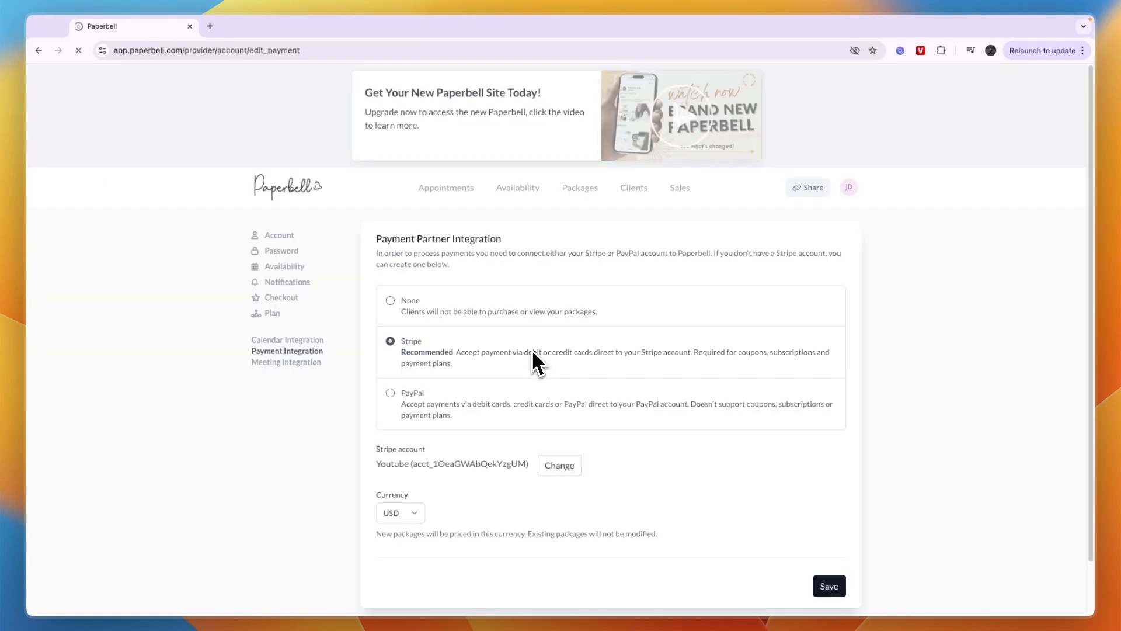
pyautogui.click(828, 585)
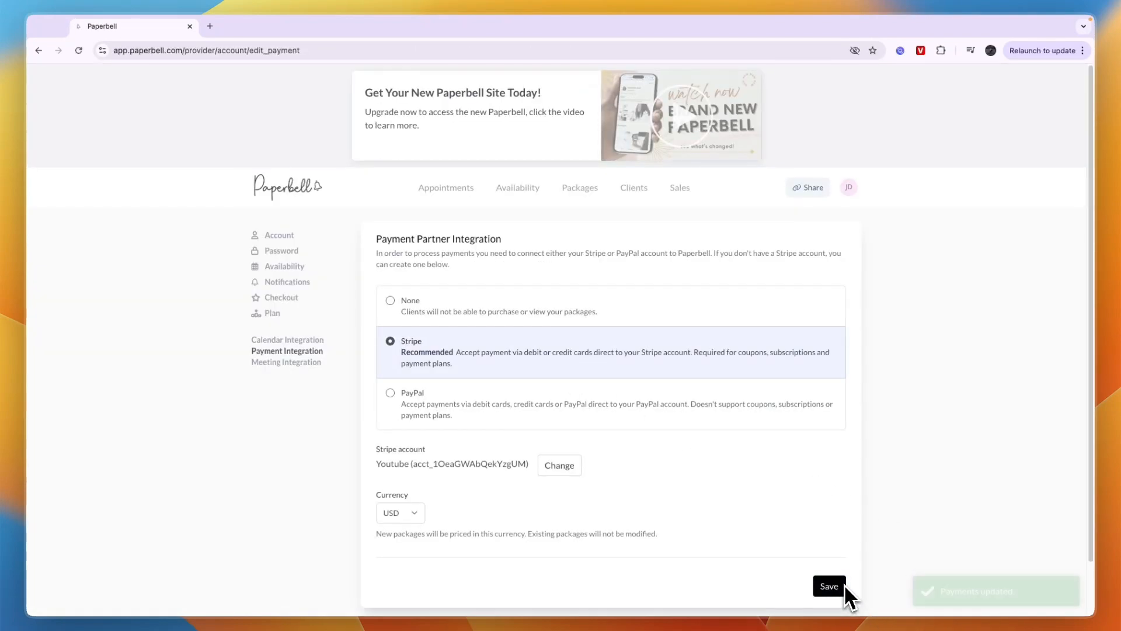
pyautogui.click(828, 586)
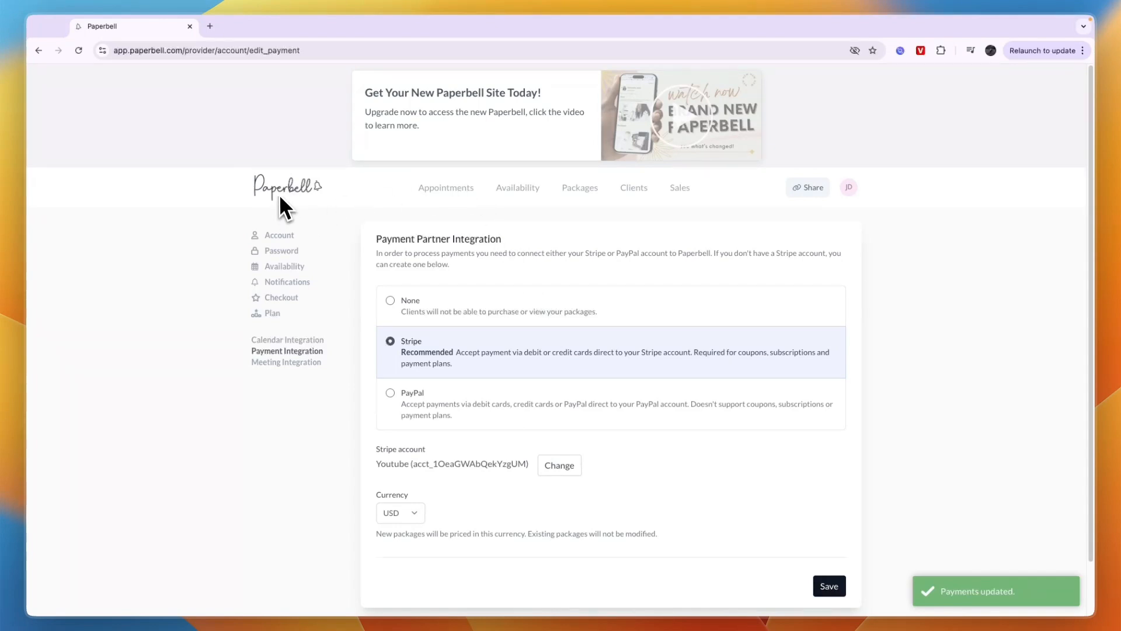
# Get the shop share link and view the $250 Chess course + coaching package details.
pyautogui.click(445, 188)
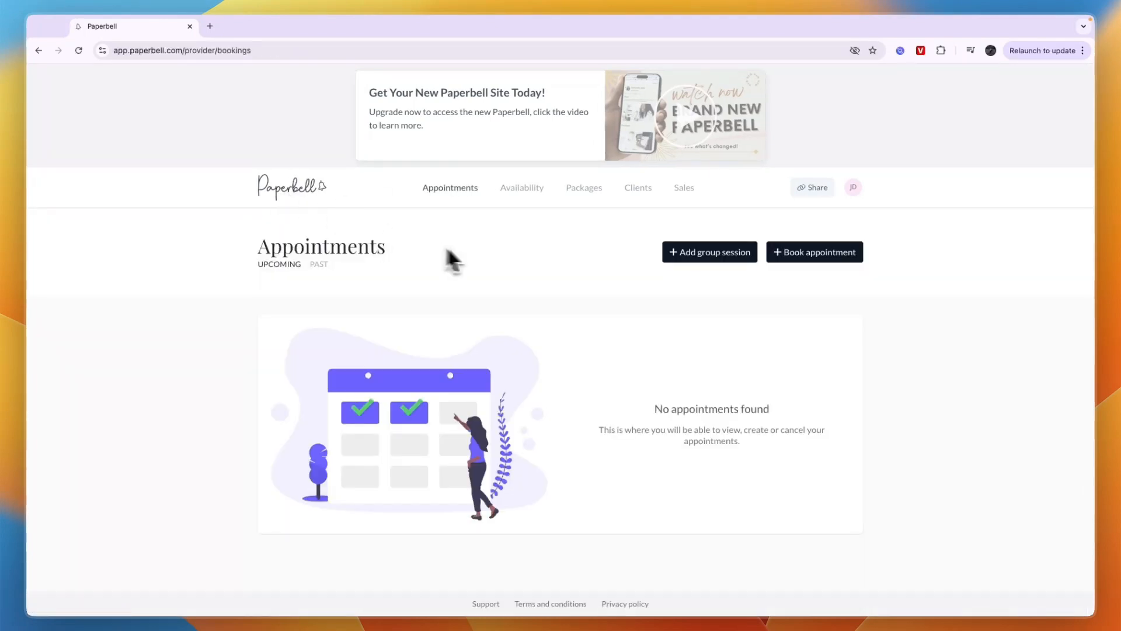
pyautogui.moveTo(400, 374)
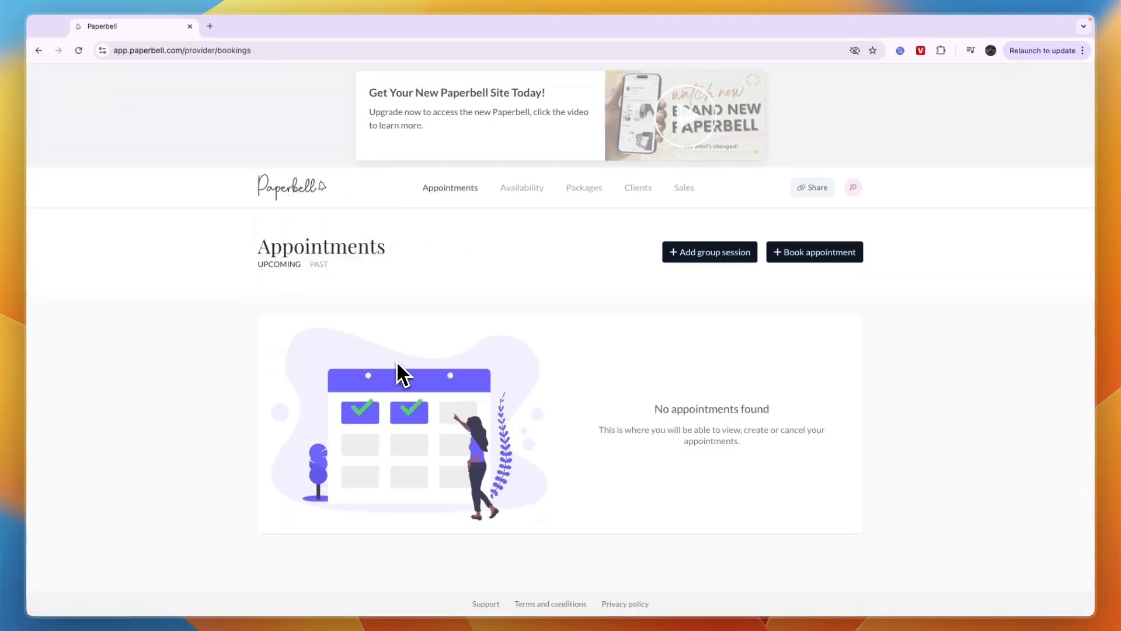
pyautogui.moveTo(414, 379)
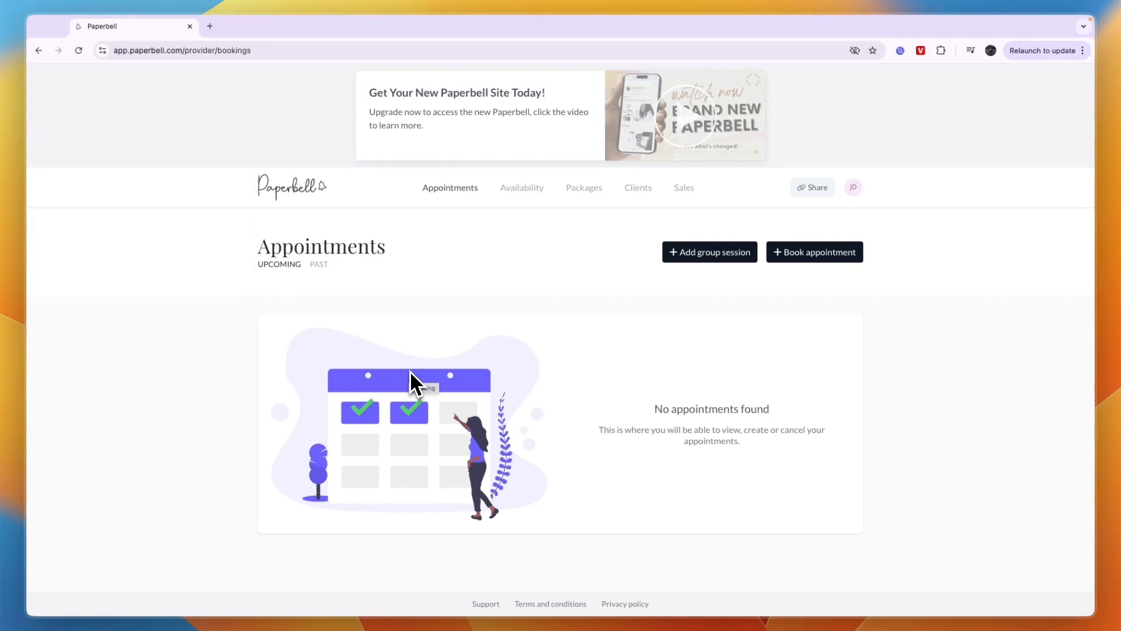
pyautogui.moveTo(892, 203)
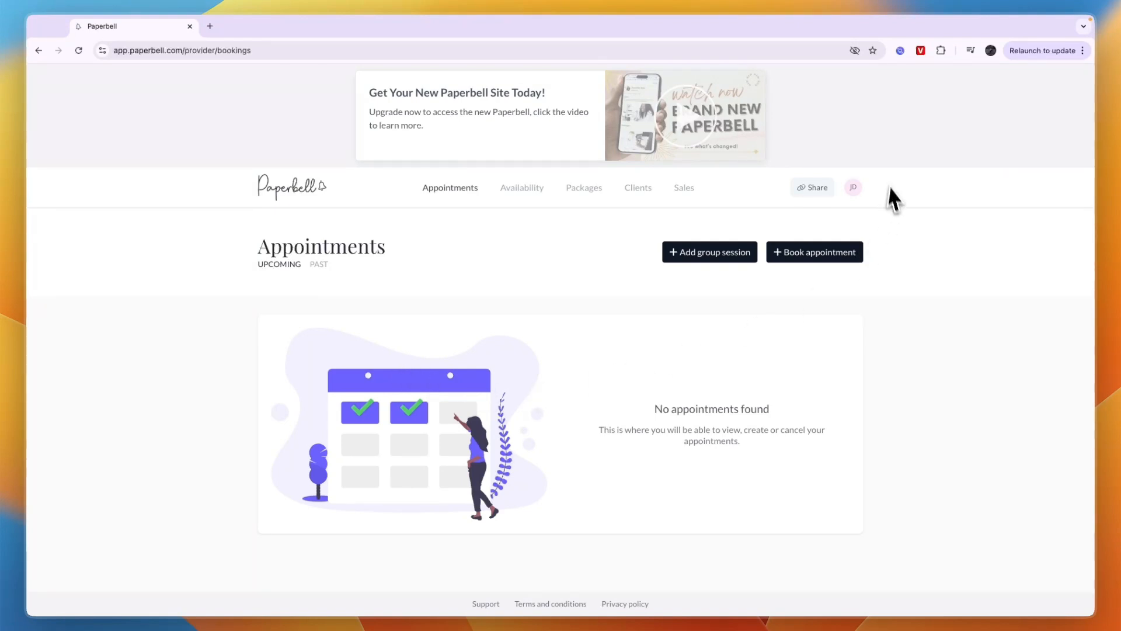
pyautogui.click(811, 188)
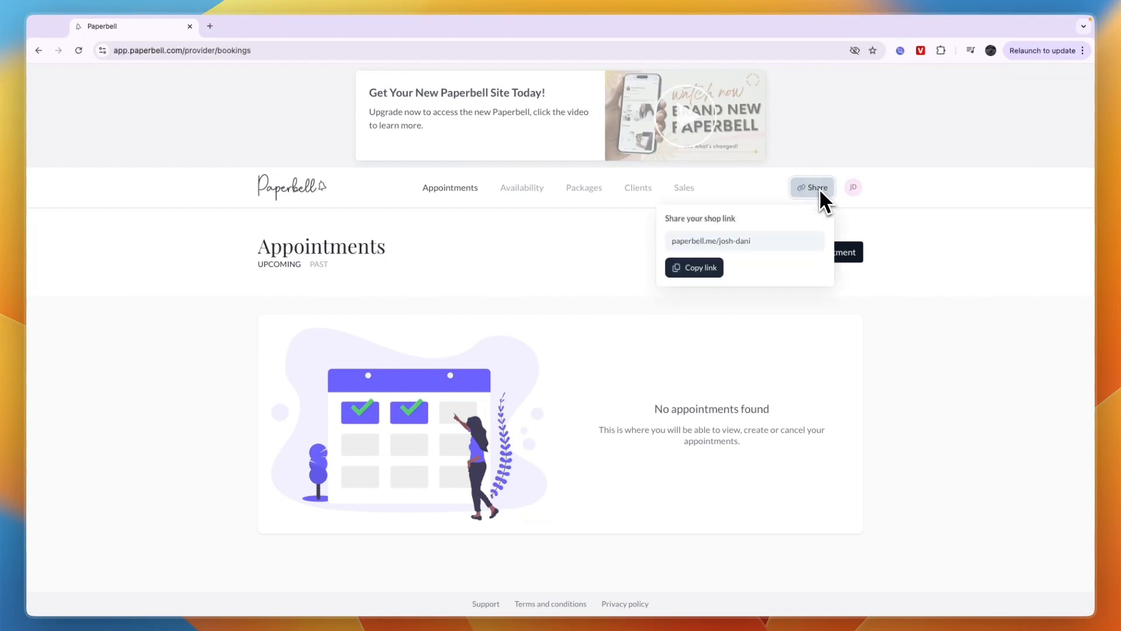
pyautogui.moveTo(819, 208)
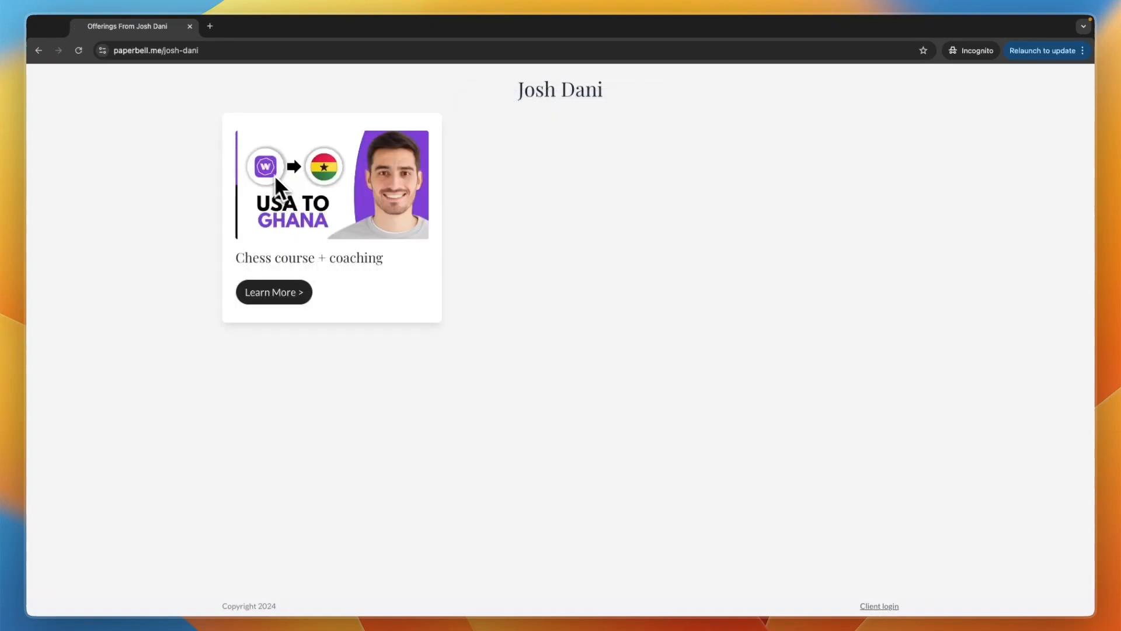
pyautogui.moveTo(293, 300)
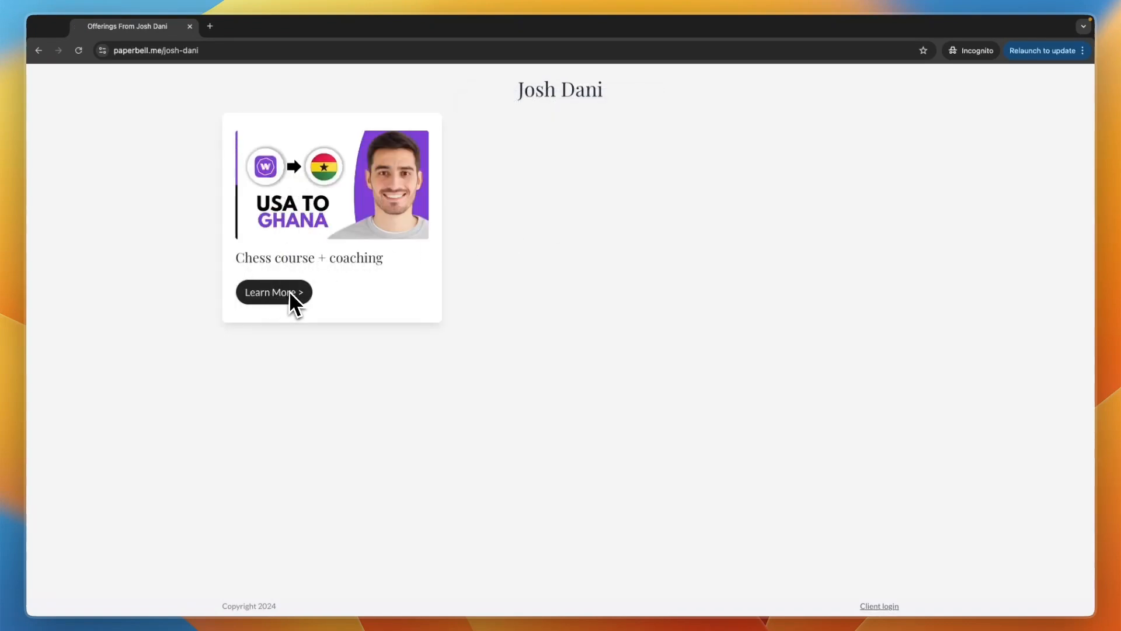
pyautogui.moveTo(445, 471)
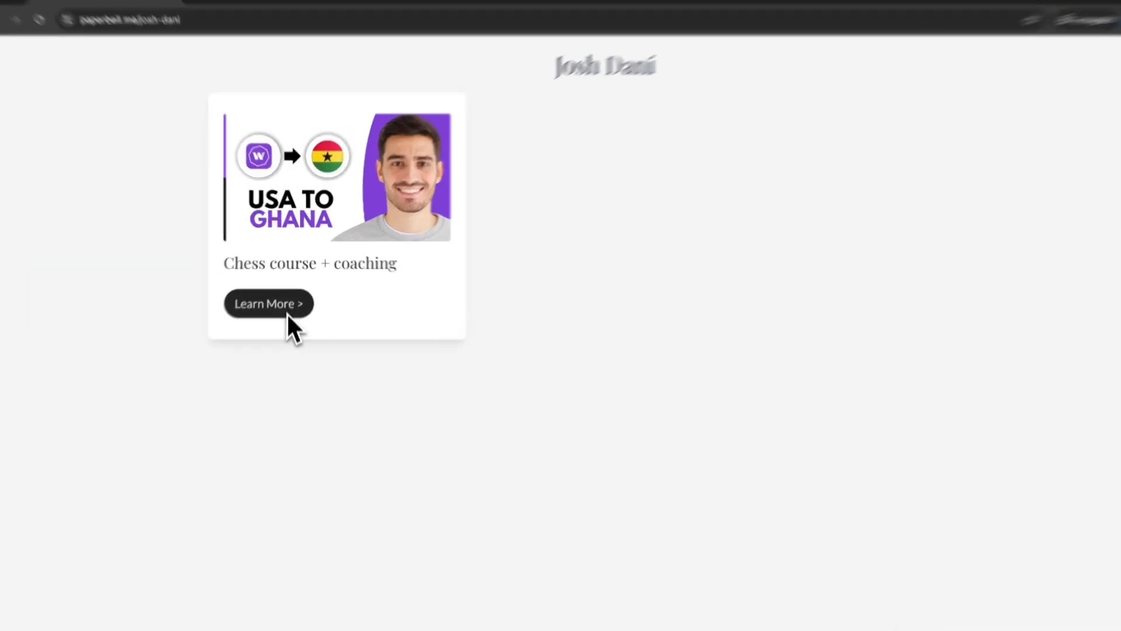
pyautogui.click(268, 303)
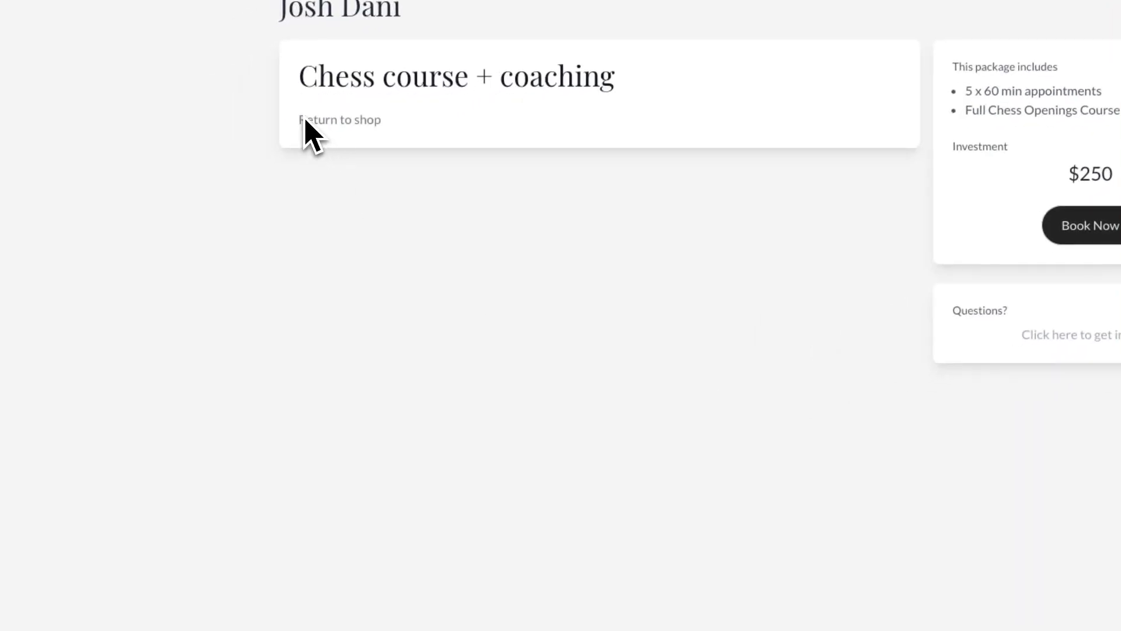
pyautogui.scroll(-3)
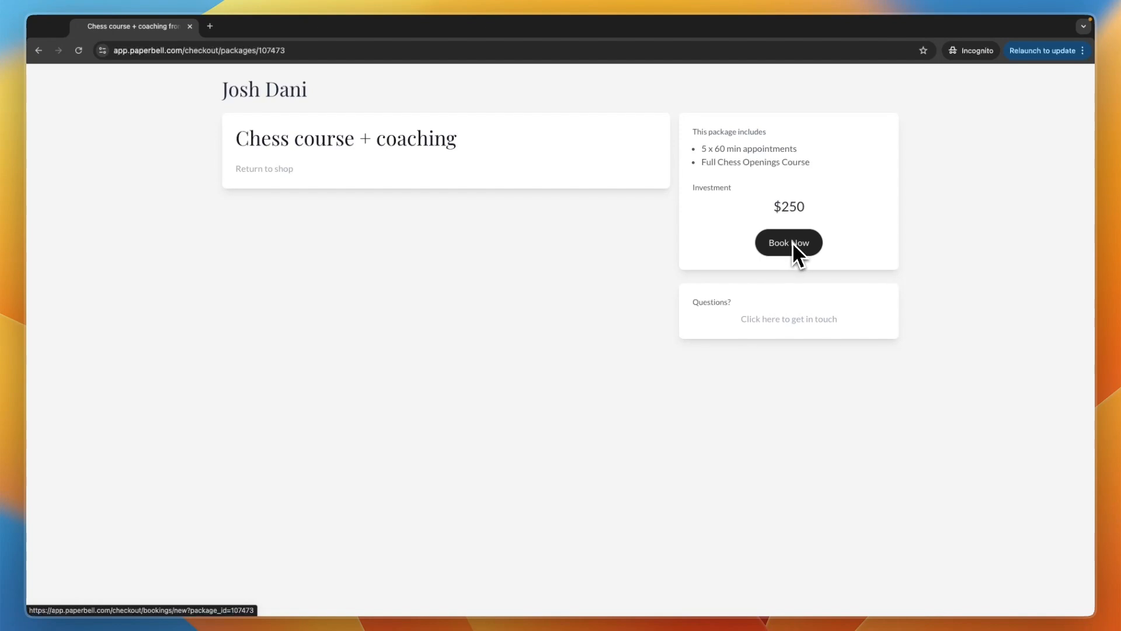
# Book the 12:00pm slot on 26 November, then submit the client's email and details.
pyautogui.click(787, 242)
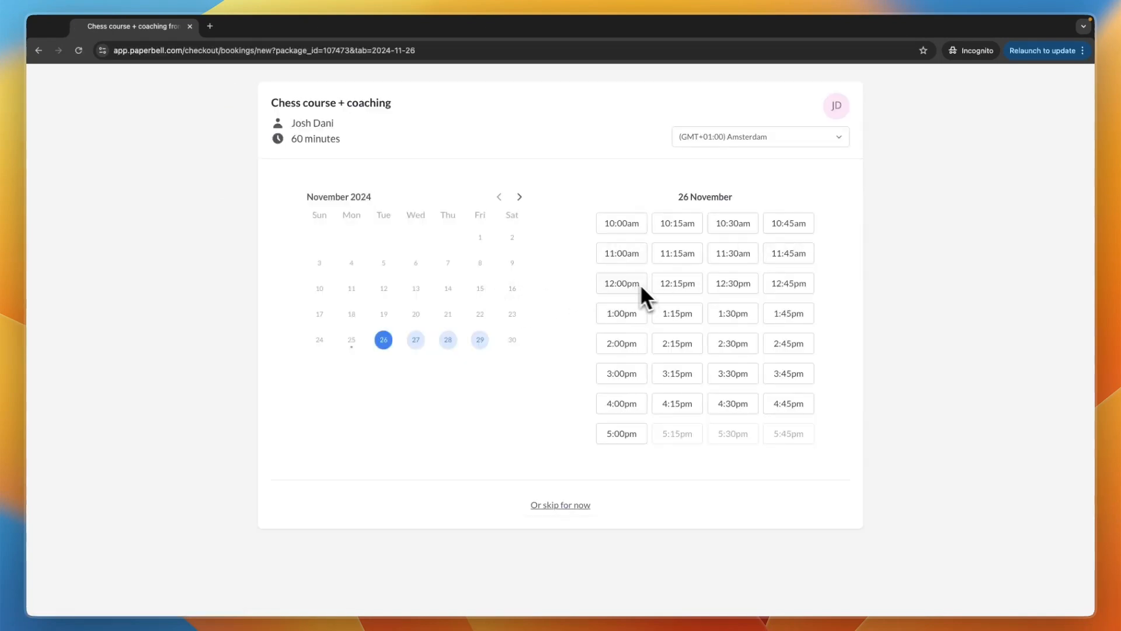
pyautogui.click(620, 283)
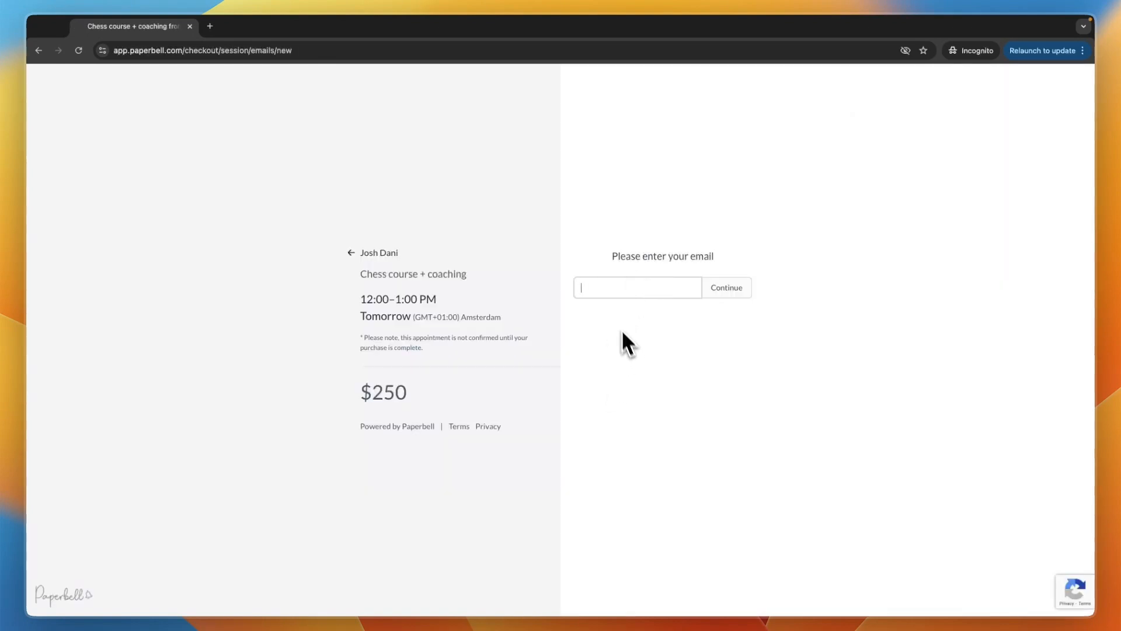
pyautogui.moveTo(638, 312)
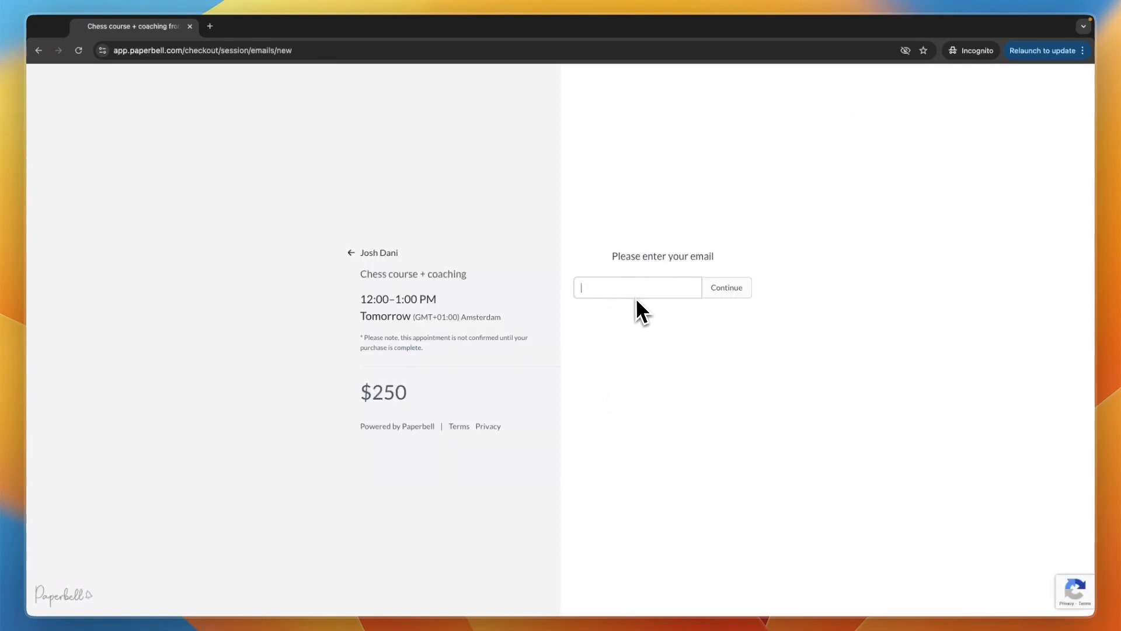
pyautogui.click(725, 287)
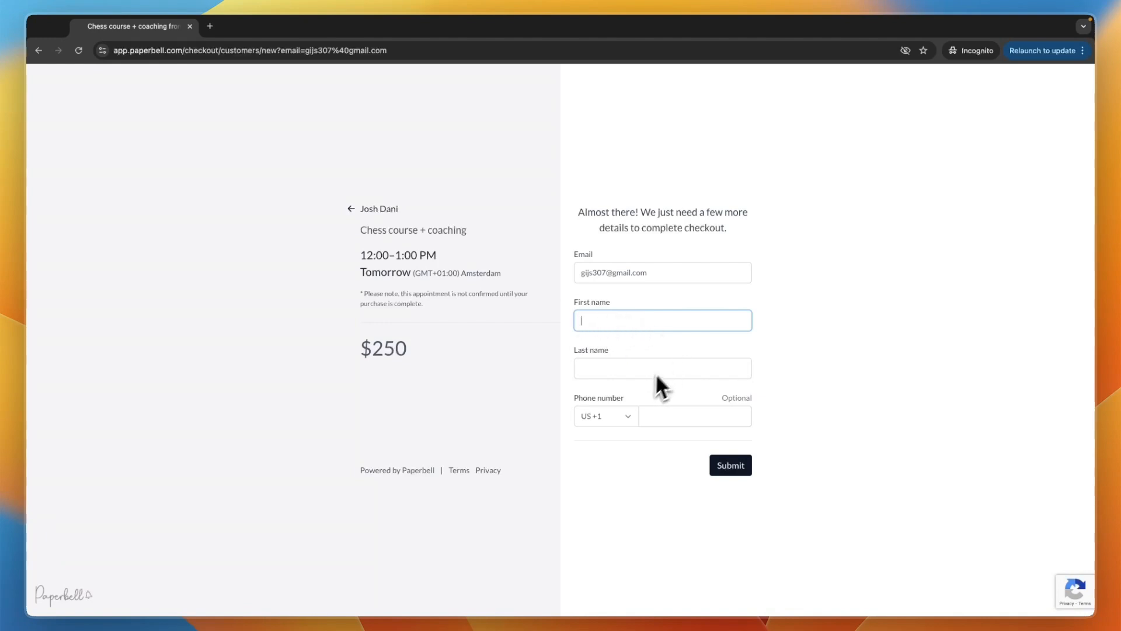
pyautogui.moveTo(678, 409)
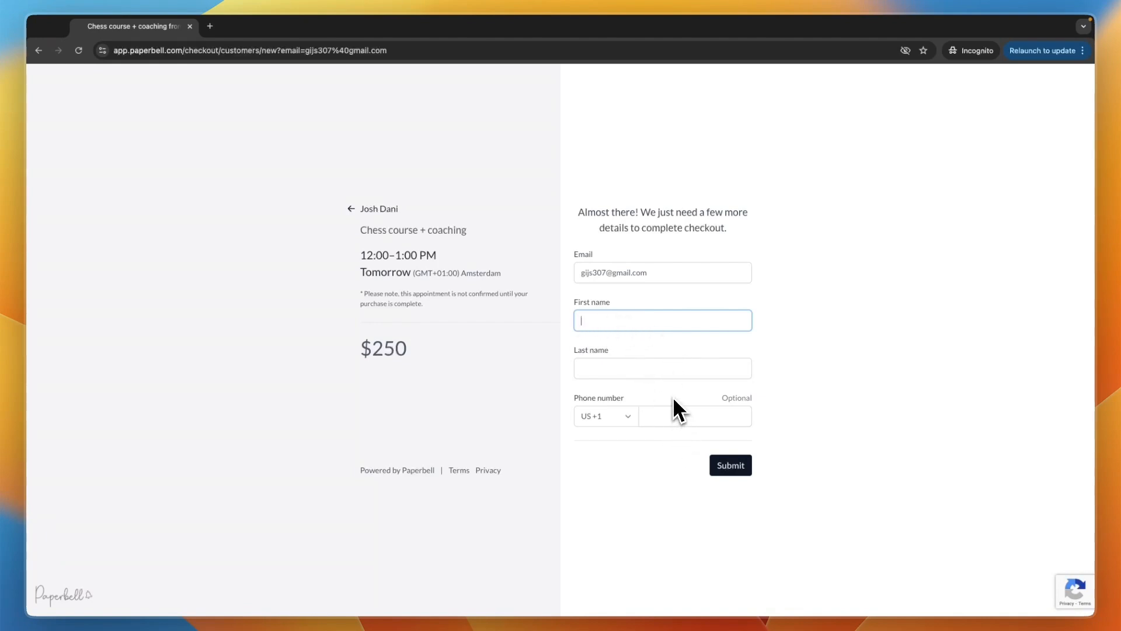
pyautogui.click(730, 465)
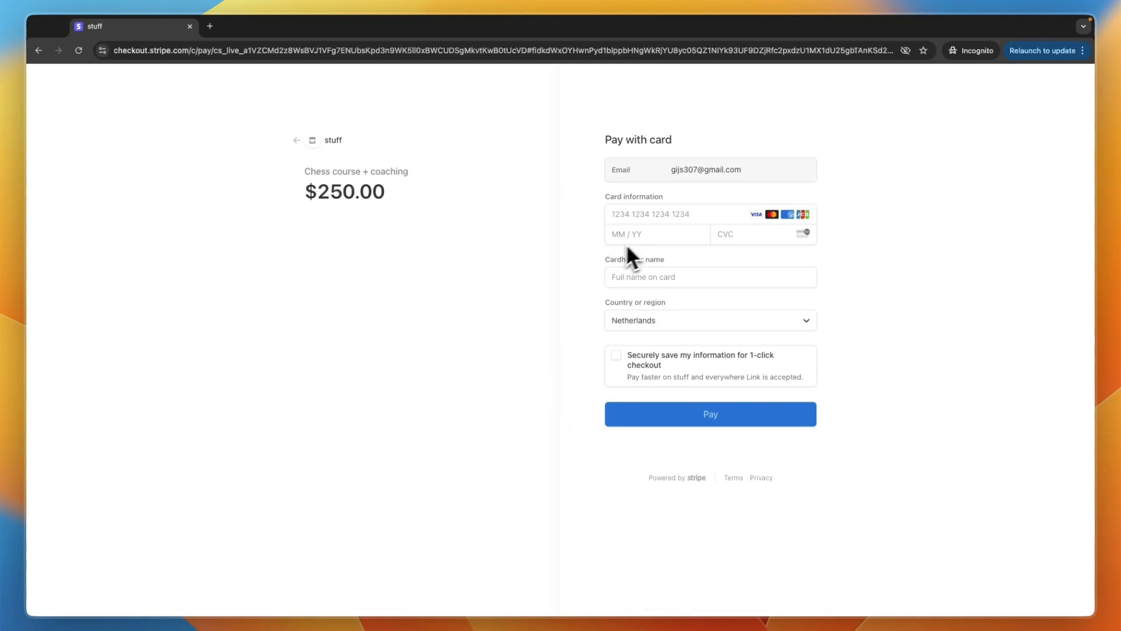
pyautogui.moveTo(578, 277)
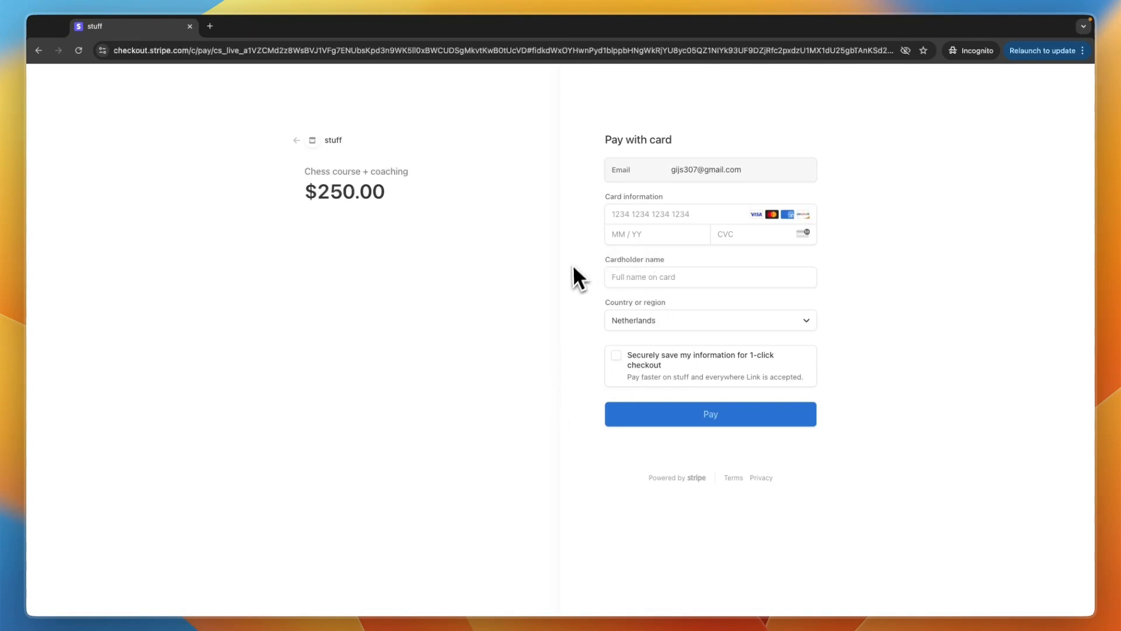
pyautogui.moveTo(710, 414)
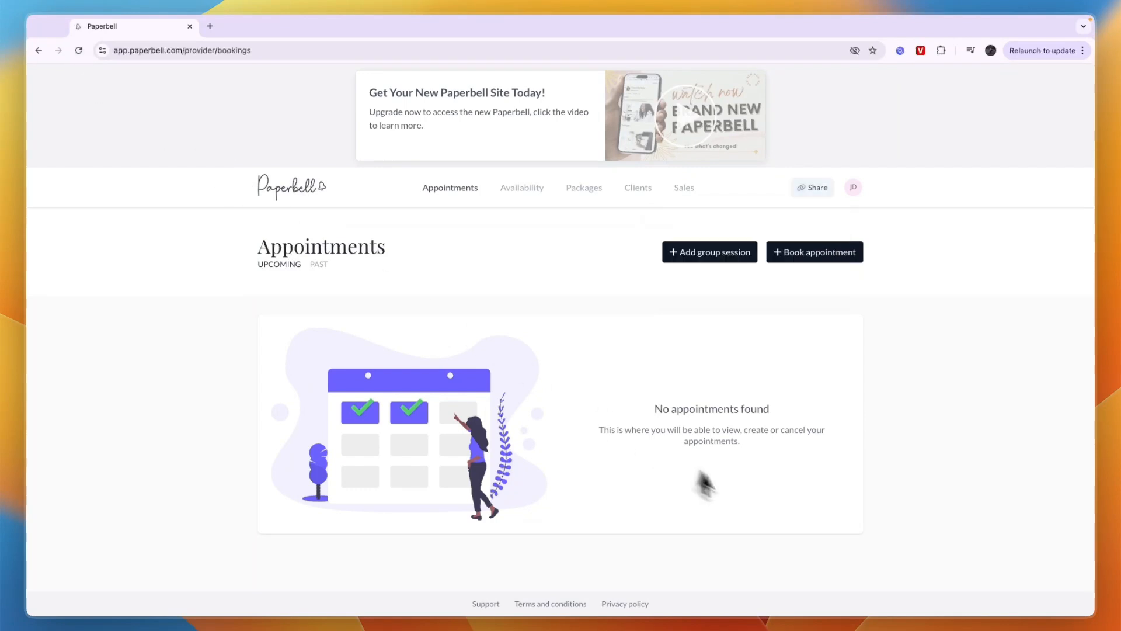
pyautogui.moveTo(617, 209)
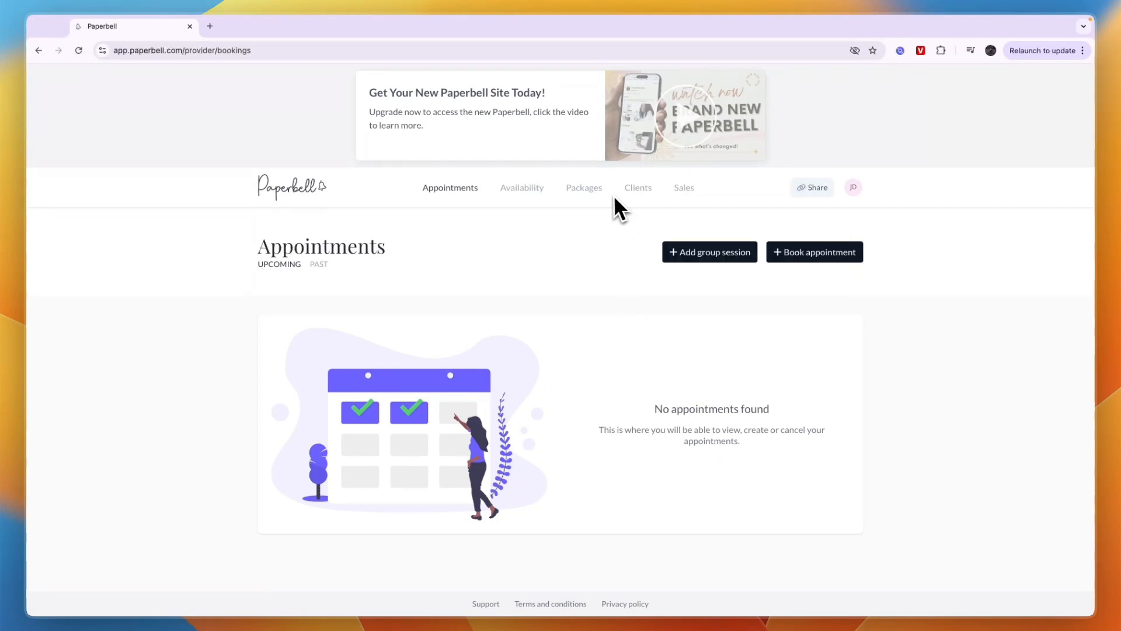
# Open the new client's record, check Contracts, Surveys and Private Content, then return to Clients.
pyautogui.click(636, 188)
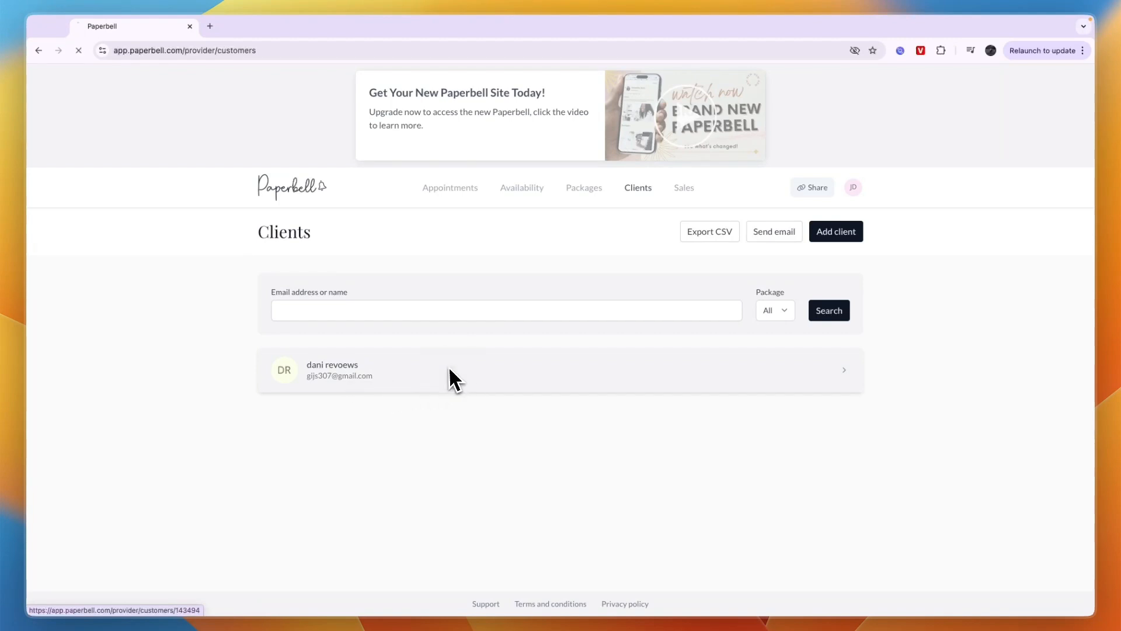
pyautogui.click(450, 369)
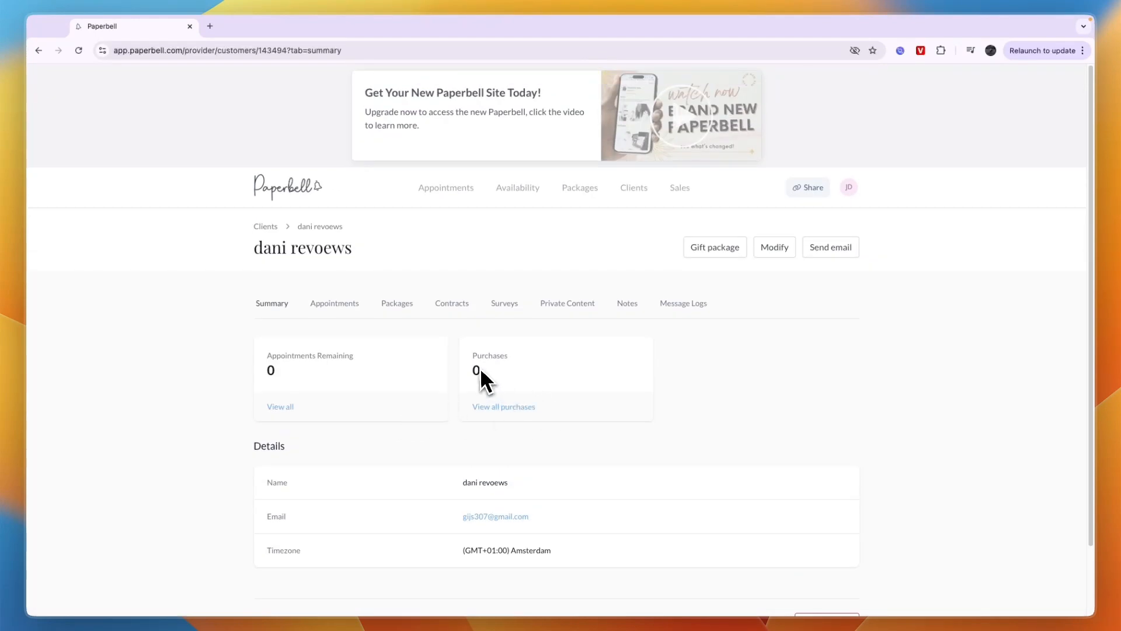
pyautogui.moveTo(309, 383)
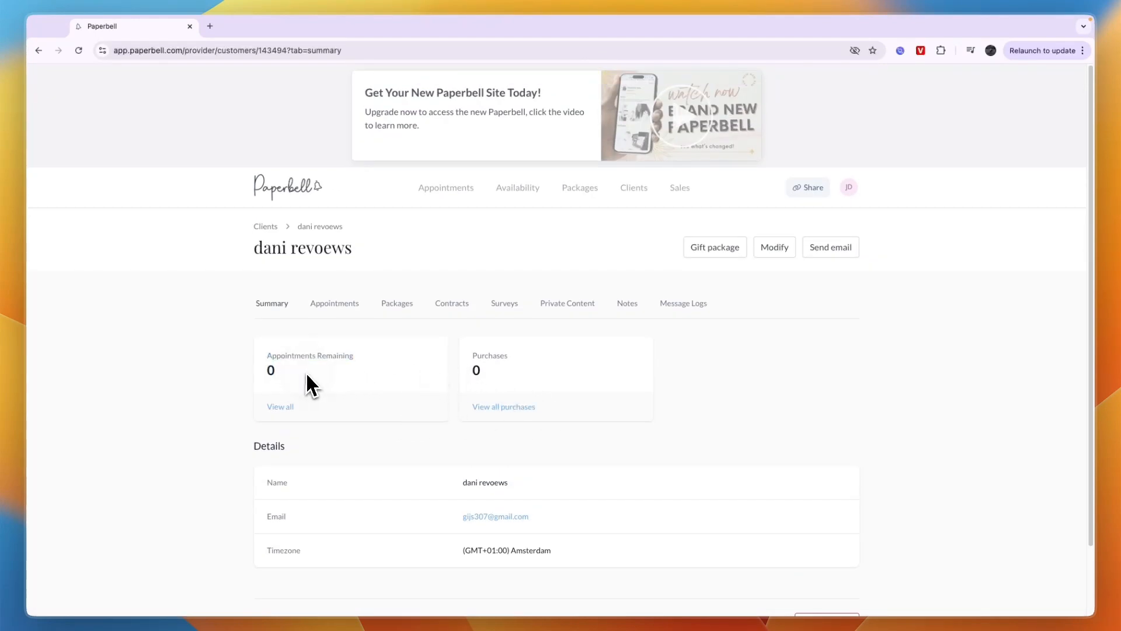
pyautogui.scroll(-3)
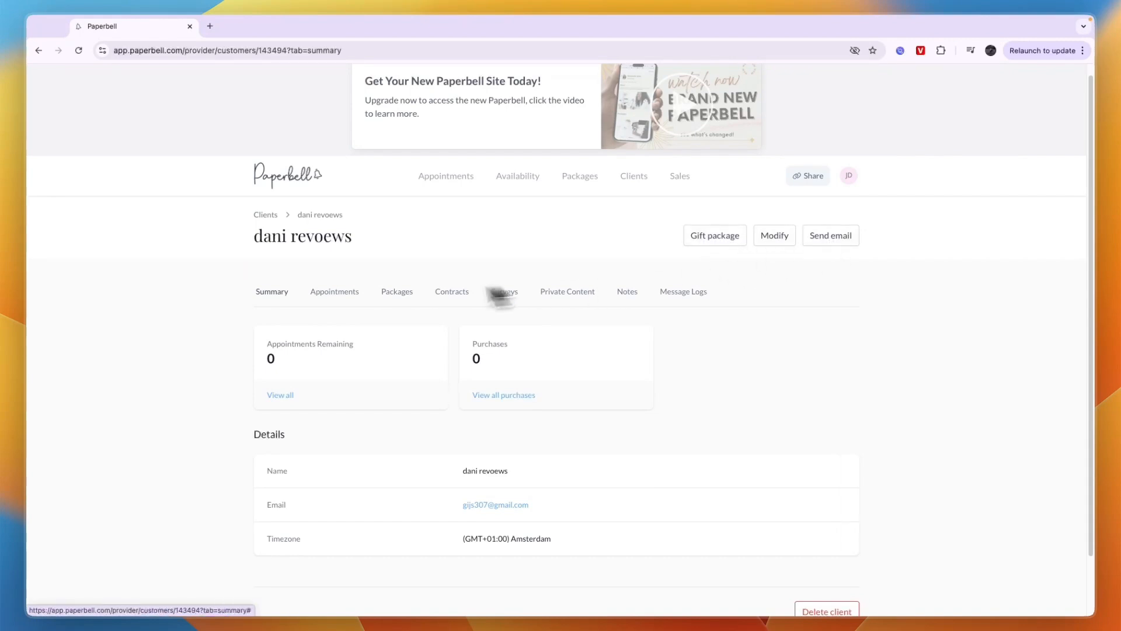
pyautogui.click(451, 291)
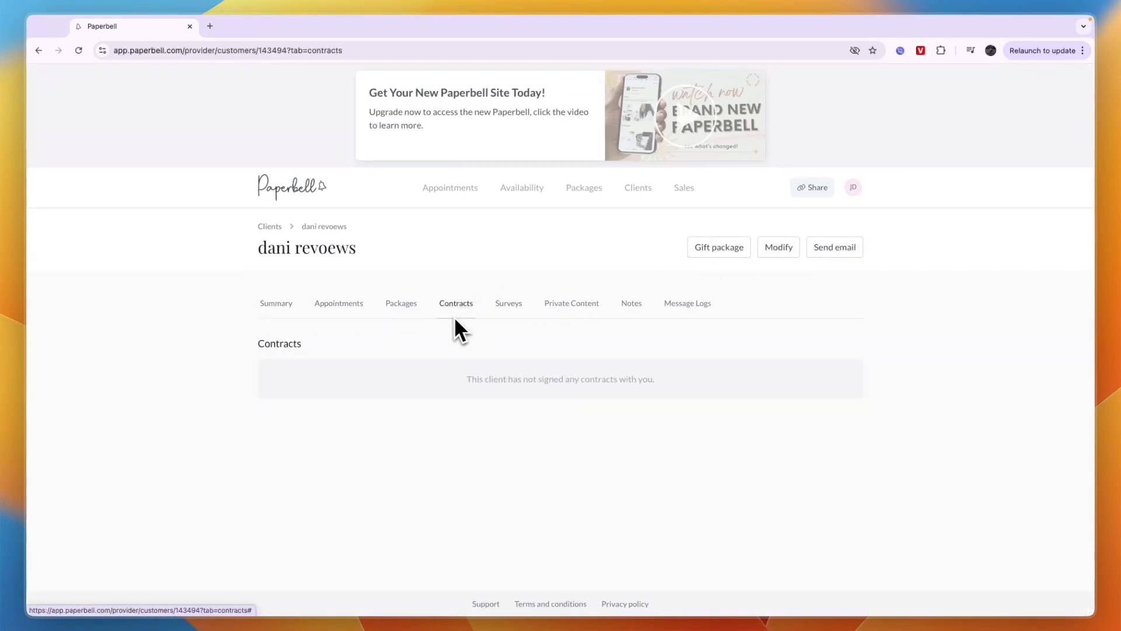
pyautogui.click(508, 303)
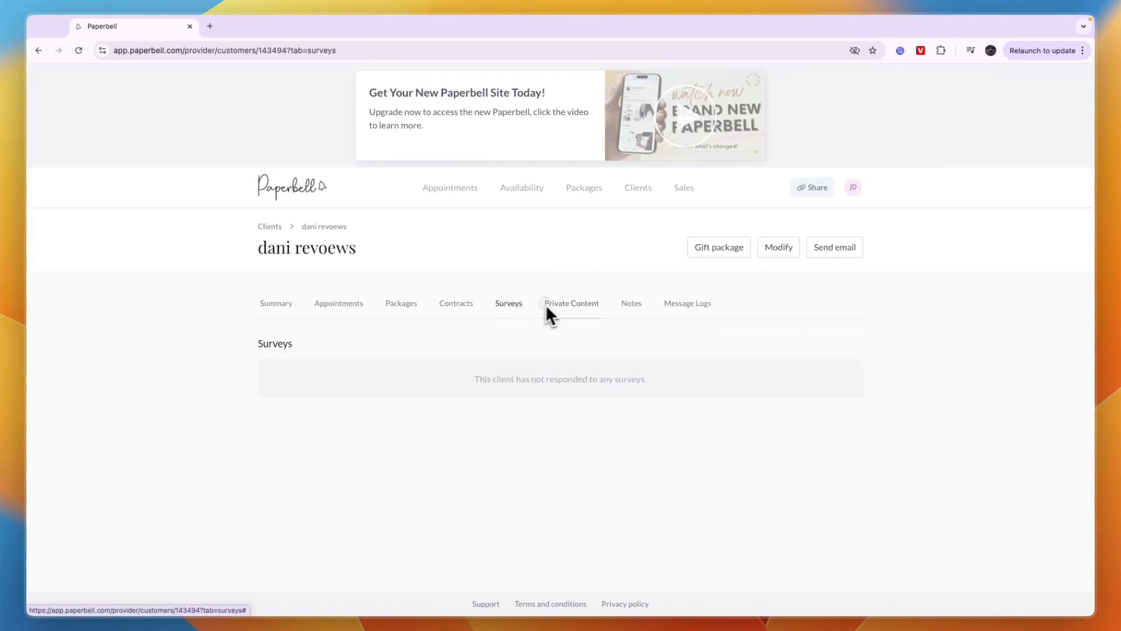
pyautogui.click(571, 302)
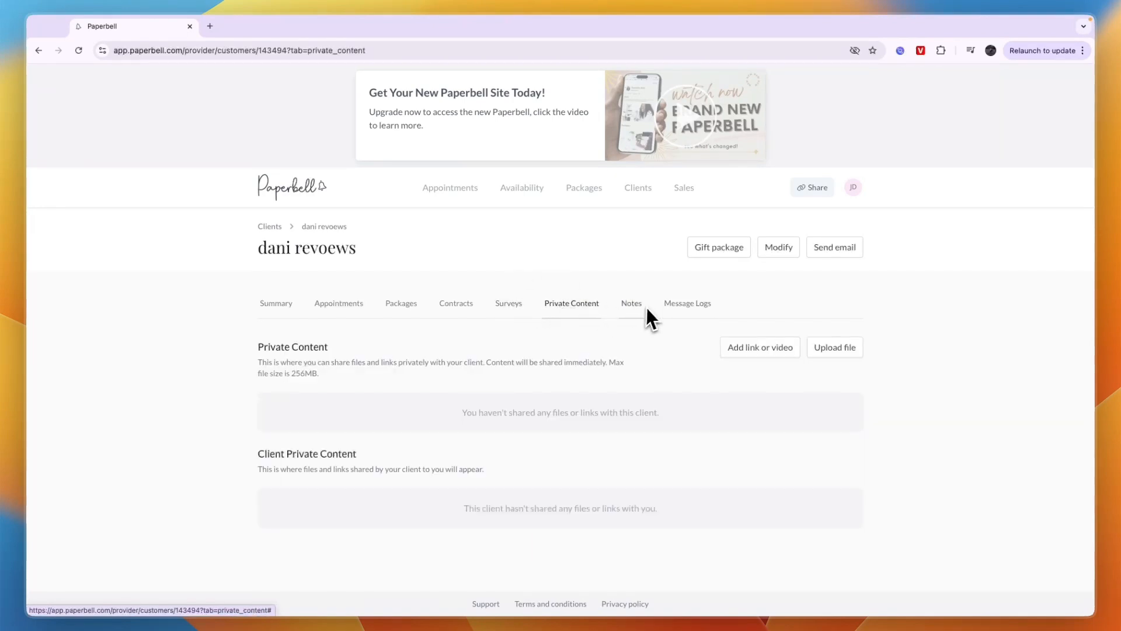
pyautogui.click(630, 302)
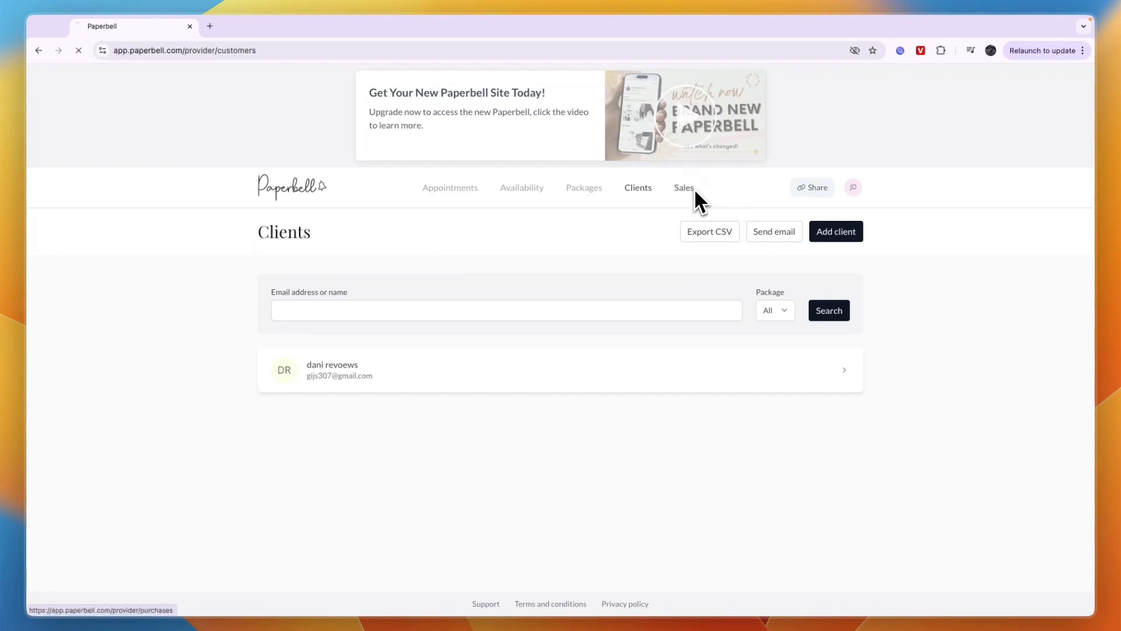
# Visit the Sales, Availability and Appointments pages in turn.
pyautogui.click(684, 187)
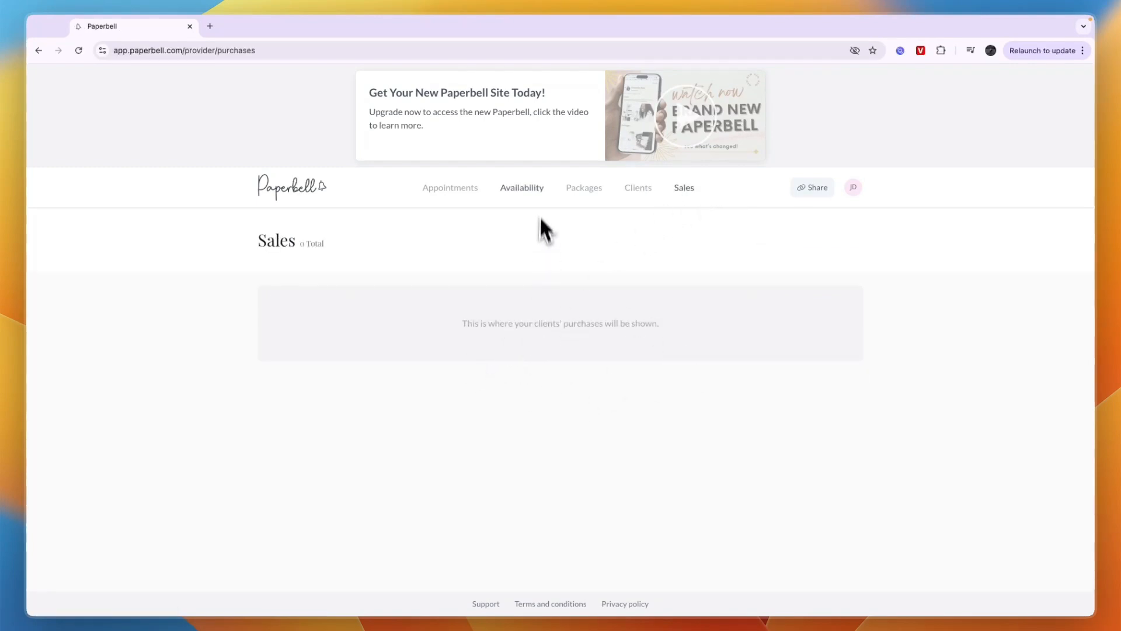
pyautogui.click(521, 187)
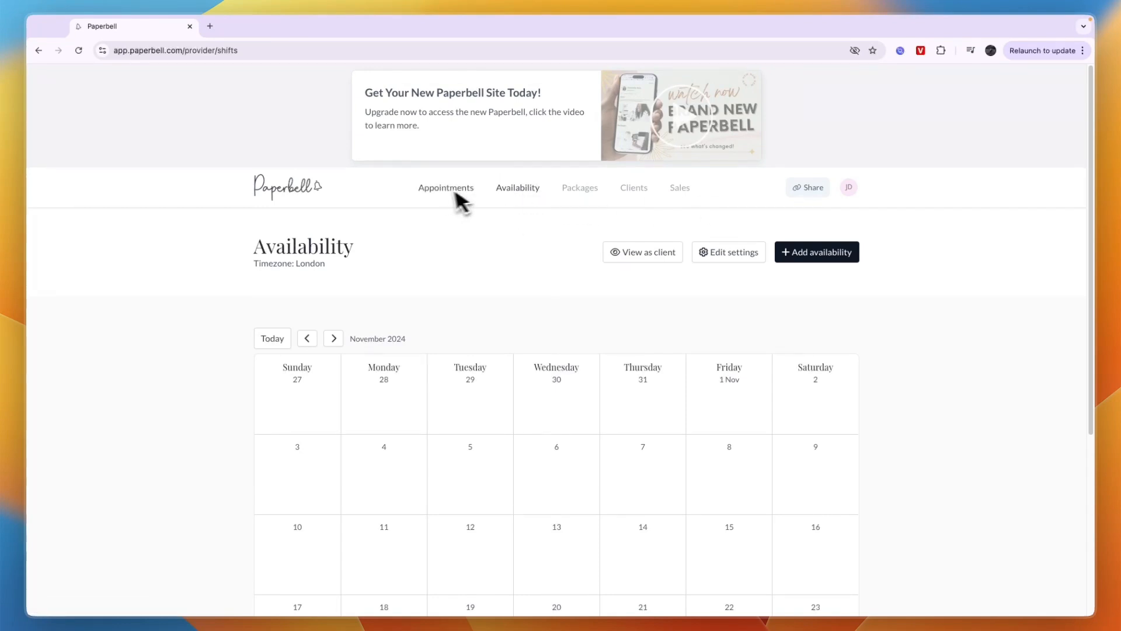
pyautogui.click(446, 188)
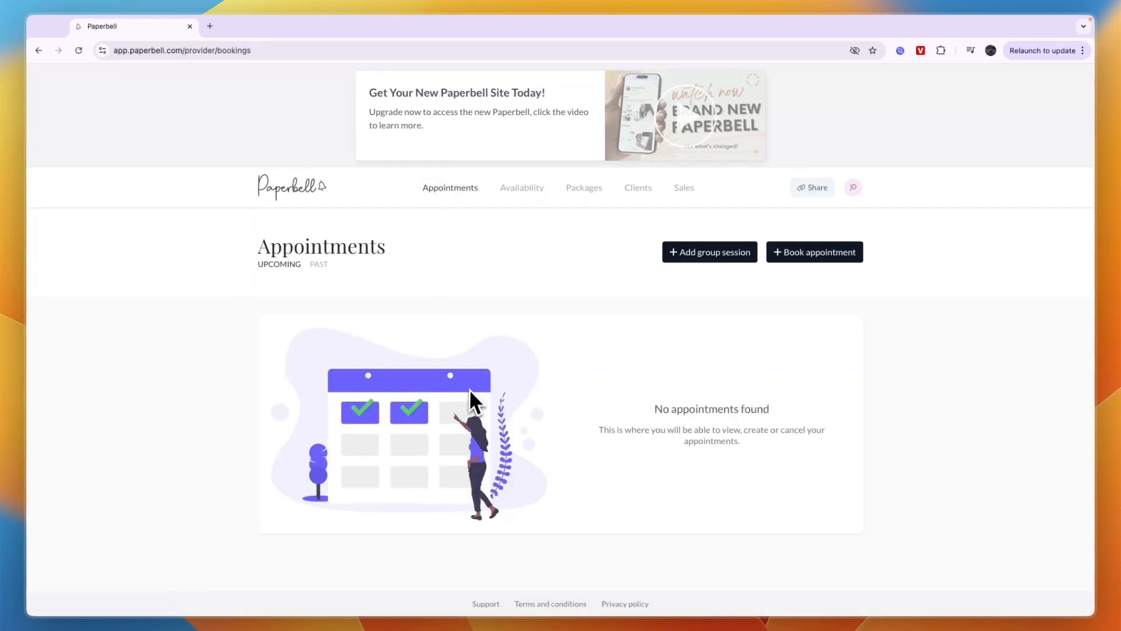
pyautogui.moveTo(450, 490)
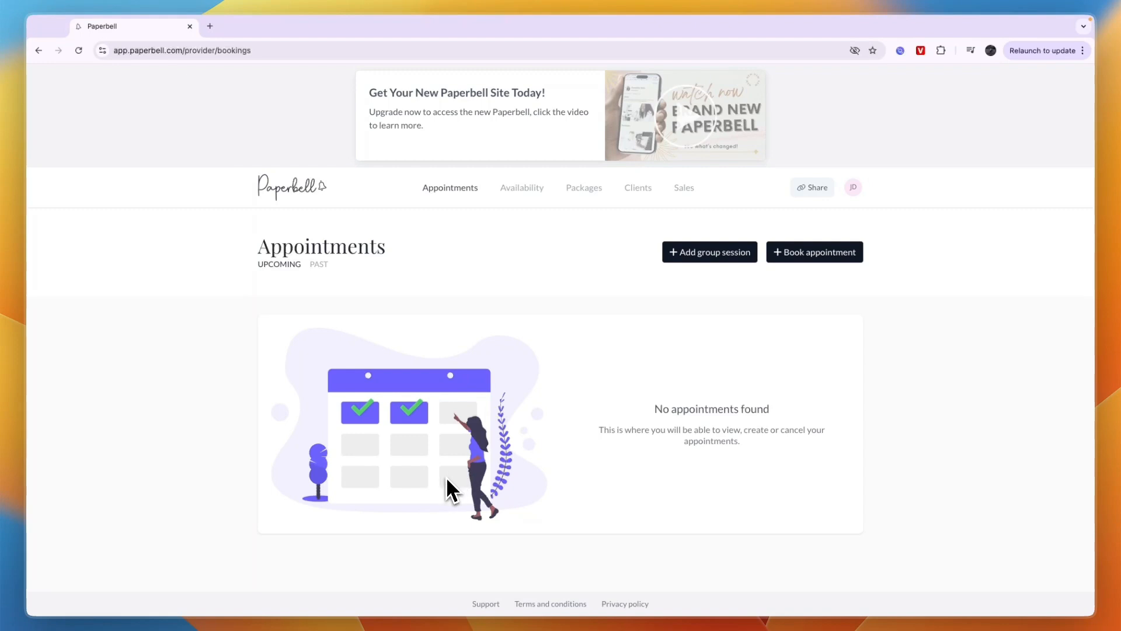
pyautogui.moveTo(493, 493)
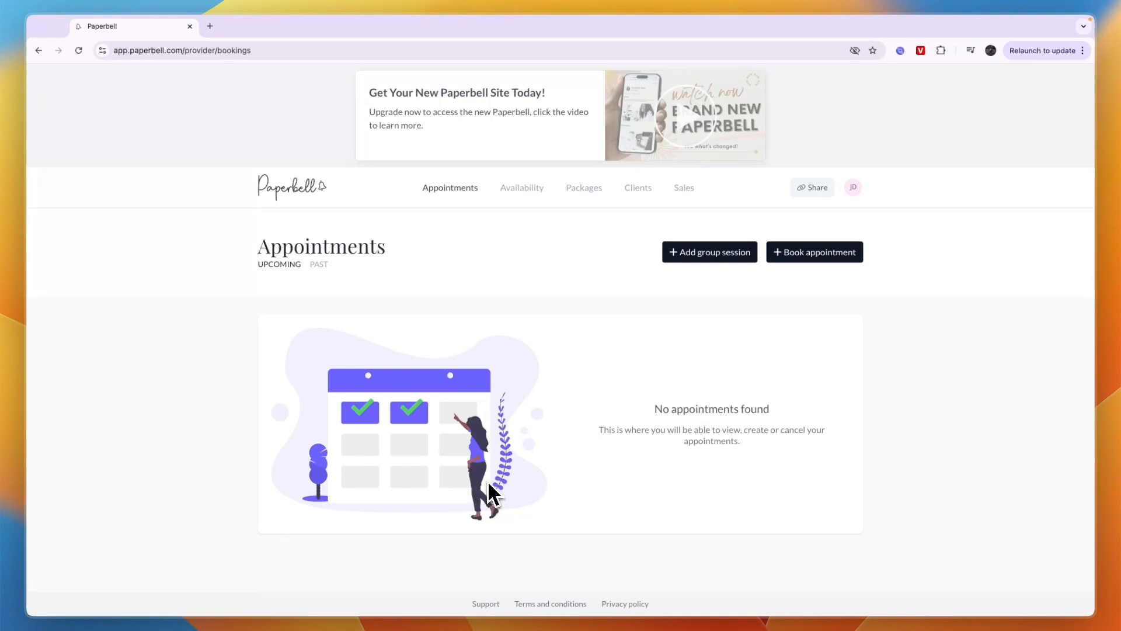
pyautogui.moveTo(491, 494)
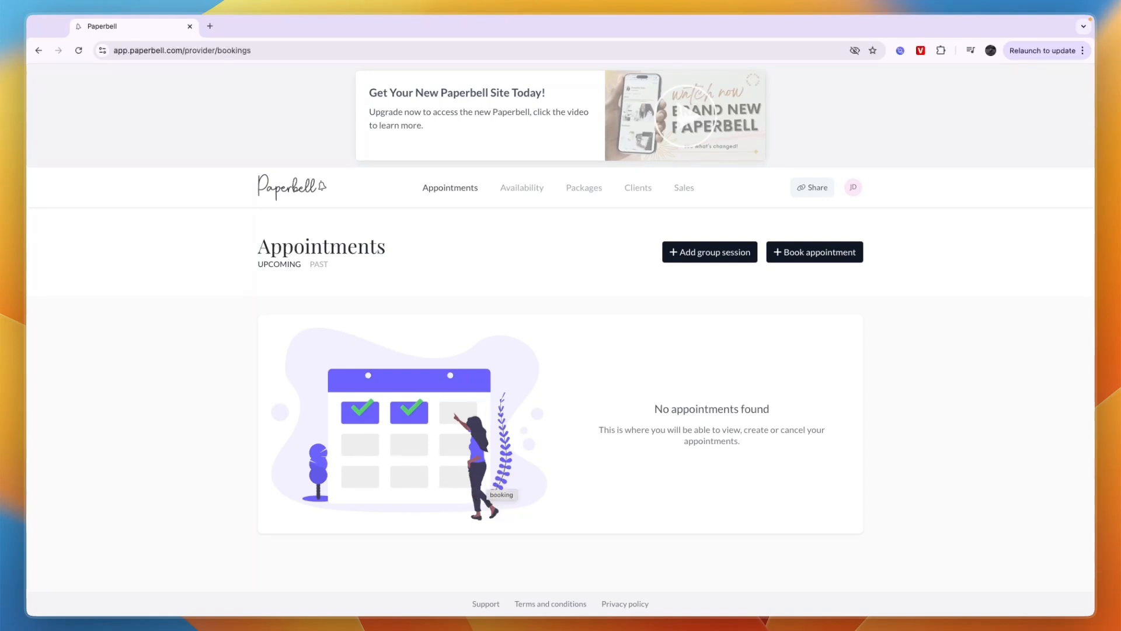
pyautogui.moveTo(493, 496)
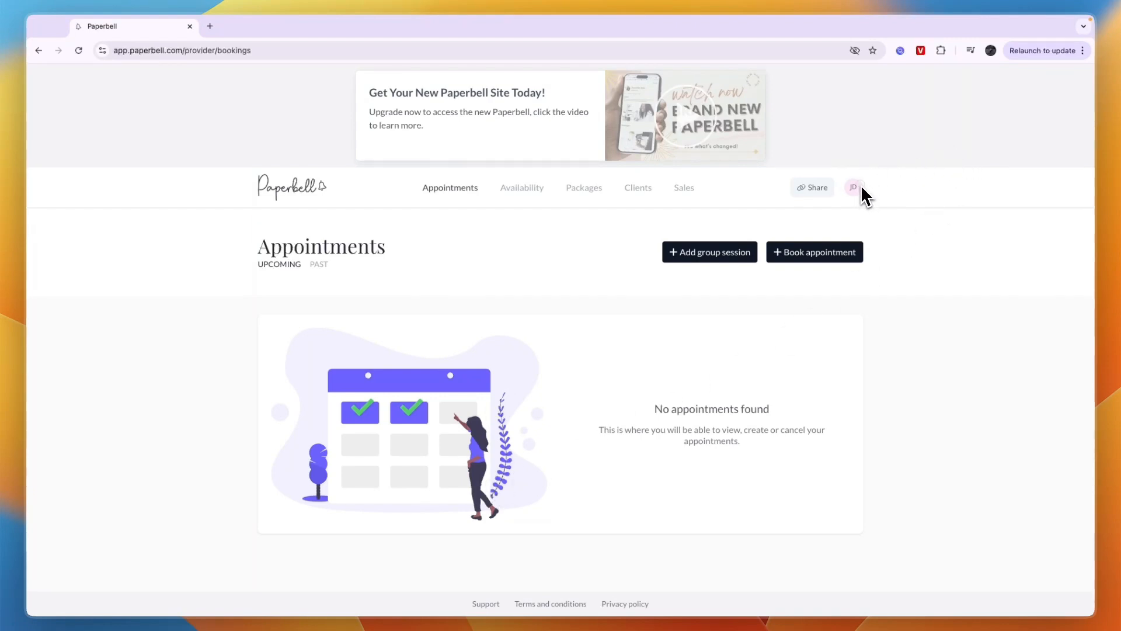
# Browse Plan, Notifications and Availability settings, then review the josh-dani Checkout Settings page.
pyautogui.click(852, 187)
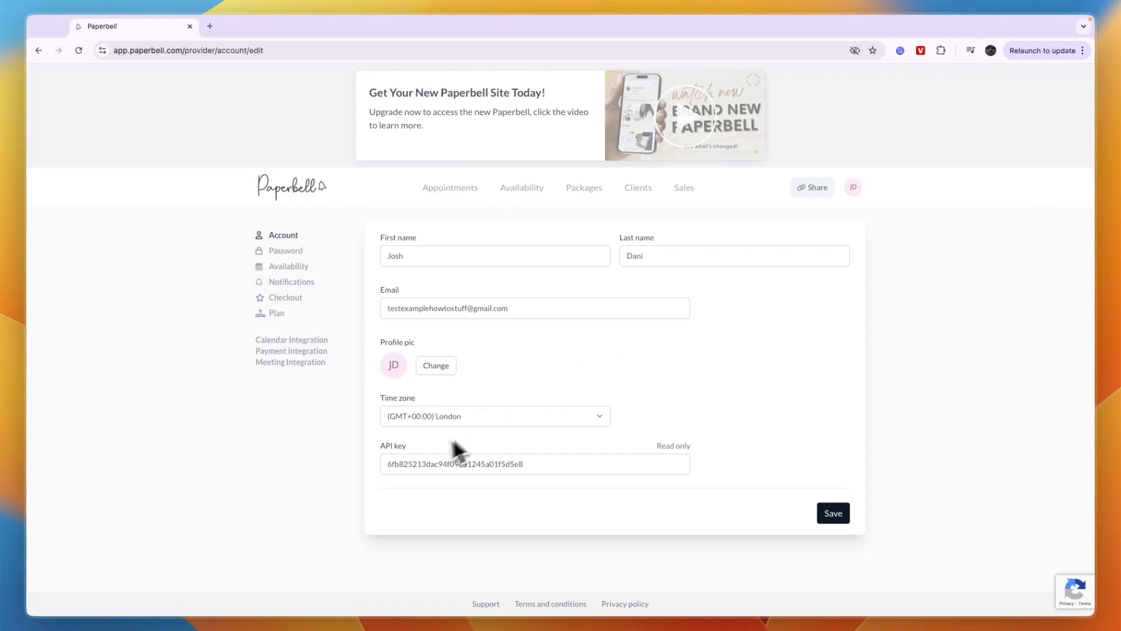
pyautogui.tripleClick(534, 463)
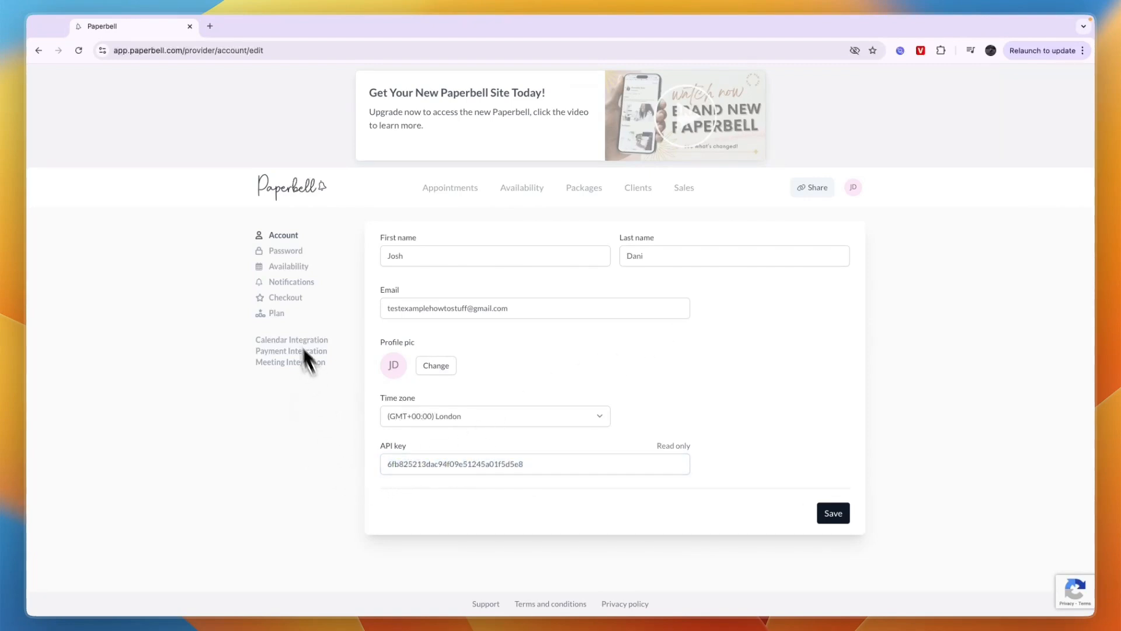
pyautogui.click(275, 312)
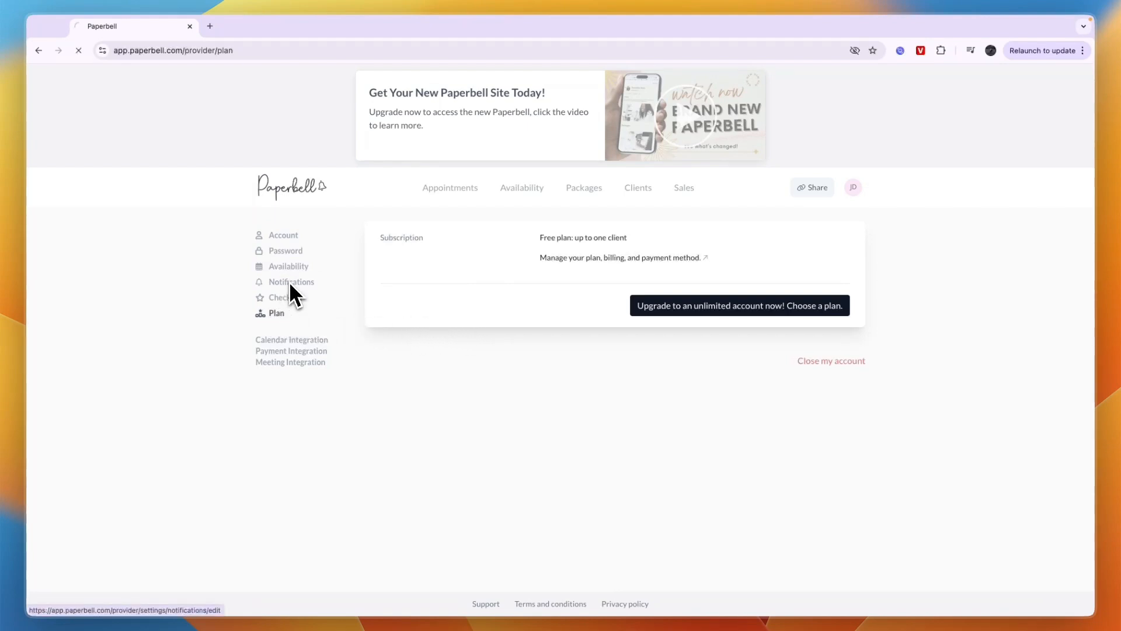
pyautogui.click(290, 281)
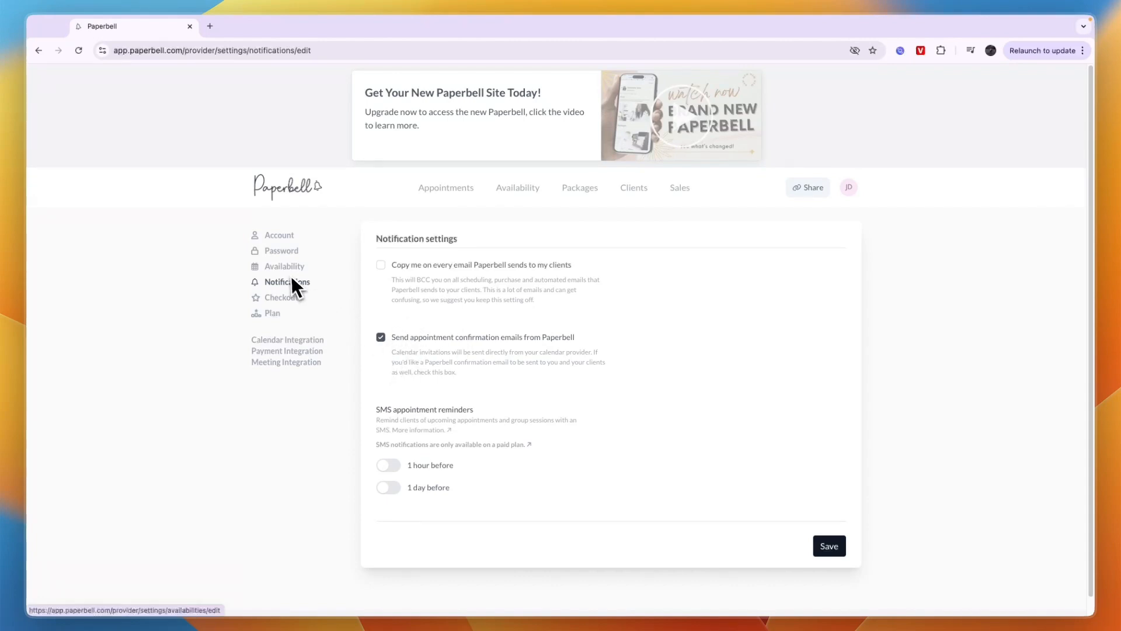
pyautogui.click(283, 266)
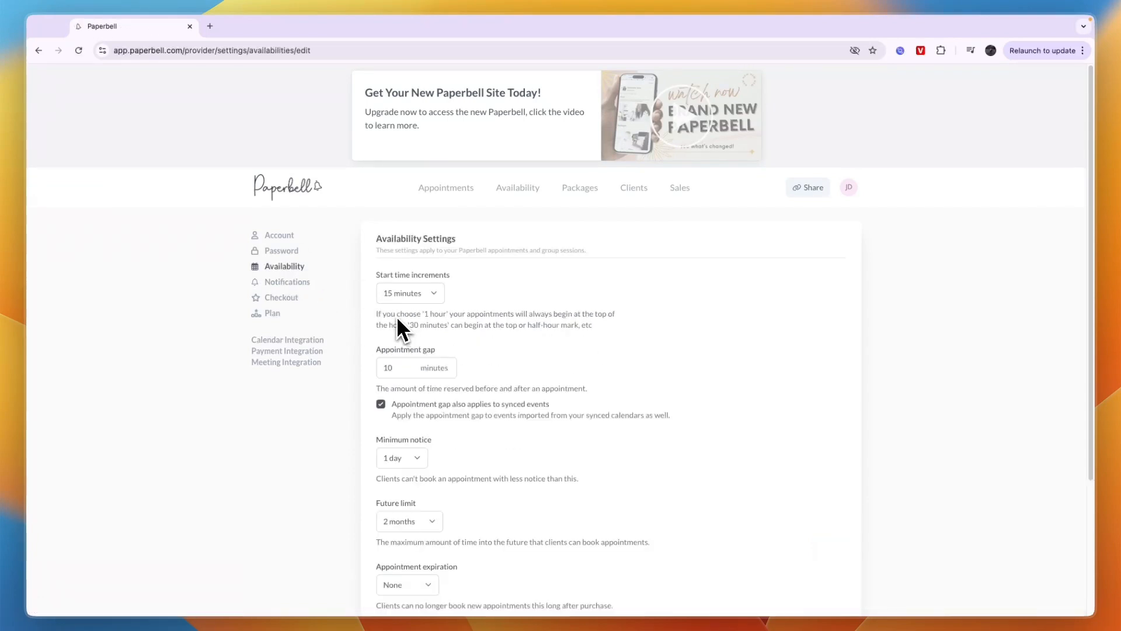
pyautogui.scroll(-3)
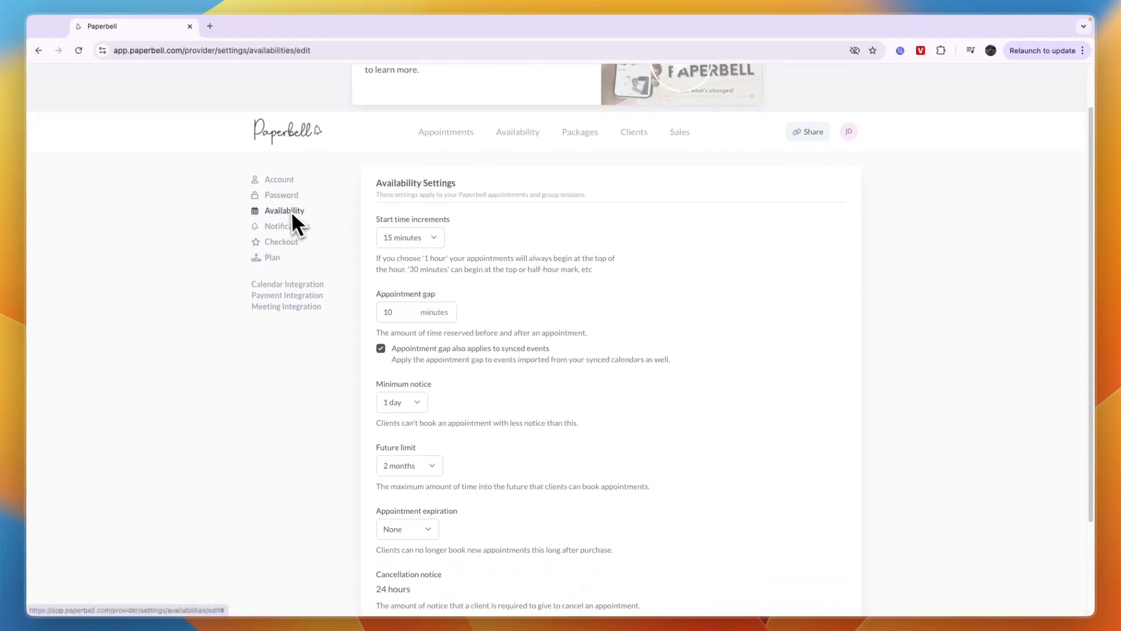
pyautogui.click(281, 241)
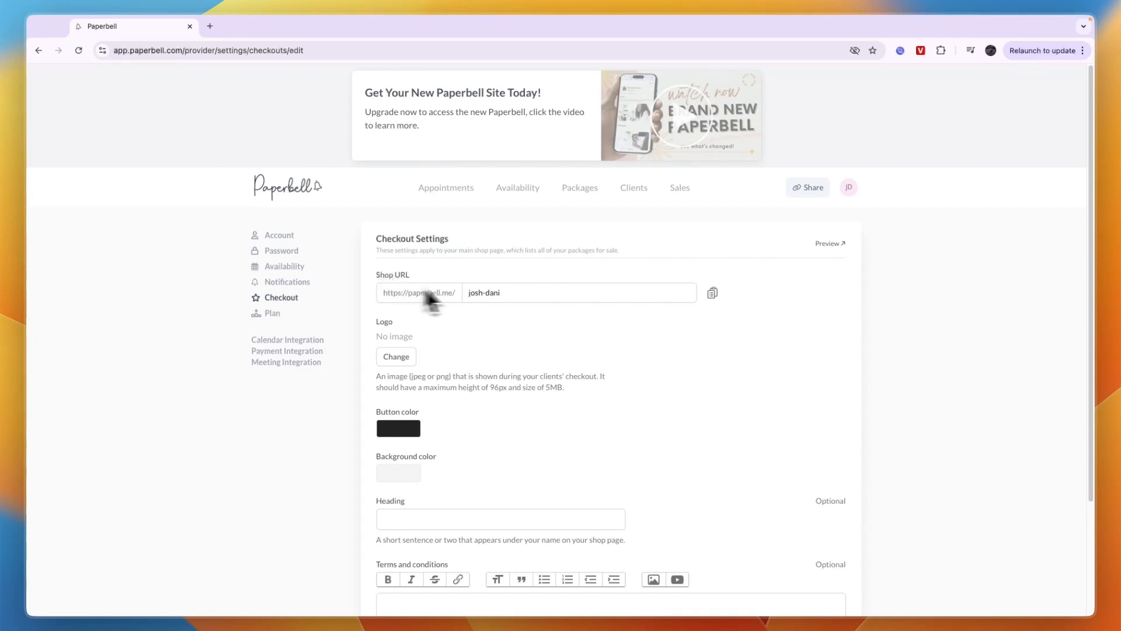
pyautogui.scroll(-3)
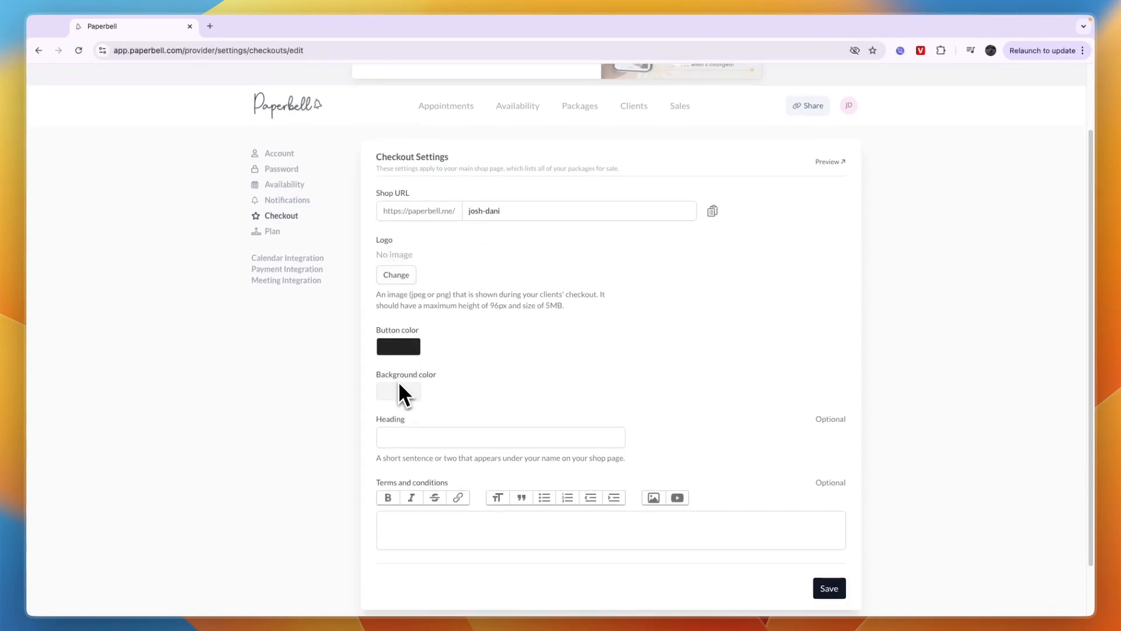
pyautogui.moveTo(400, 408)
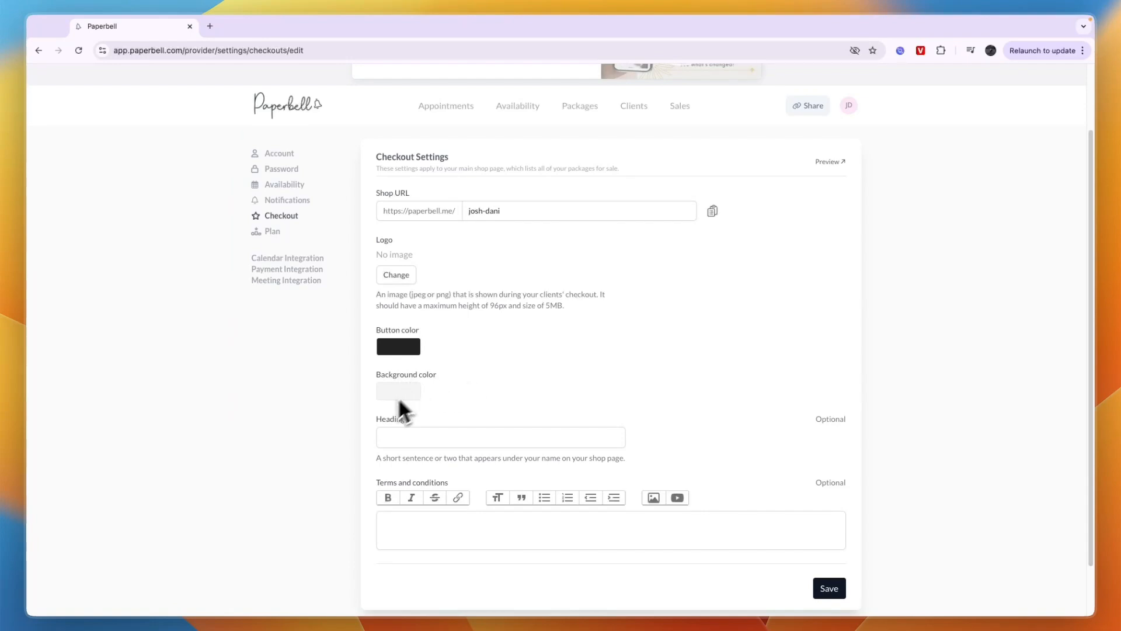
pyautogui.scroll(-3)
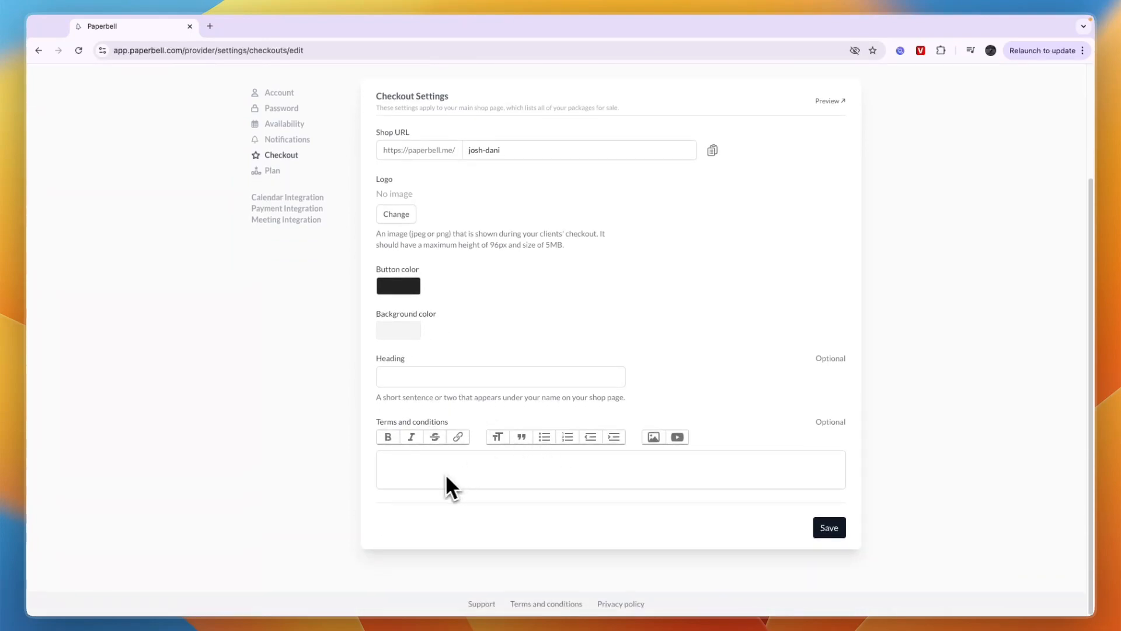
pyautogui.moveTo(669, 508)
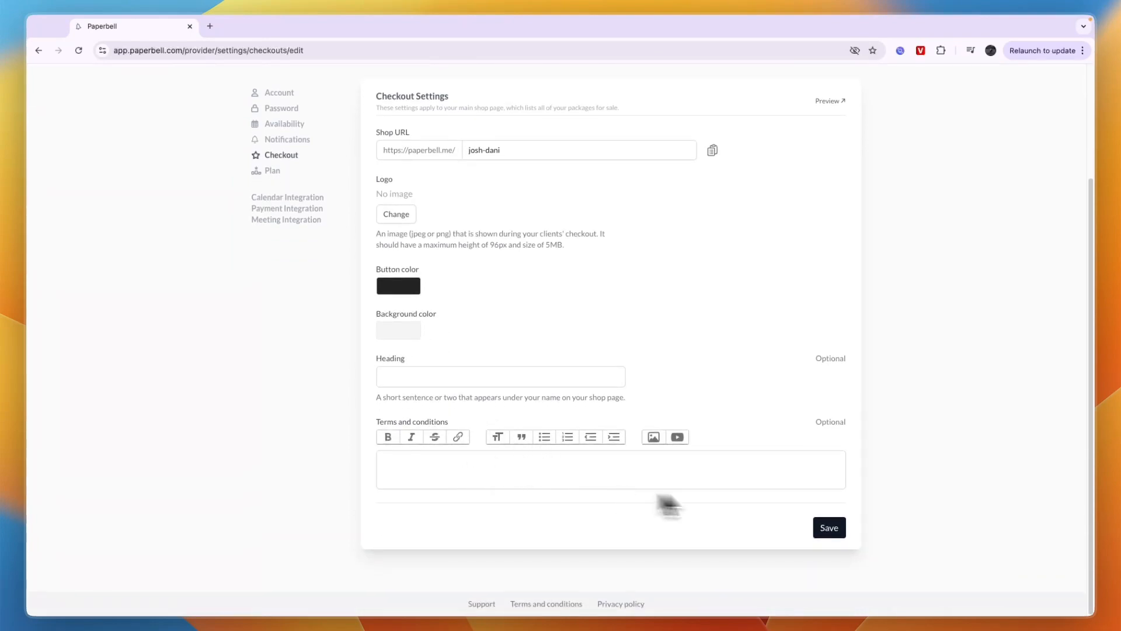